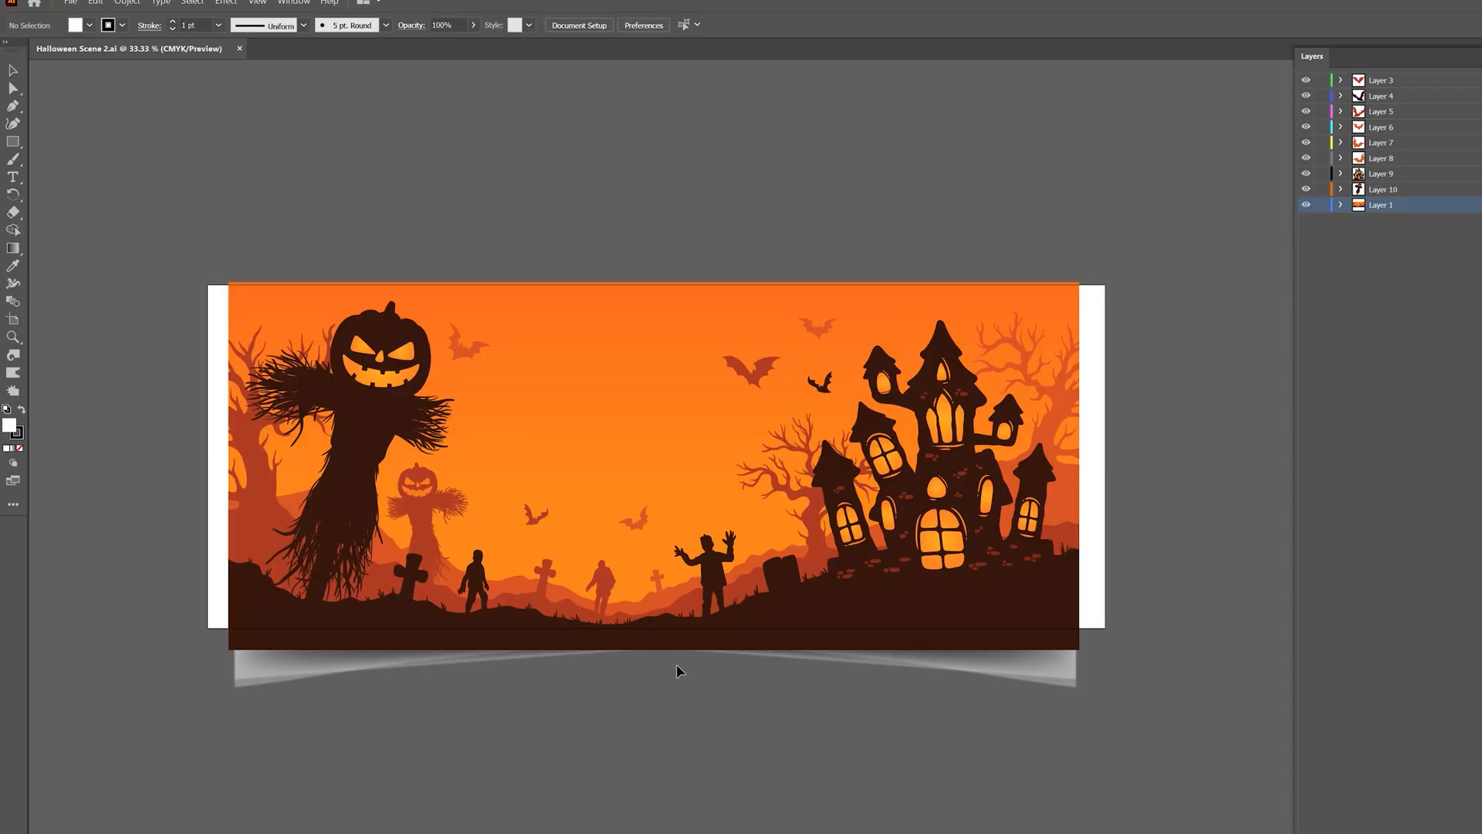
Run the 'halloween' search and scroll down through the banner resource results.
left_click(1380, 78)
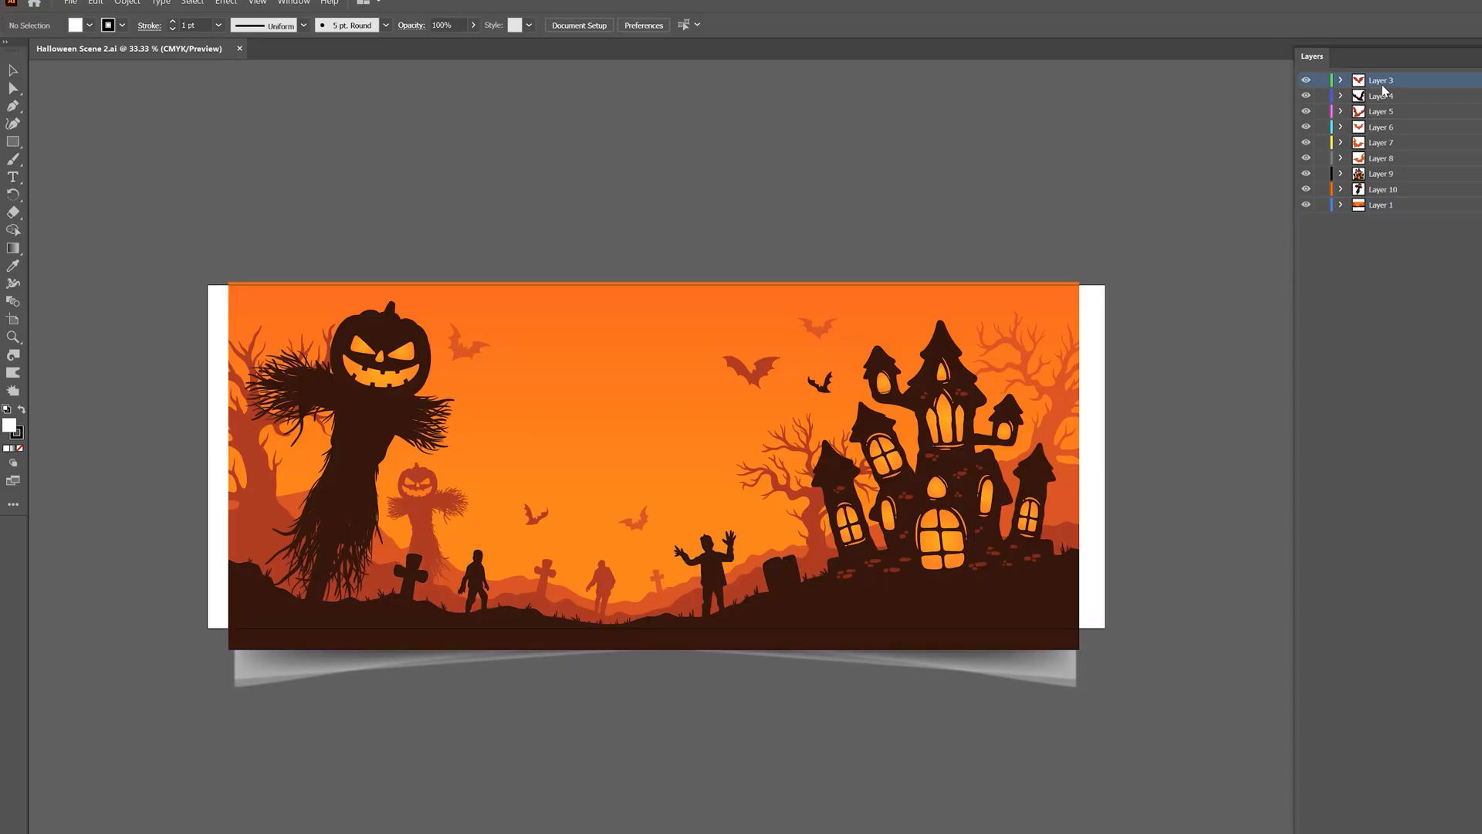
left_click(1381, 127)
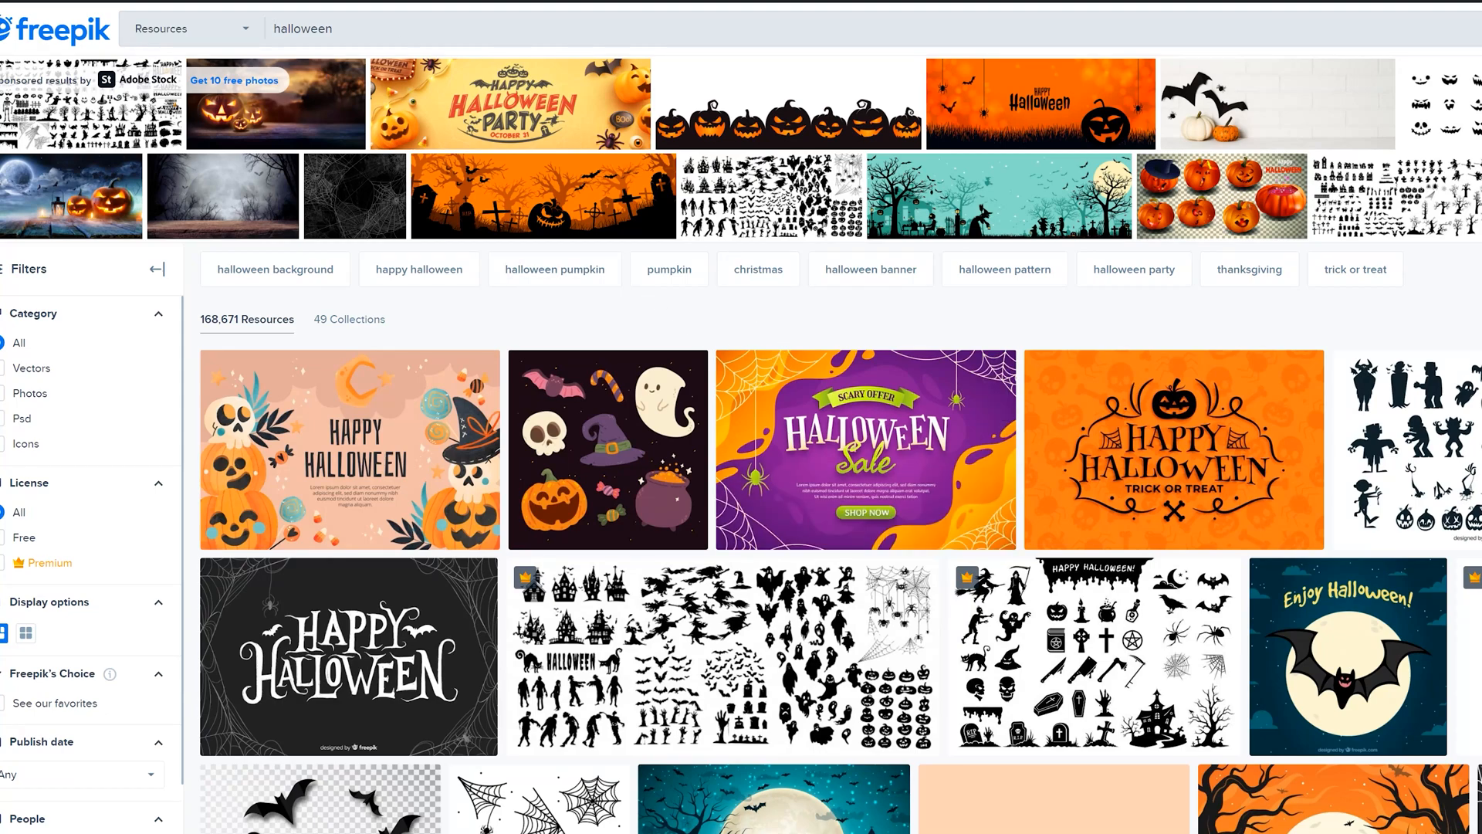
scroll("down", 3)
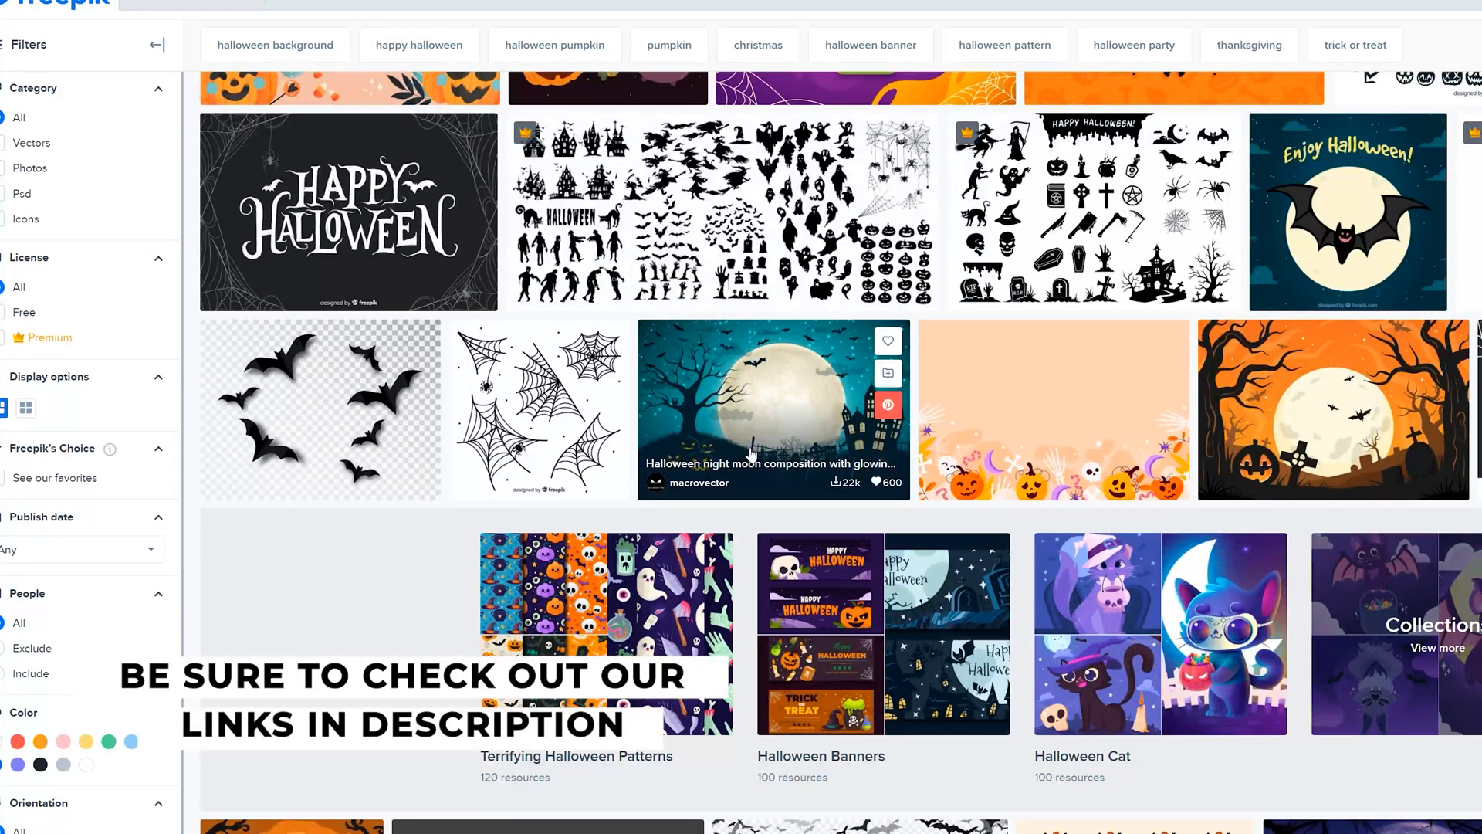
scroll("down", 3)
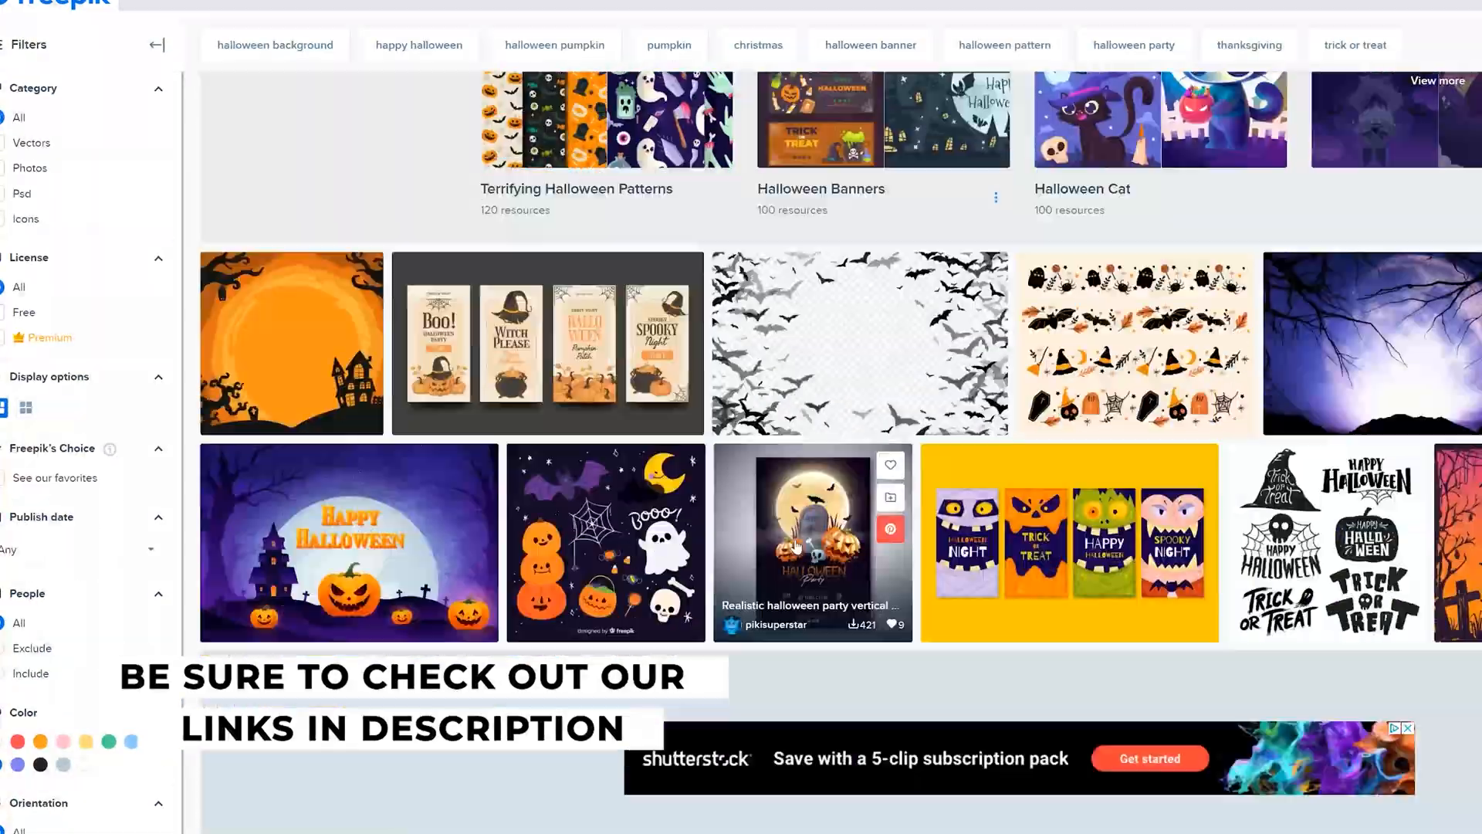
scroll("down", 3)
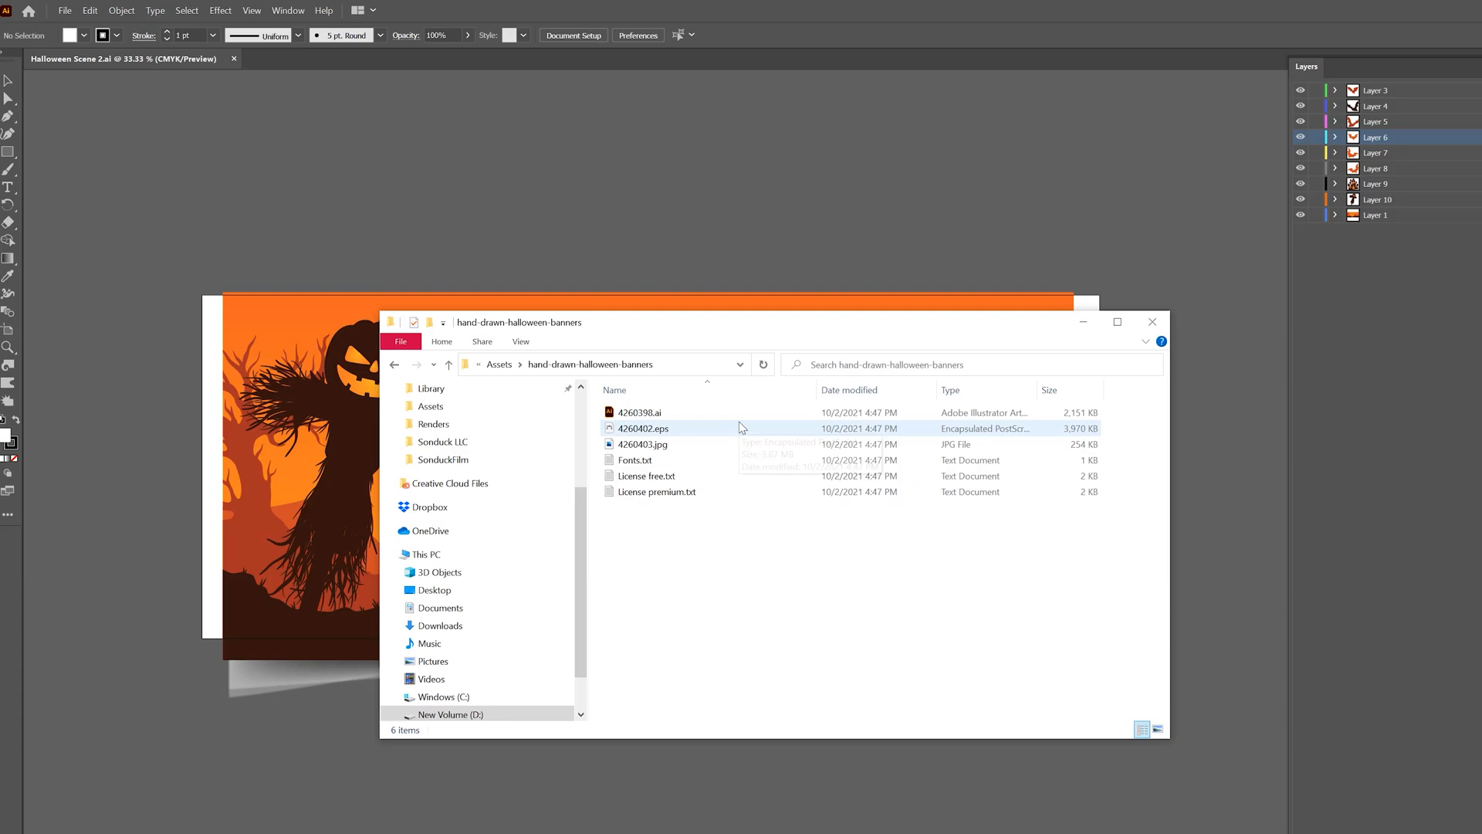
Open 4260402.eps via Open with… using Adobe Illustrator 2021.
left_click(639, 412)
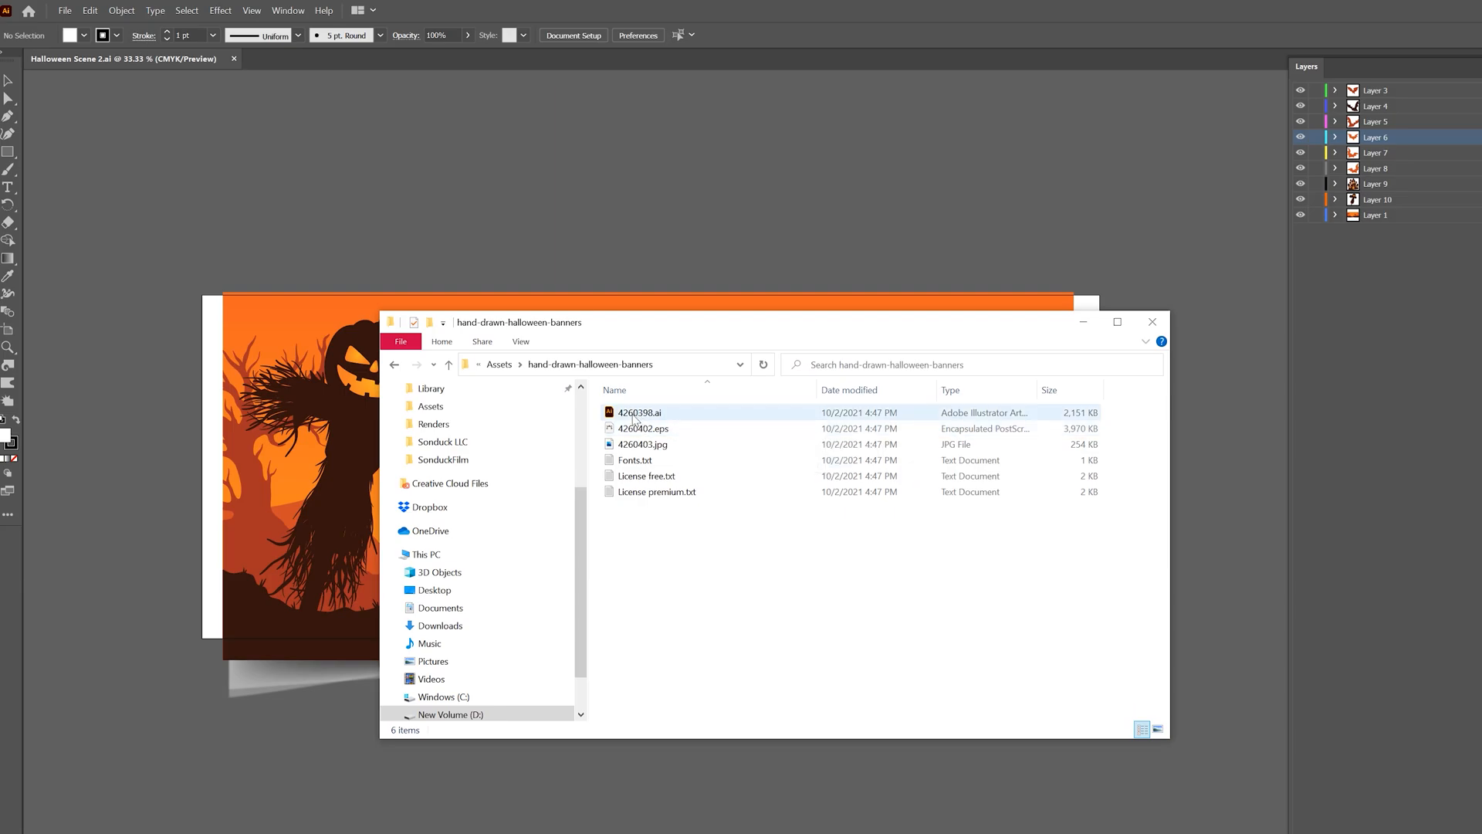
left_click(640, 413)
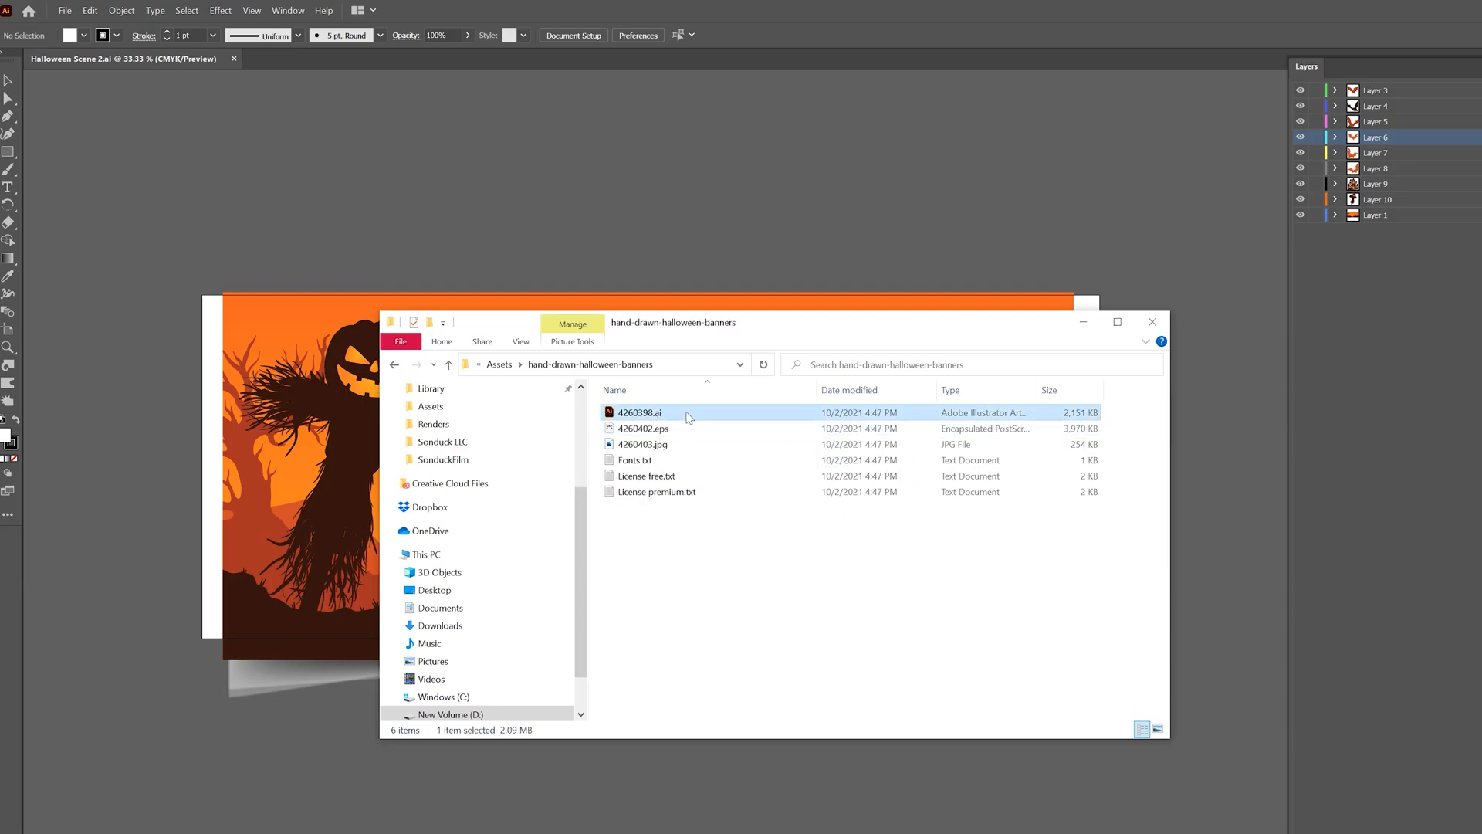
left_click(642, 427)
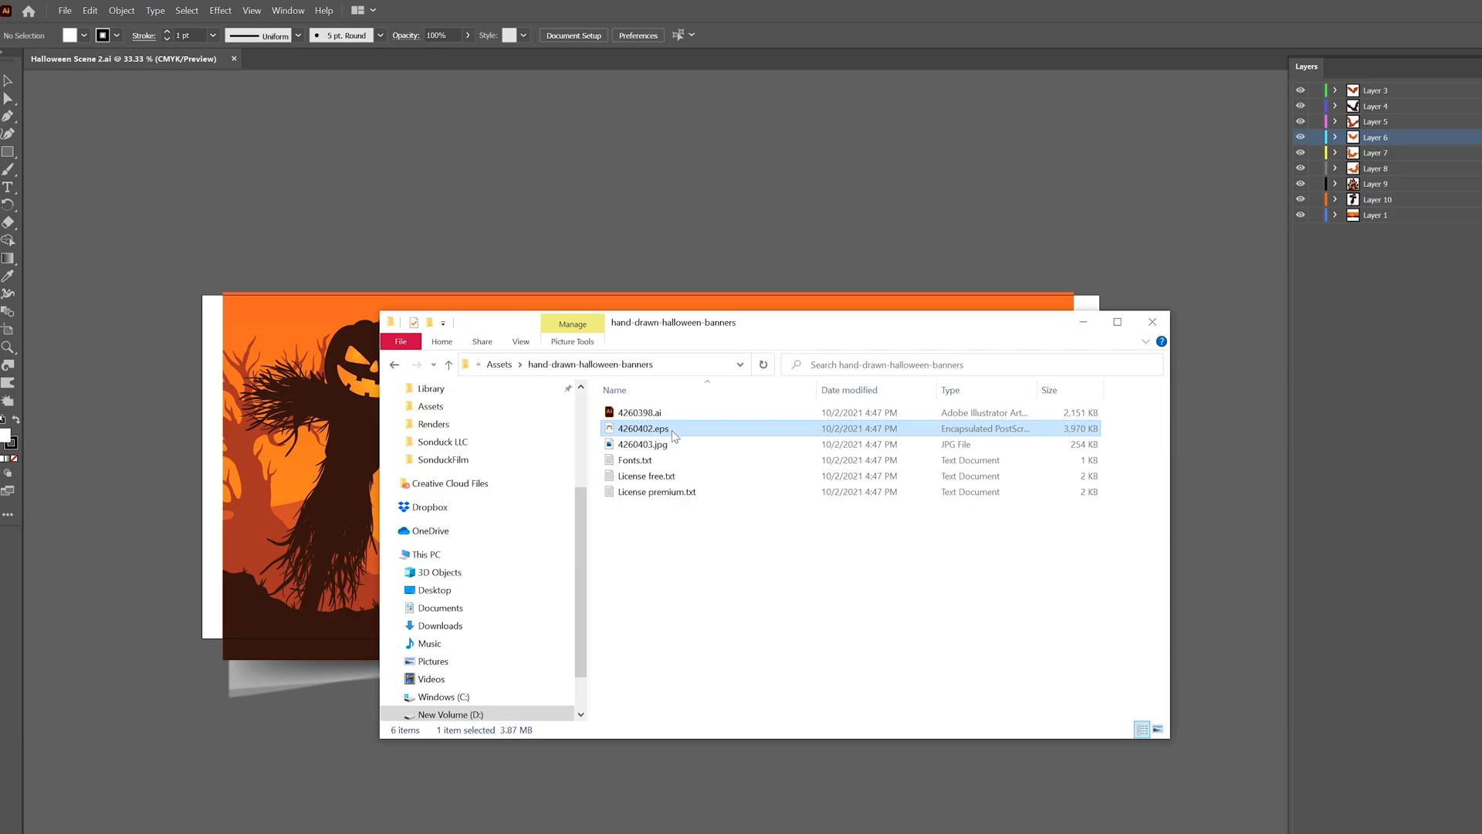
right_click(642, 428)
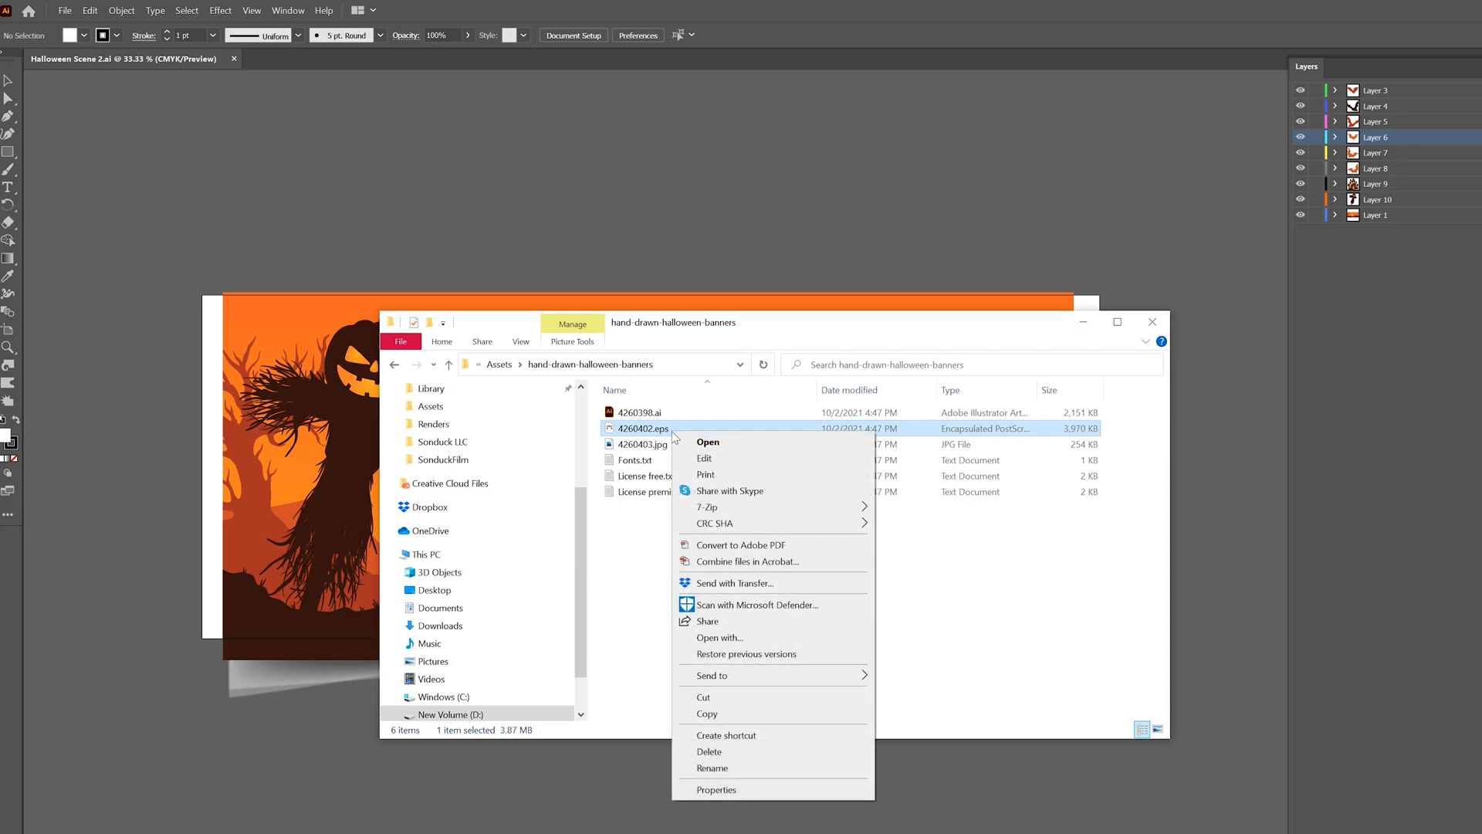
left_click(720, 638)
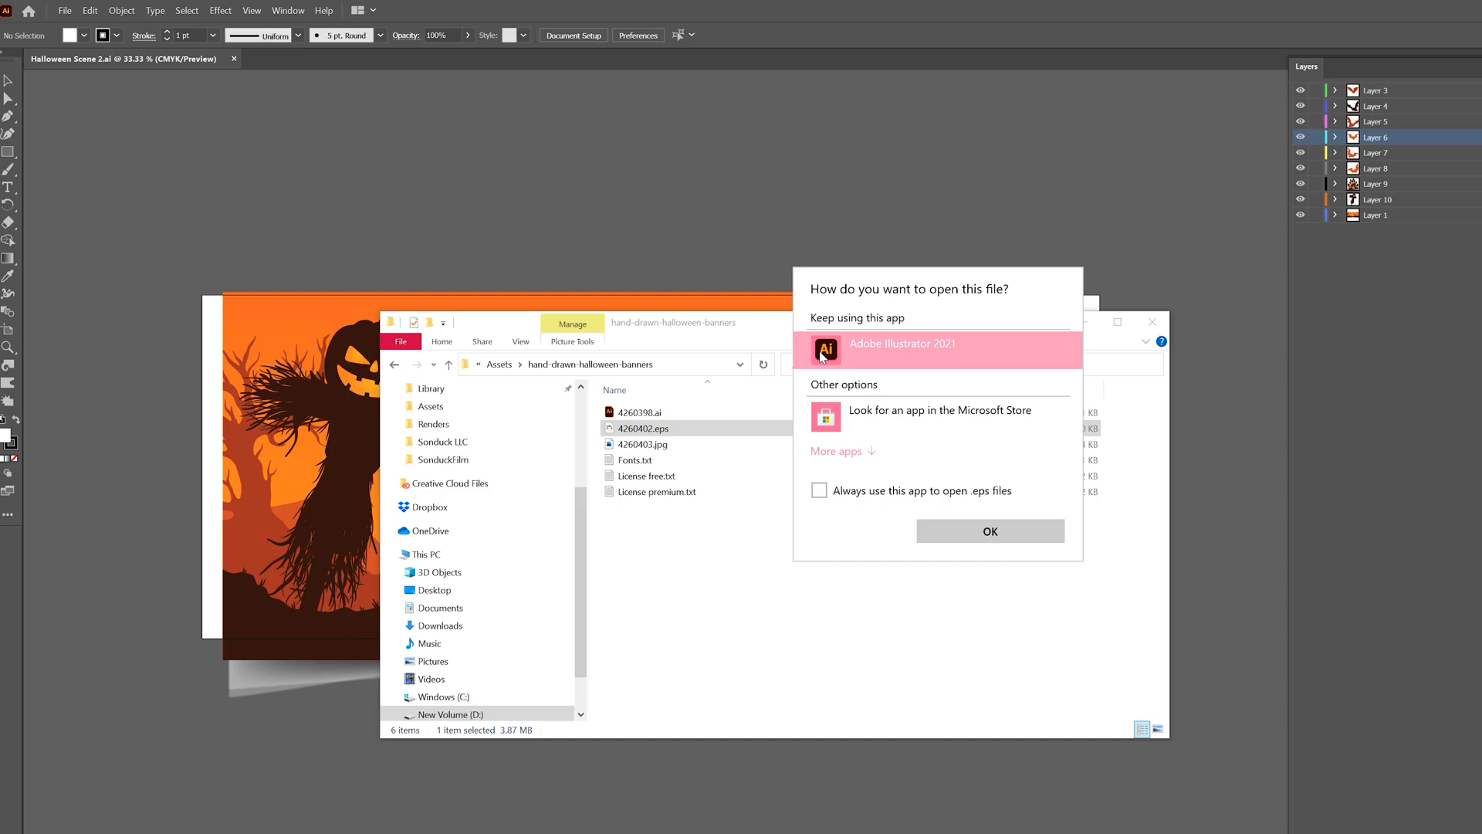
left_click(988, 530)
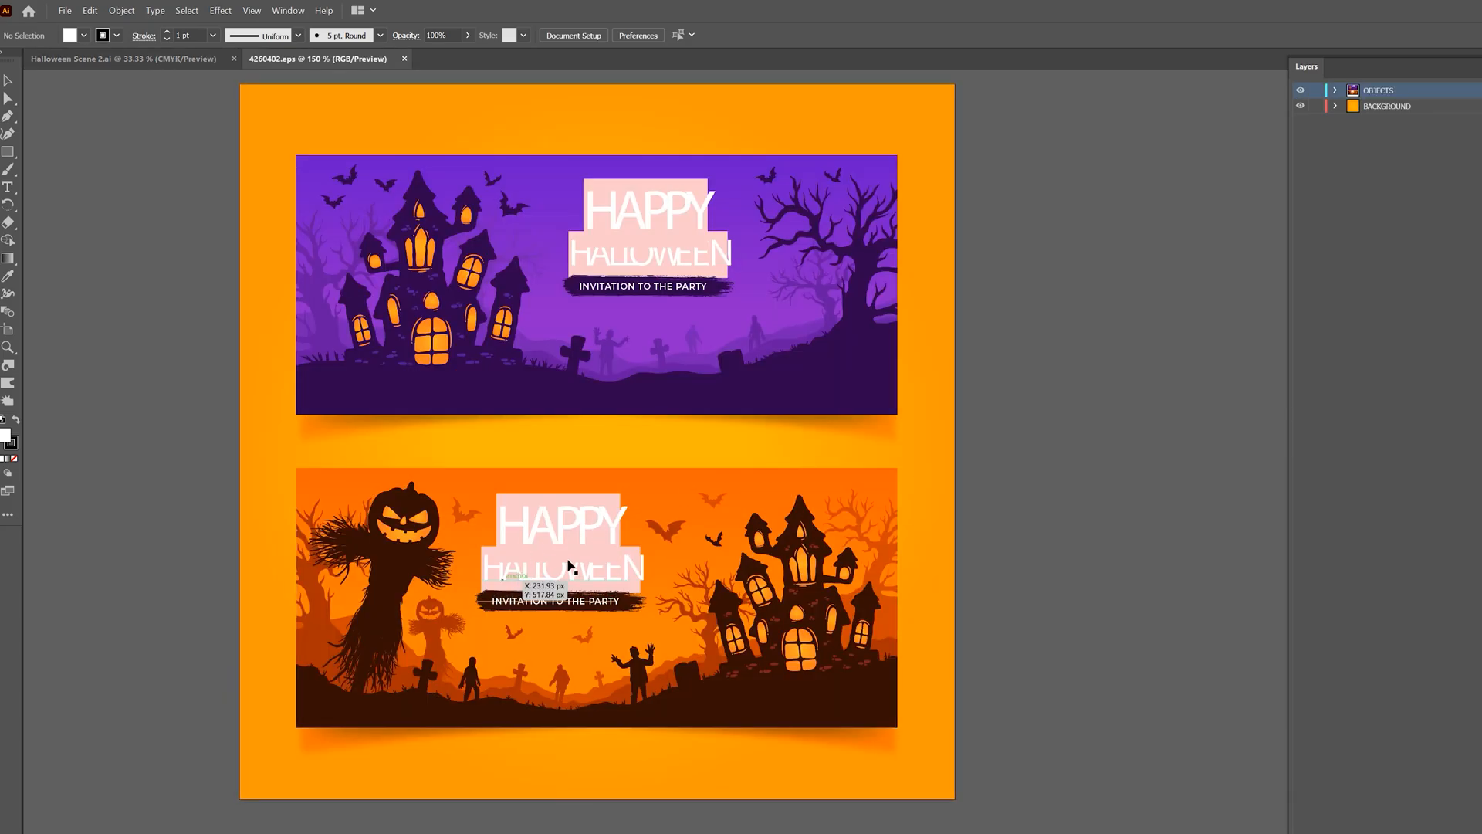
mouse_move(217, 780)
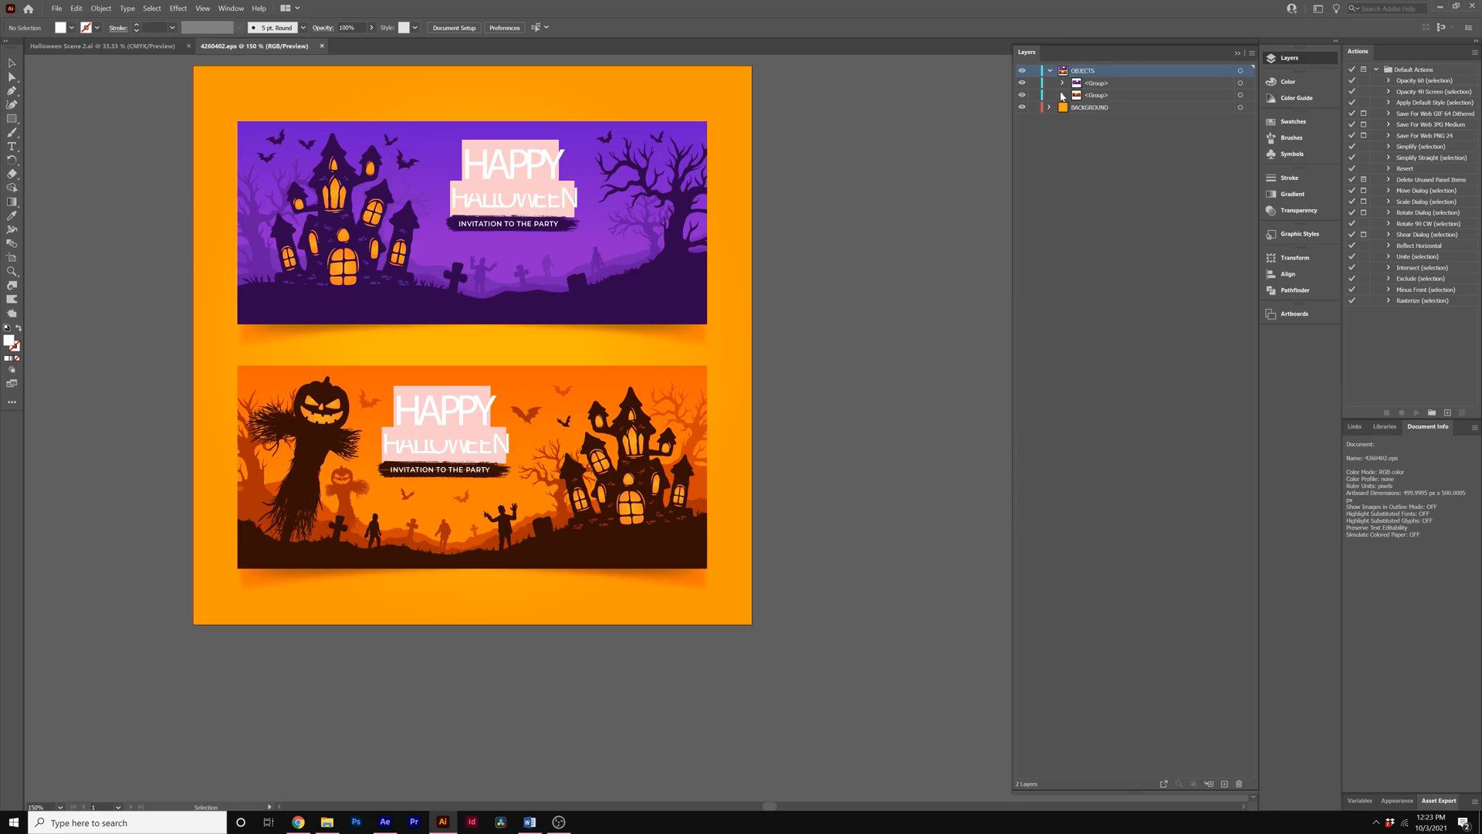
Remove the purple banner and move the orange scarecrow banner into a new untitled document.
left_click(1021, 82)
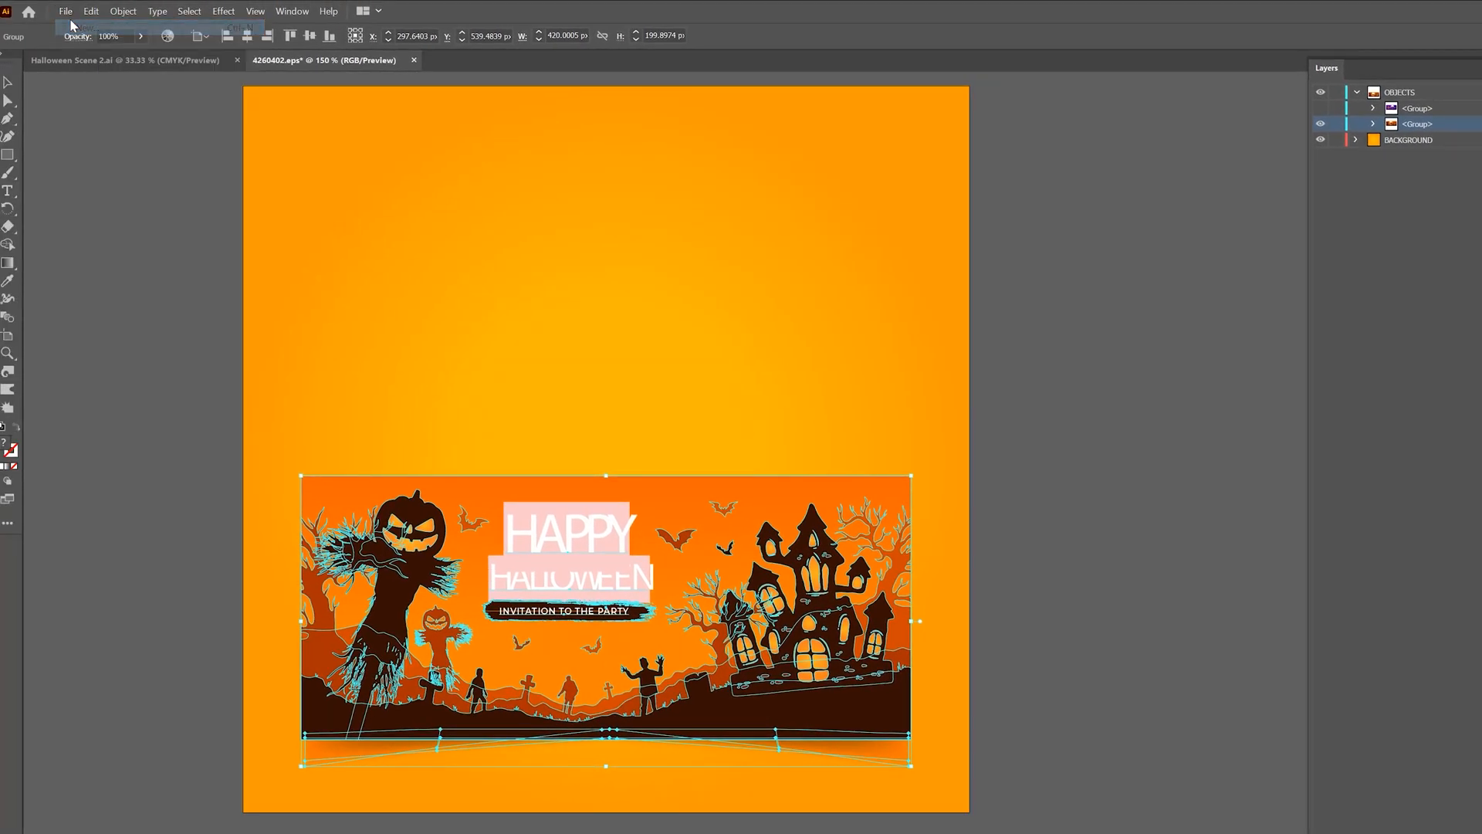
left_click(83, 26)
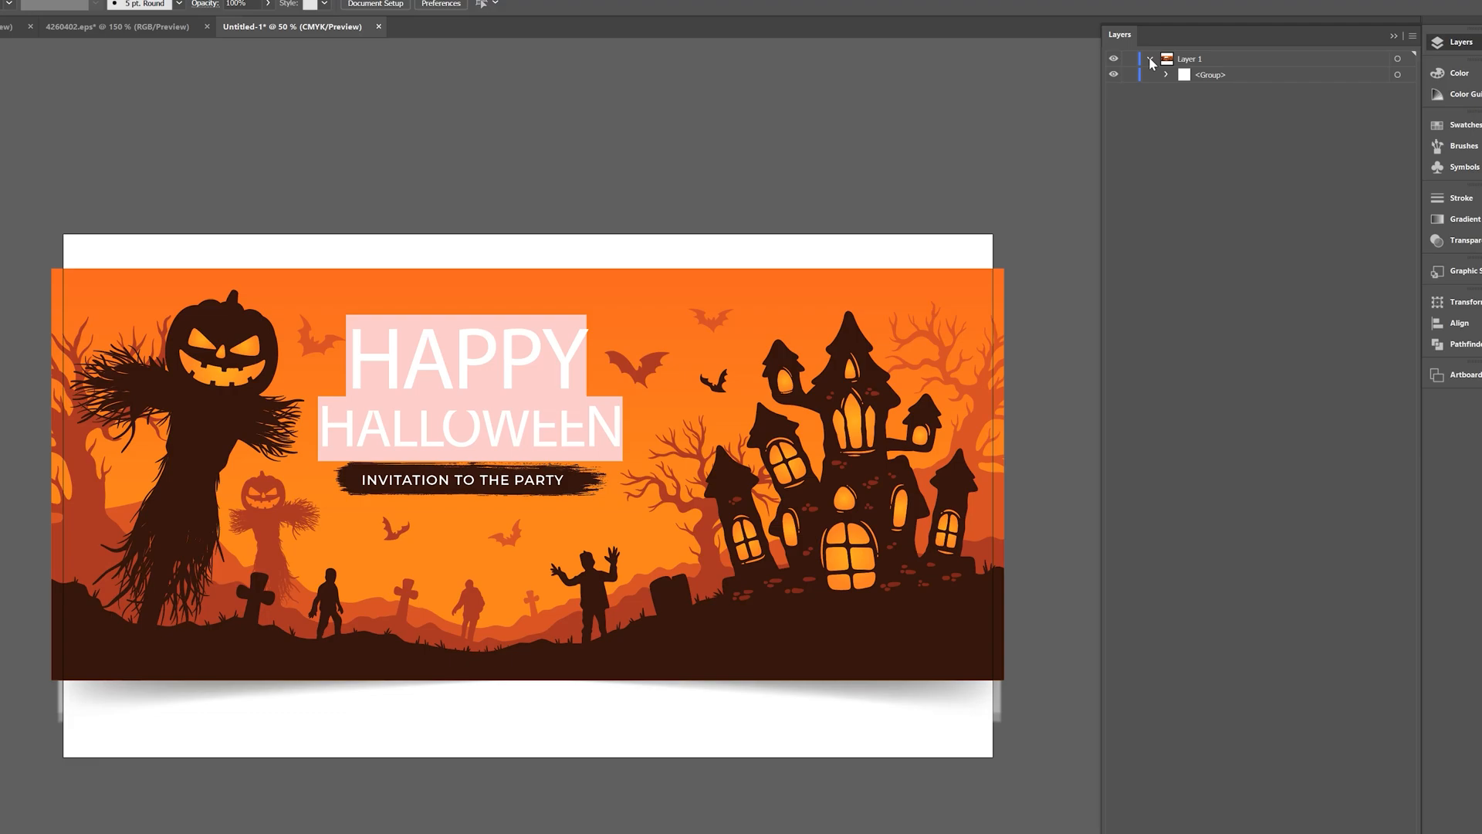
Expand Layer 1 and its nested groups in the Layers panel to list the banner's parts.
left_click(1167, 74)
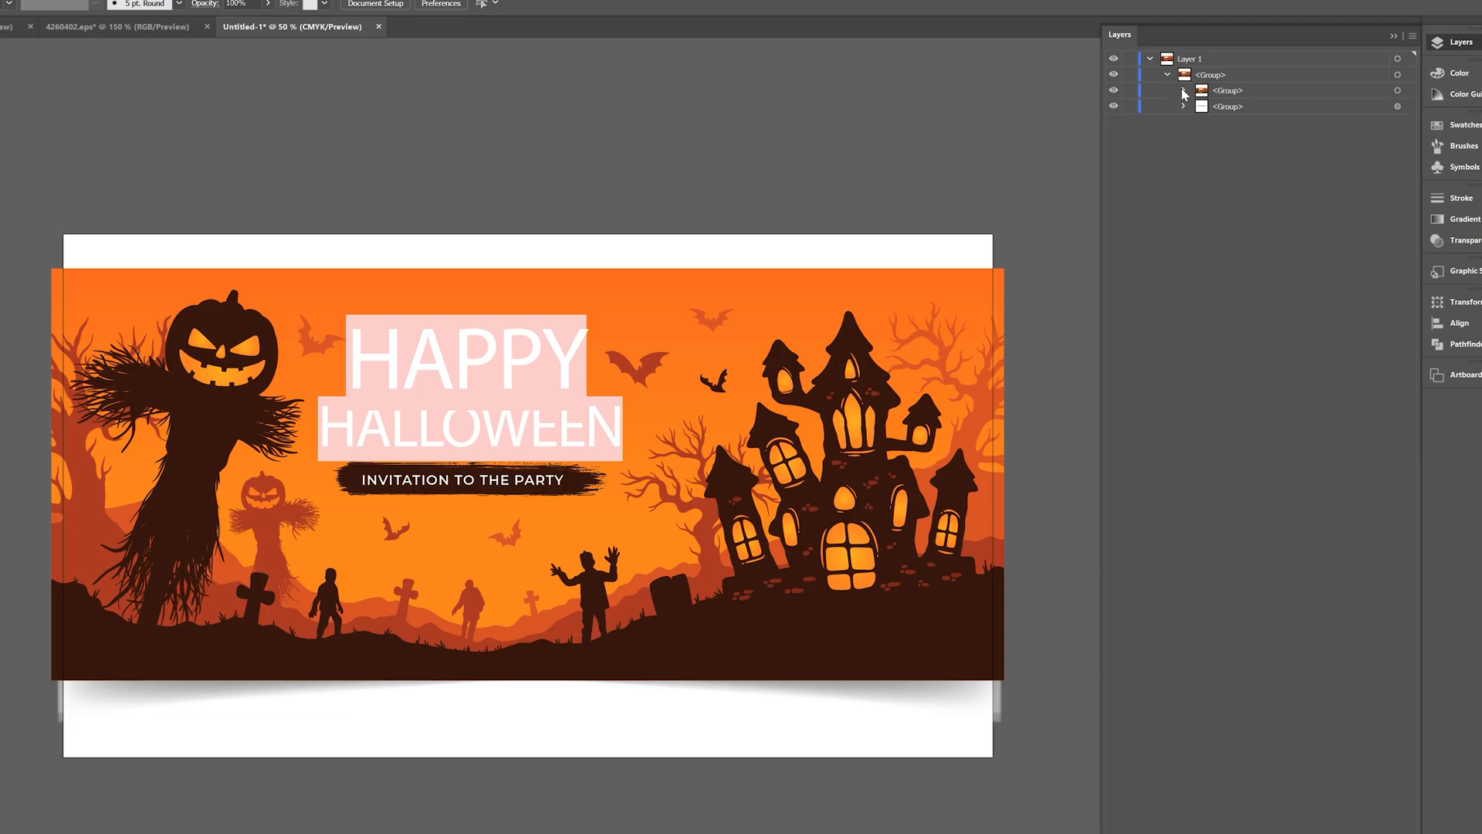
left_click(1184, 89)
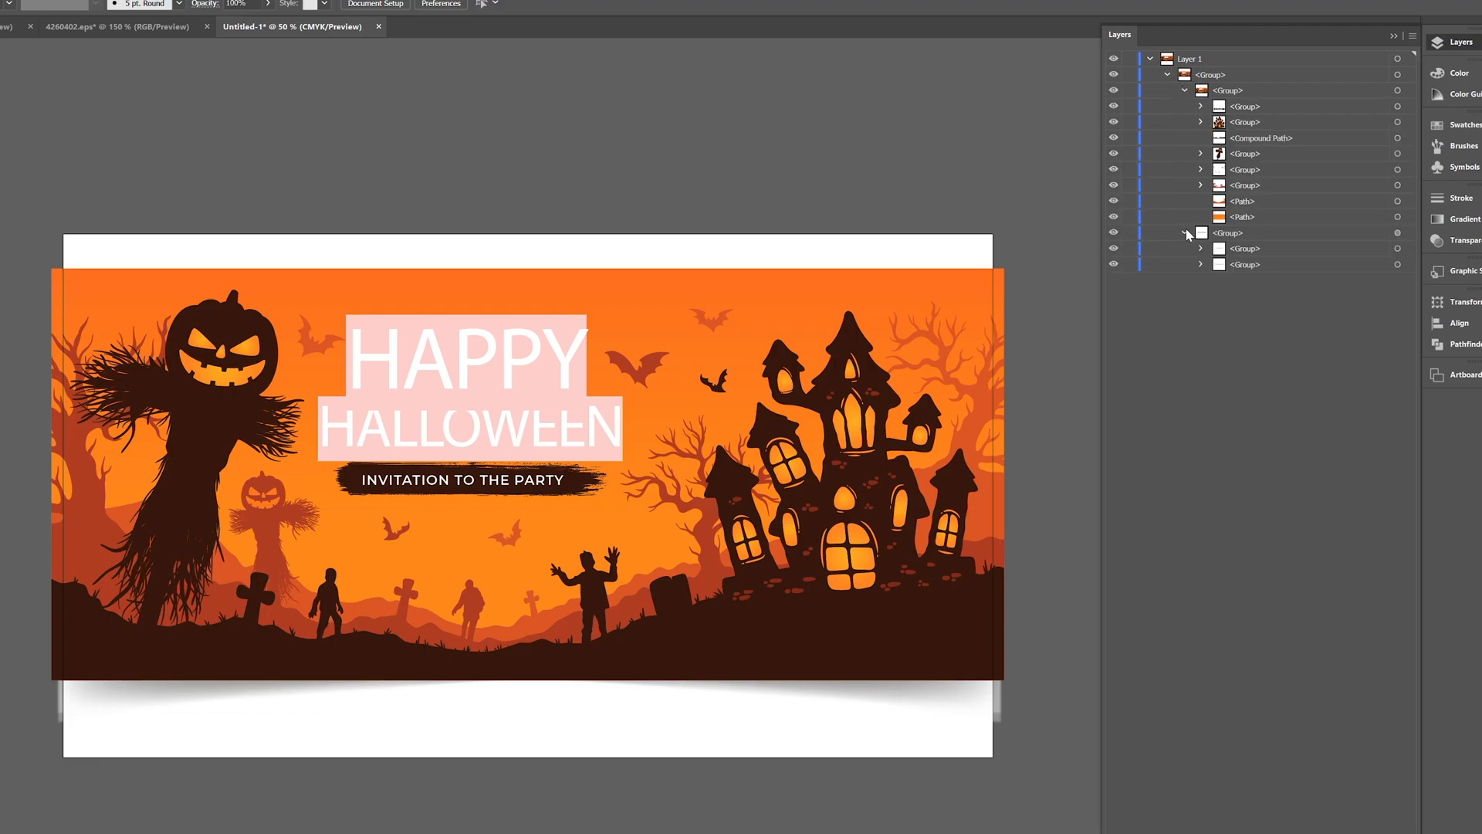
left_click(1243, 107)
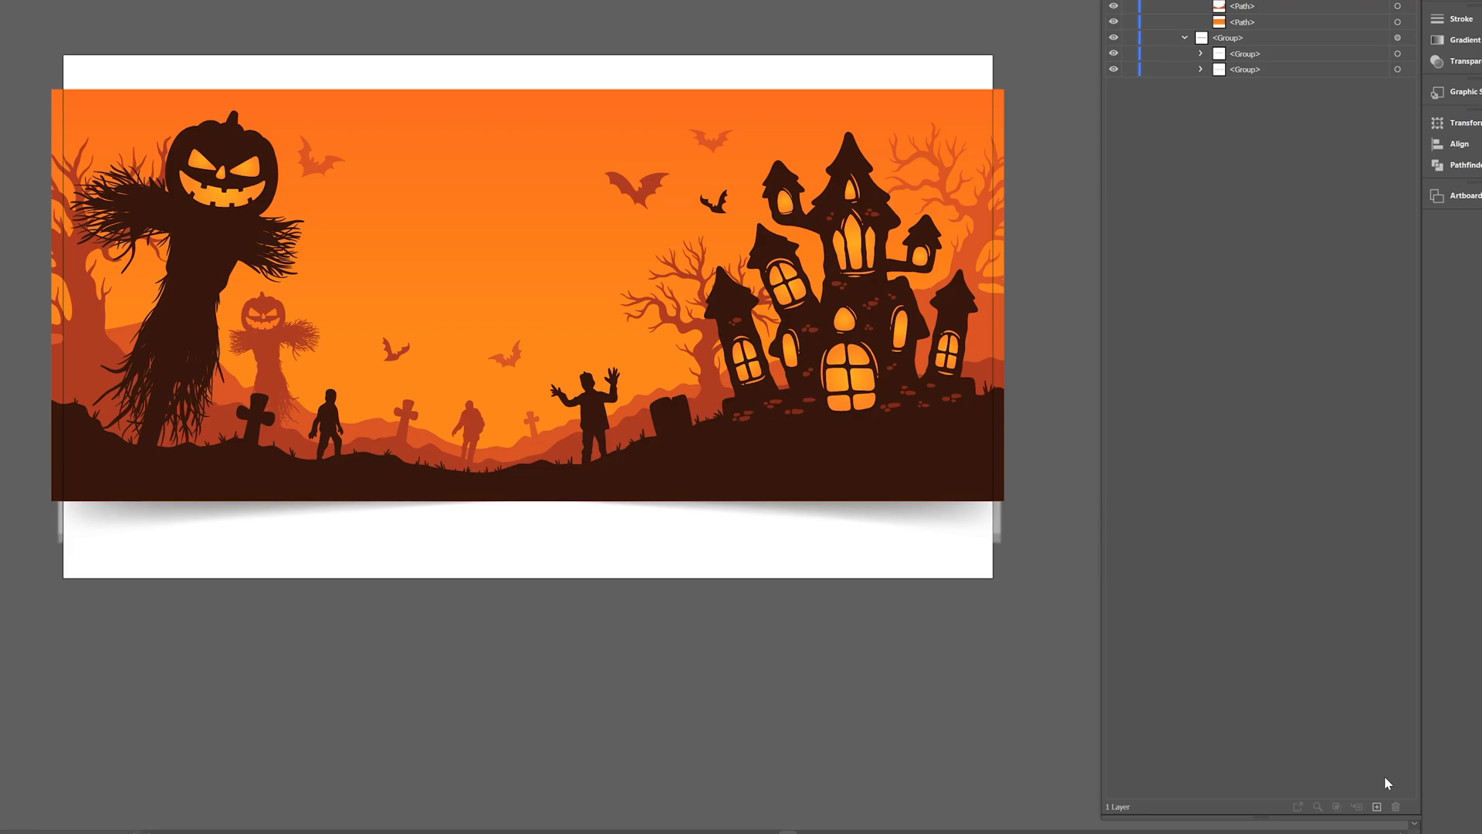
mouse_move(1376, 806)
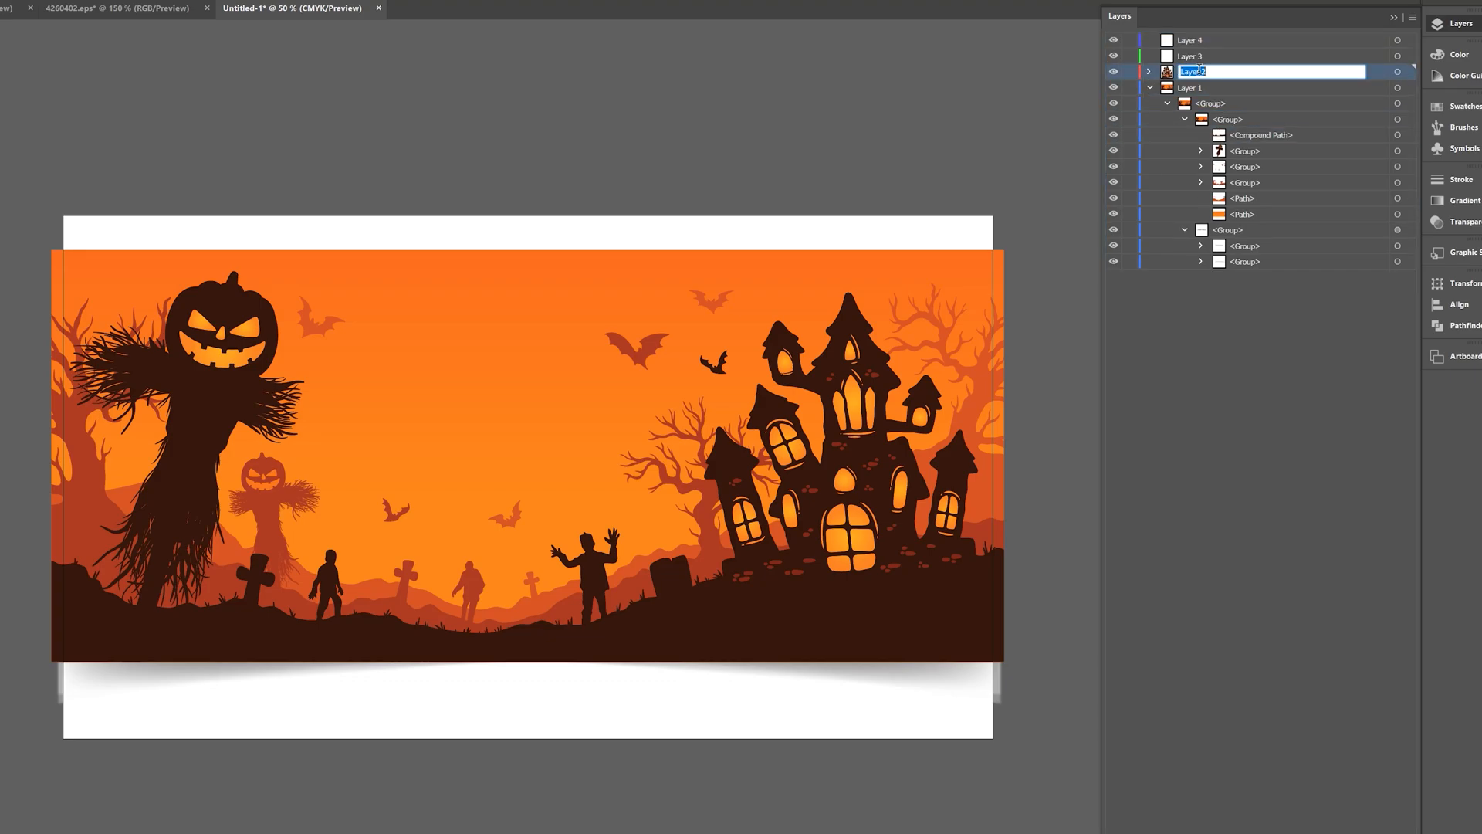
Name a layer House, release groups to layers, check layer visibility and save the artwork.
type("House")
left_click(1271, 56)
type("PumpkinCrow")
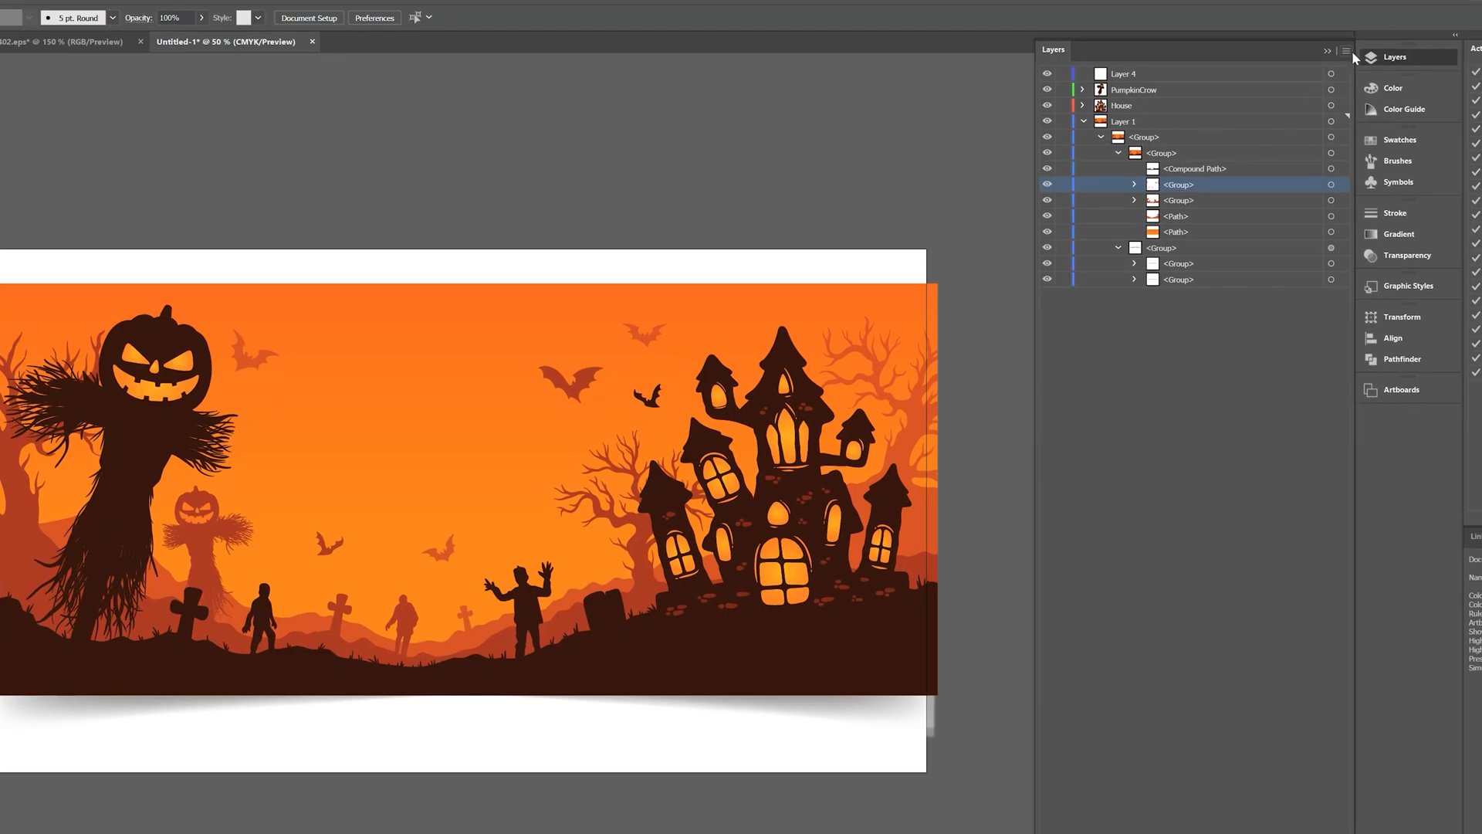
left_click(1346, 49)
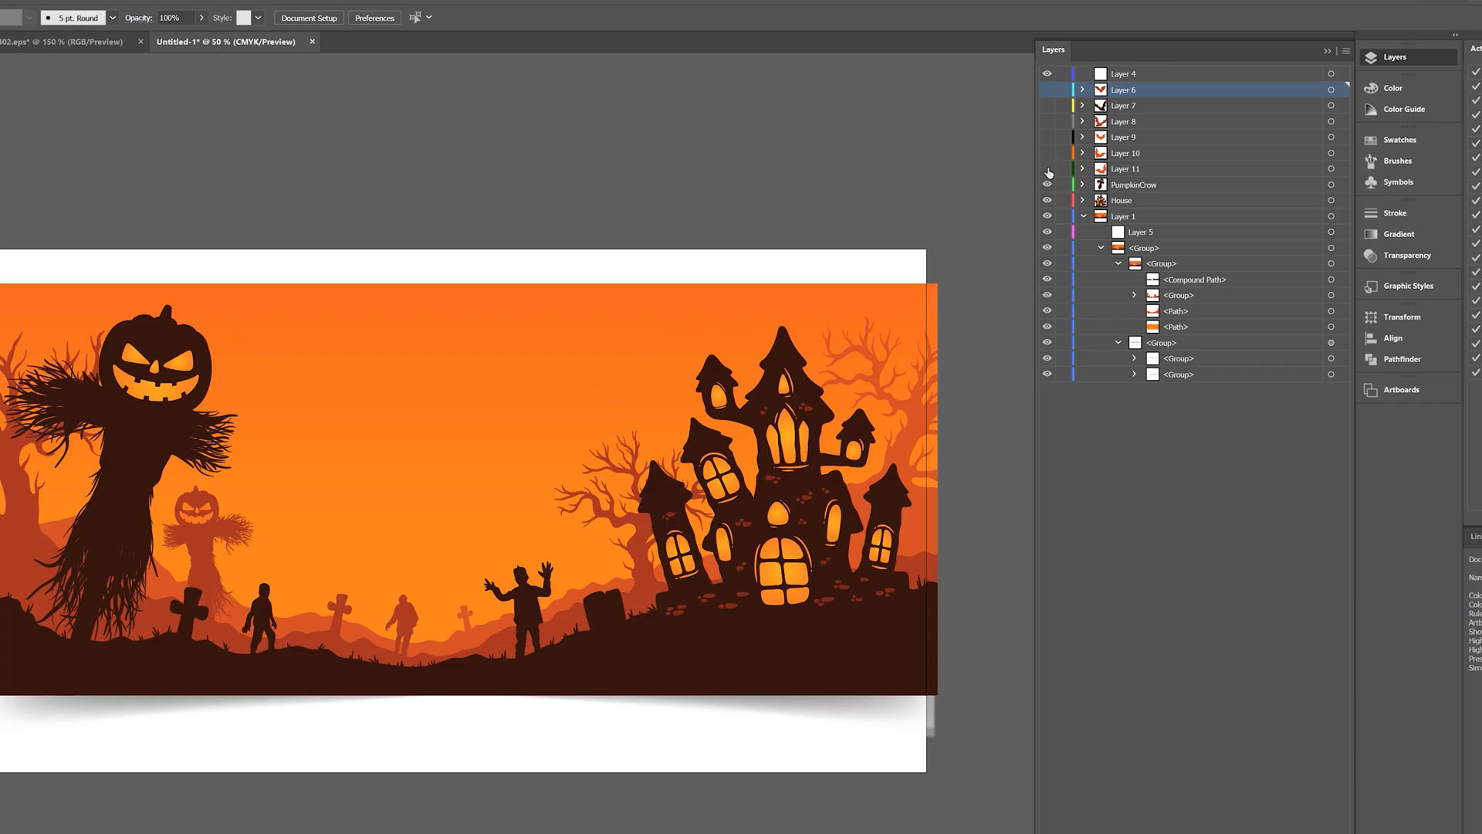
left_click(1046, 89)
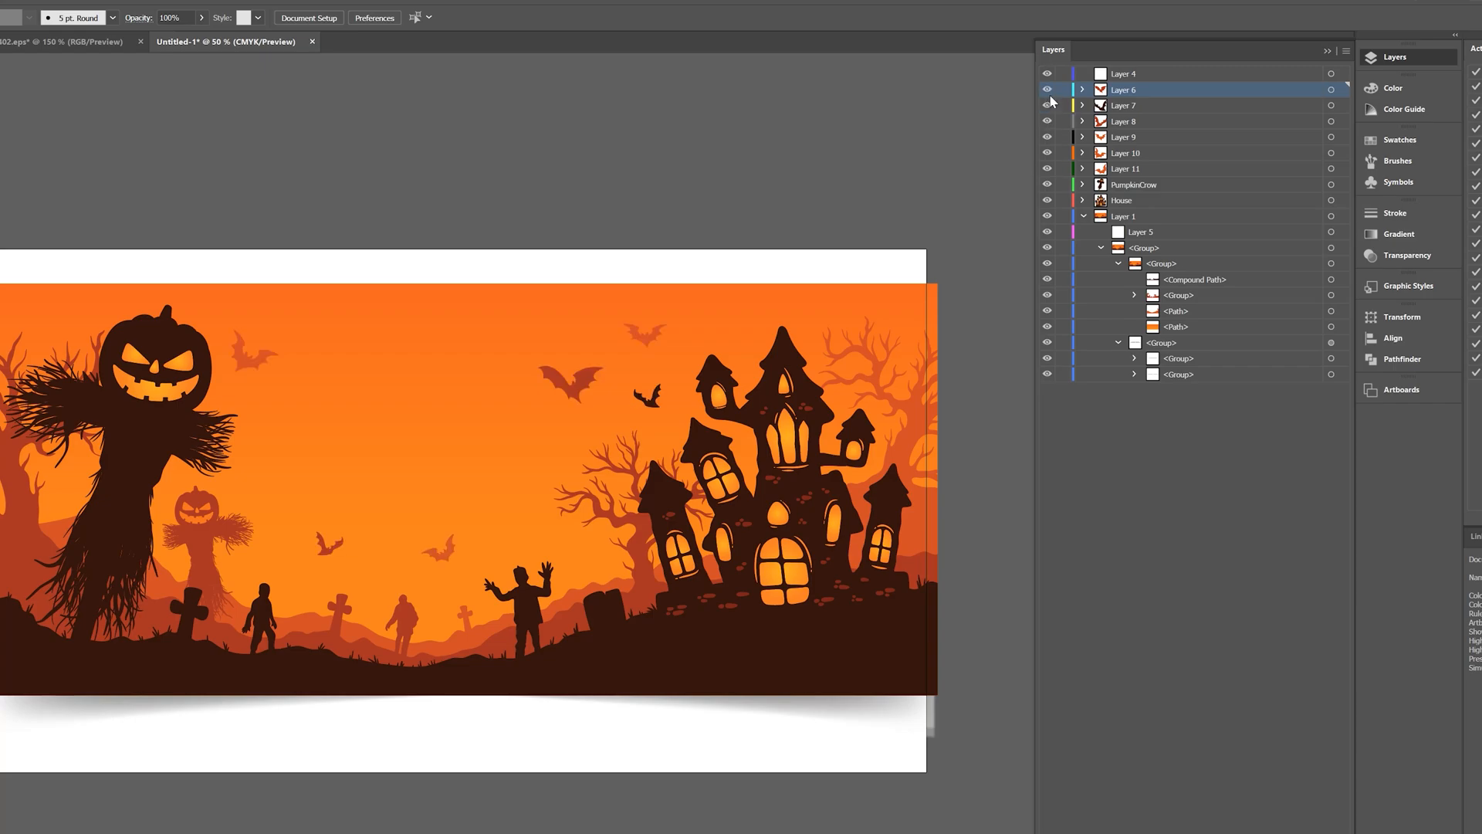
left_click(1131, 74)
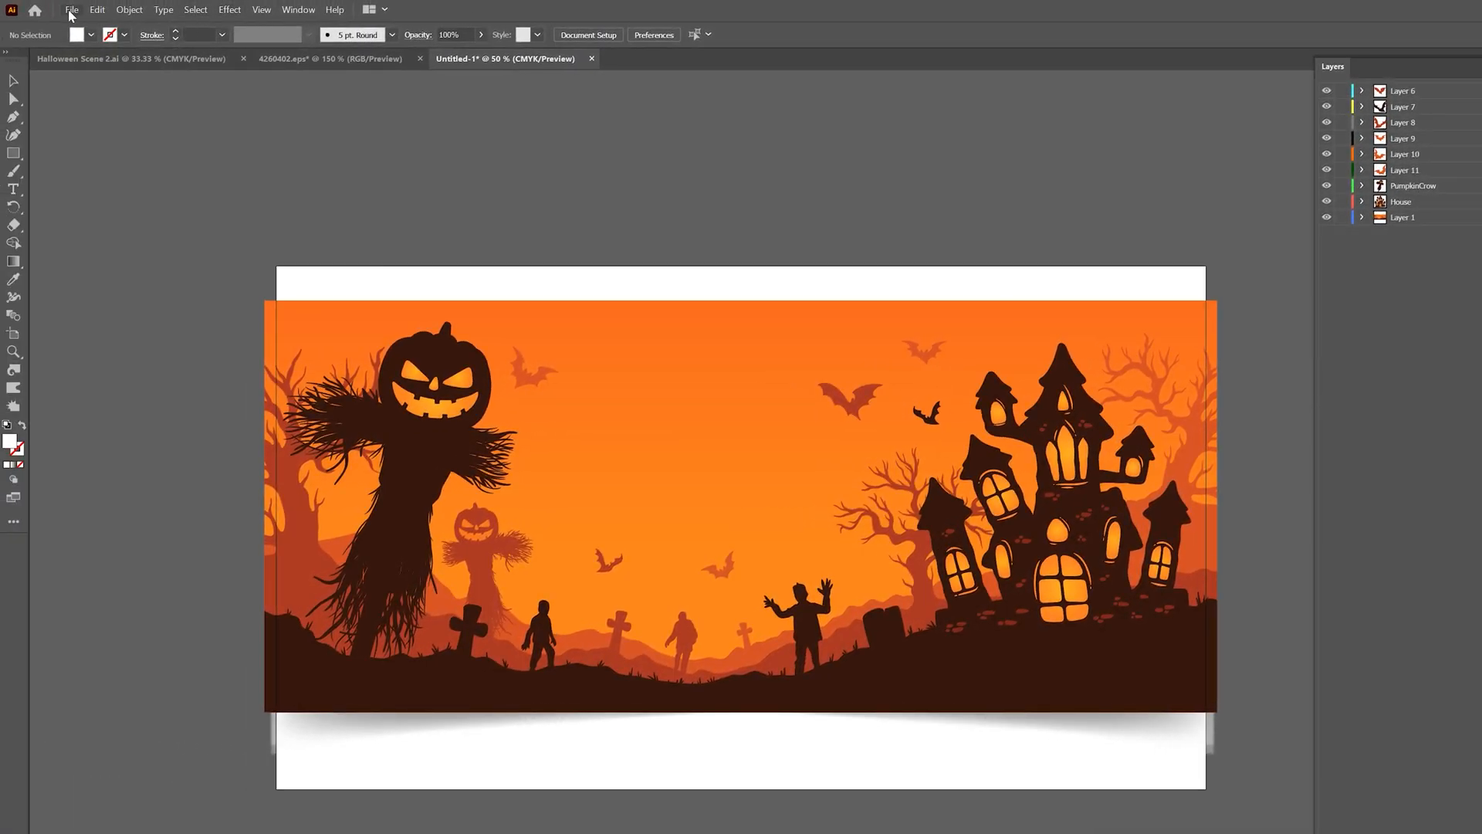
left_click(69, 9)
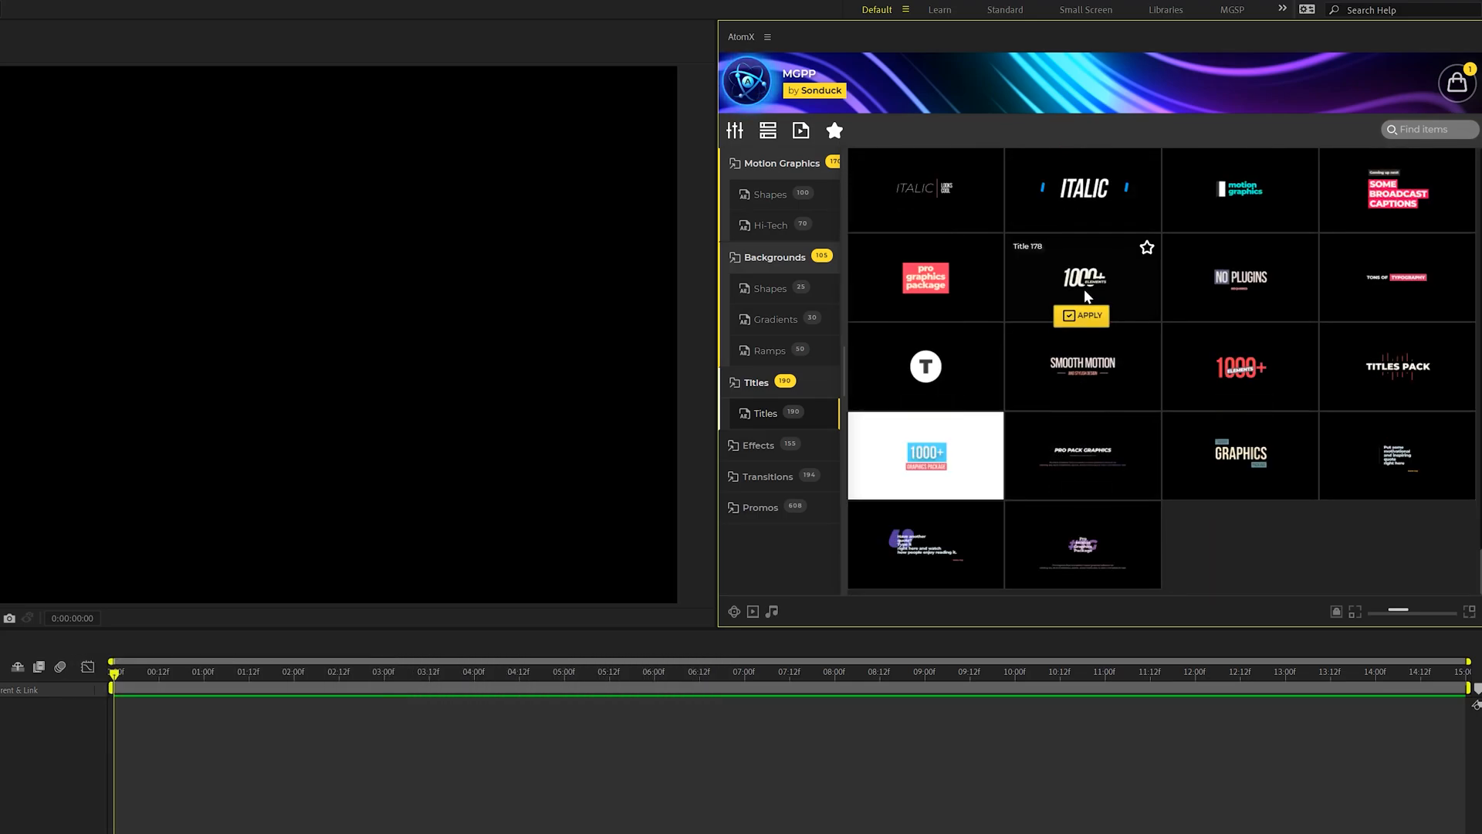
Apply the Title 178 and Mixed 4 presets, then browse gradient, transition and effect presets.
left_click(1081, 315)
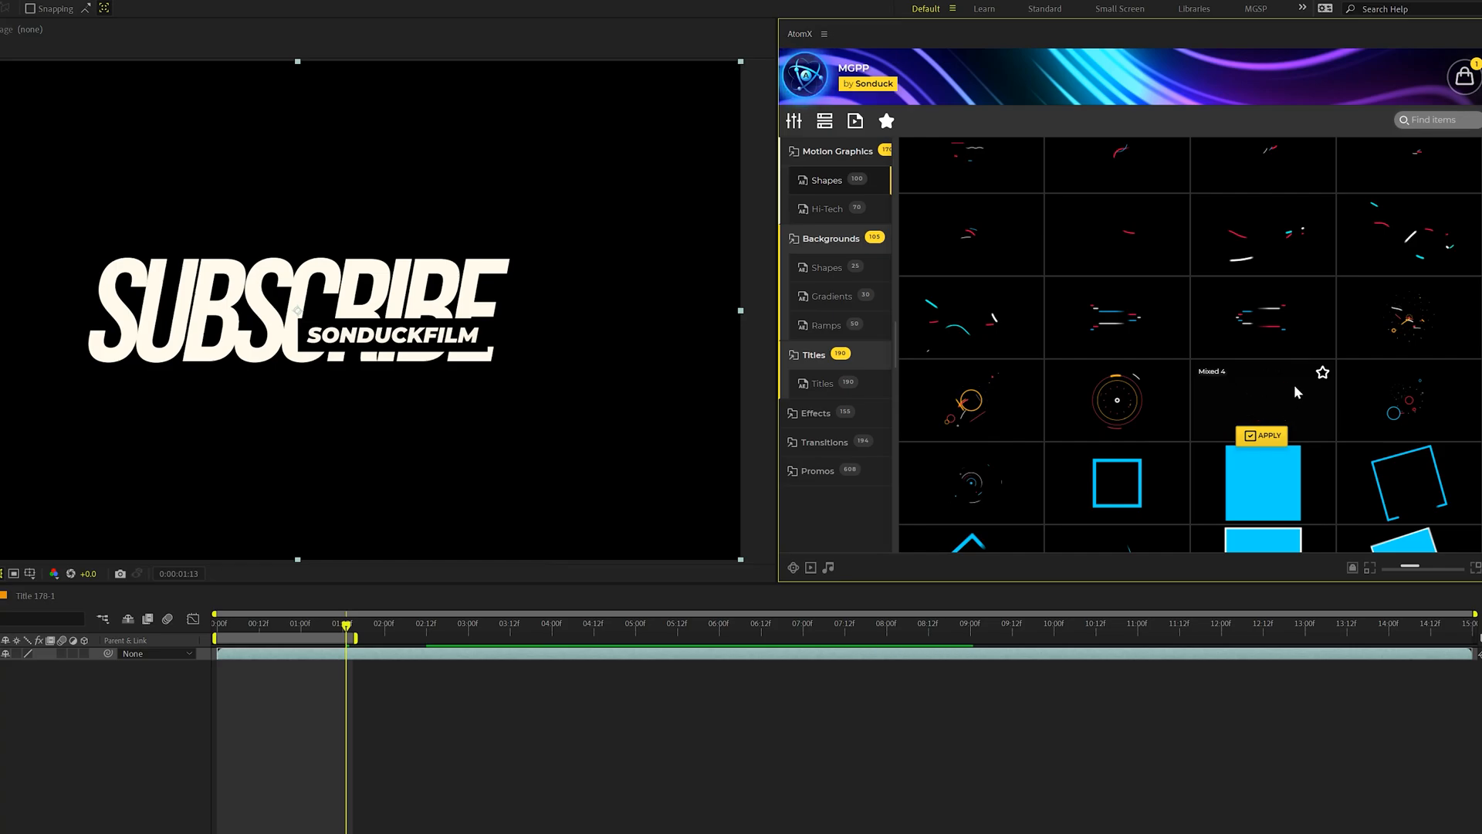
left_click(1262, 436)
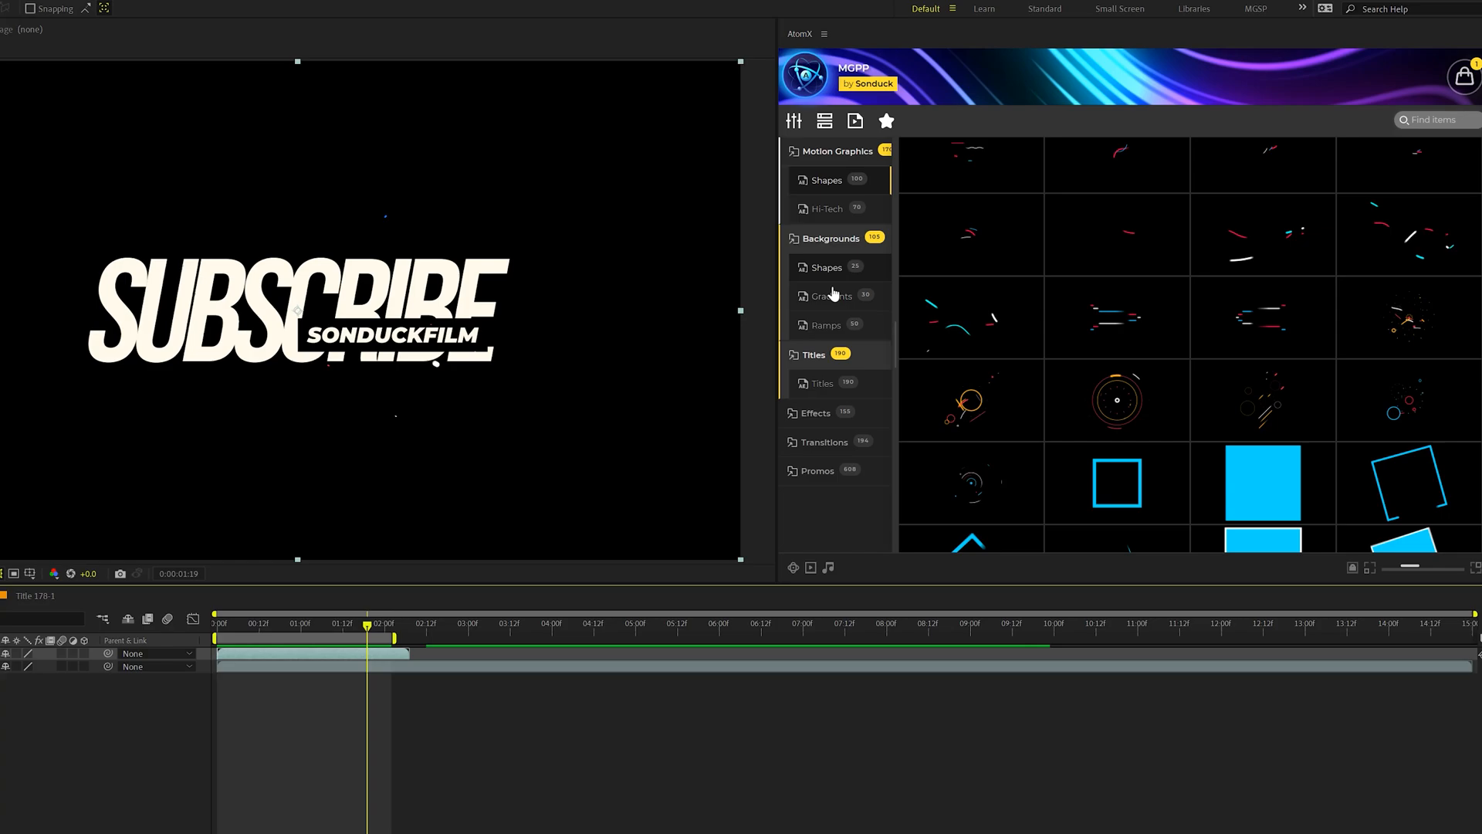
left_click(831, 296)
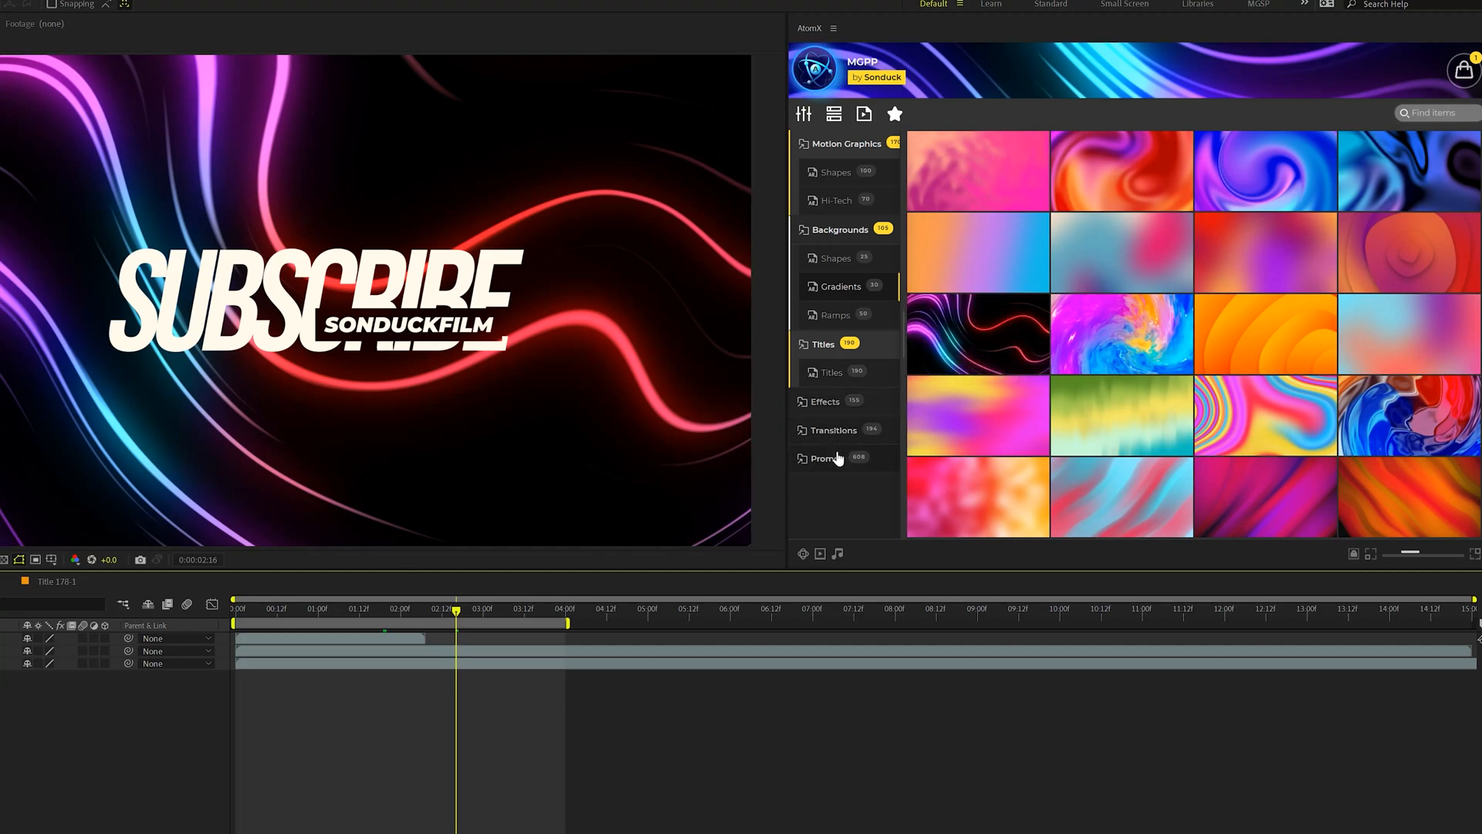
left_click(834, 431)
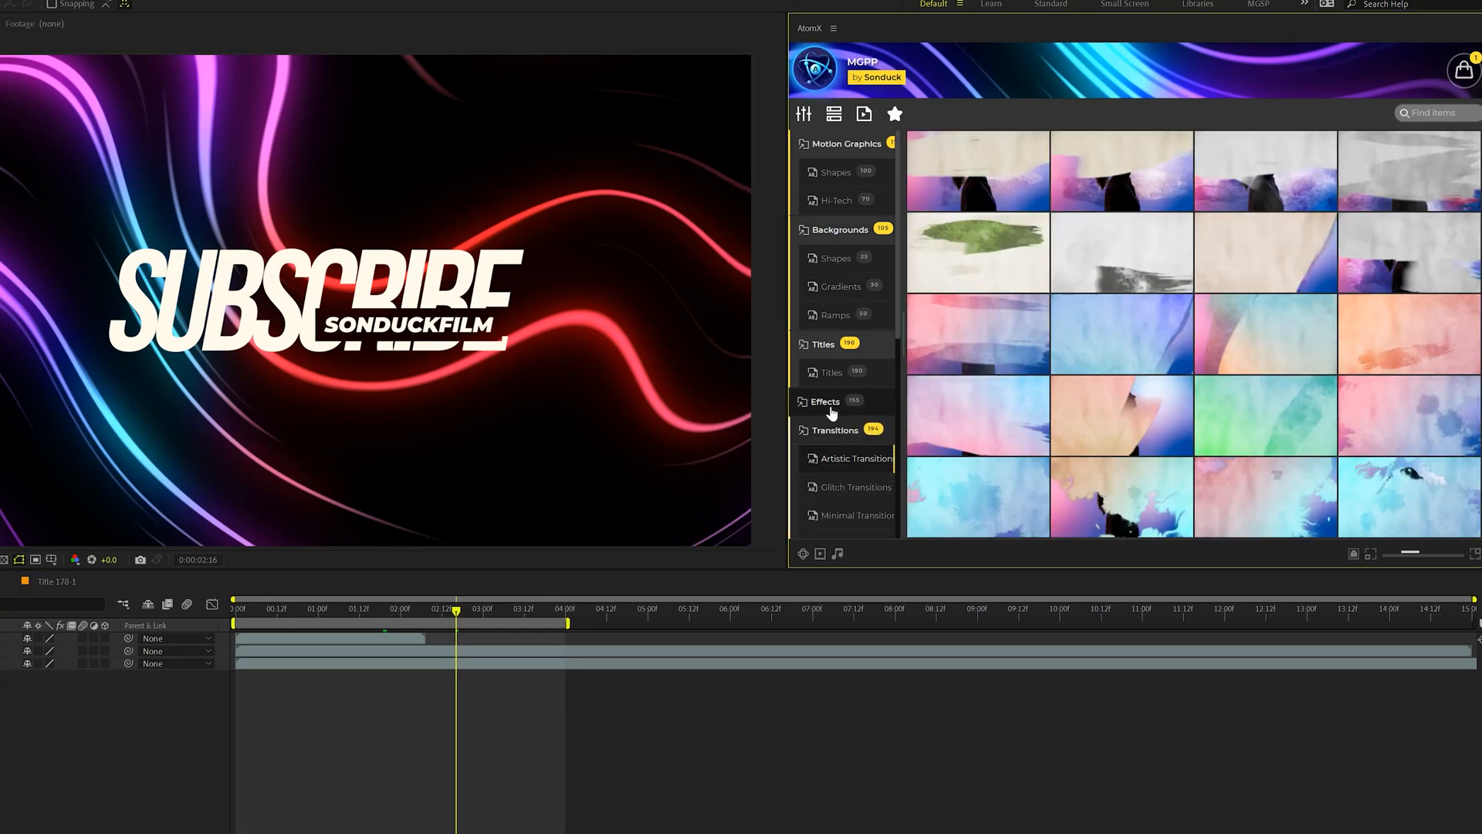
left_click(825, 402)
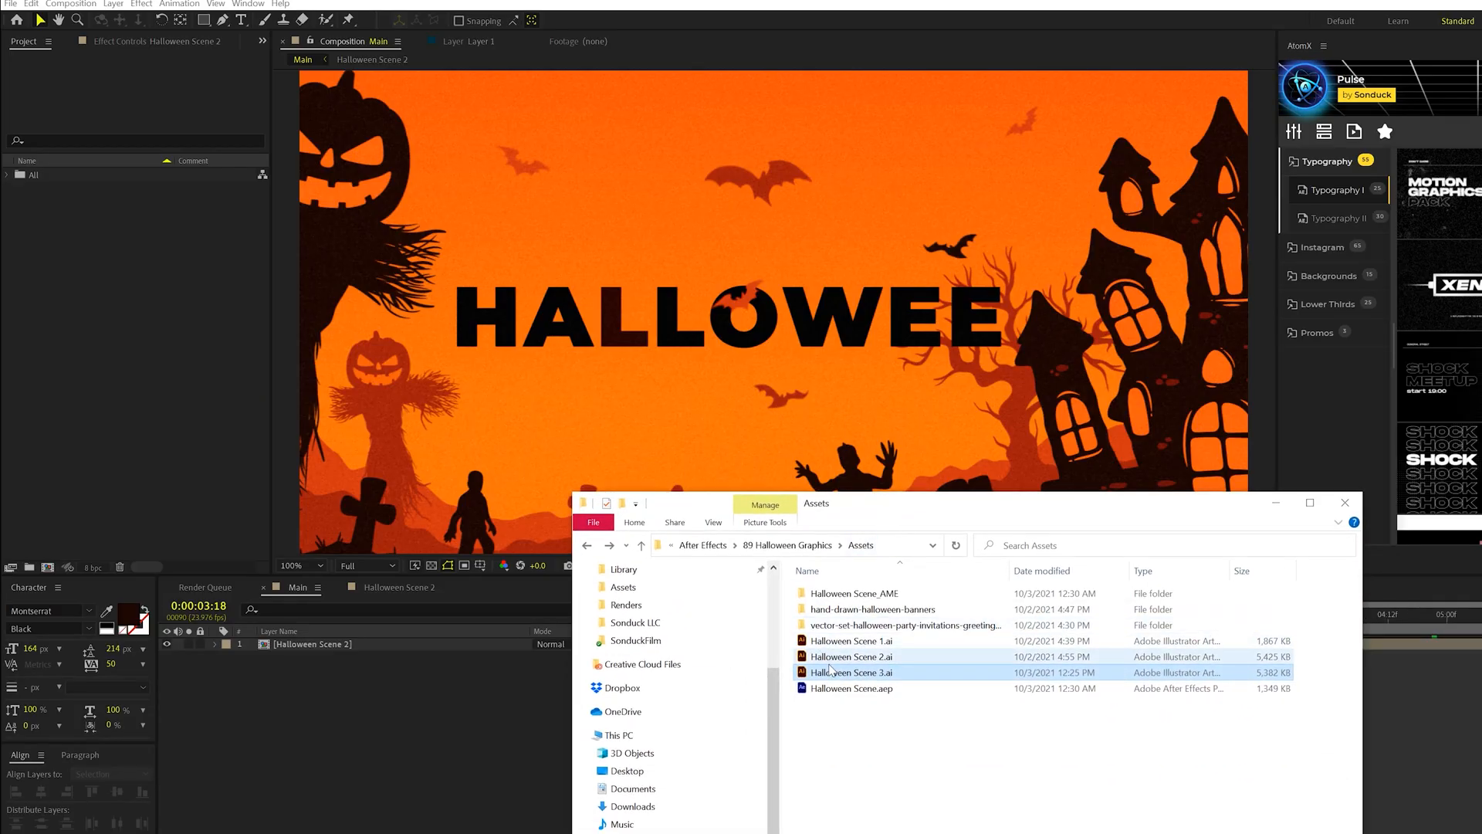
Import Halloween Scene 3.ai into the project with Import Kind set to Composition.
left_click_drag(851, 672, 125, 263)
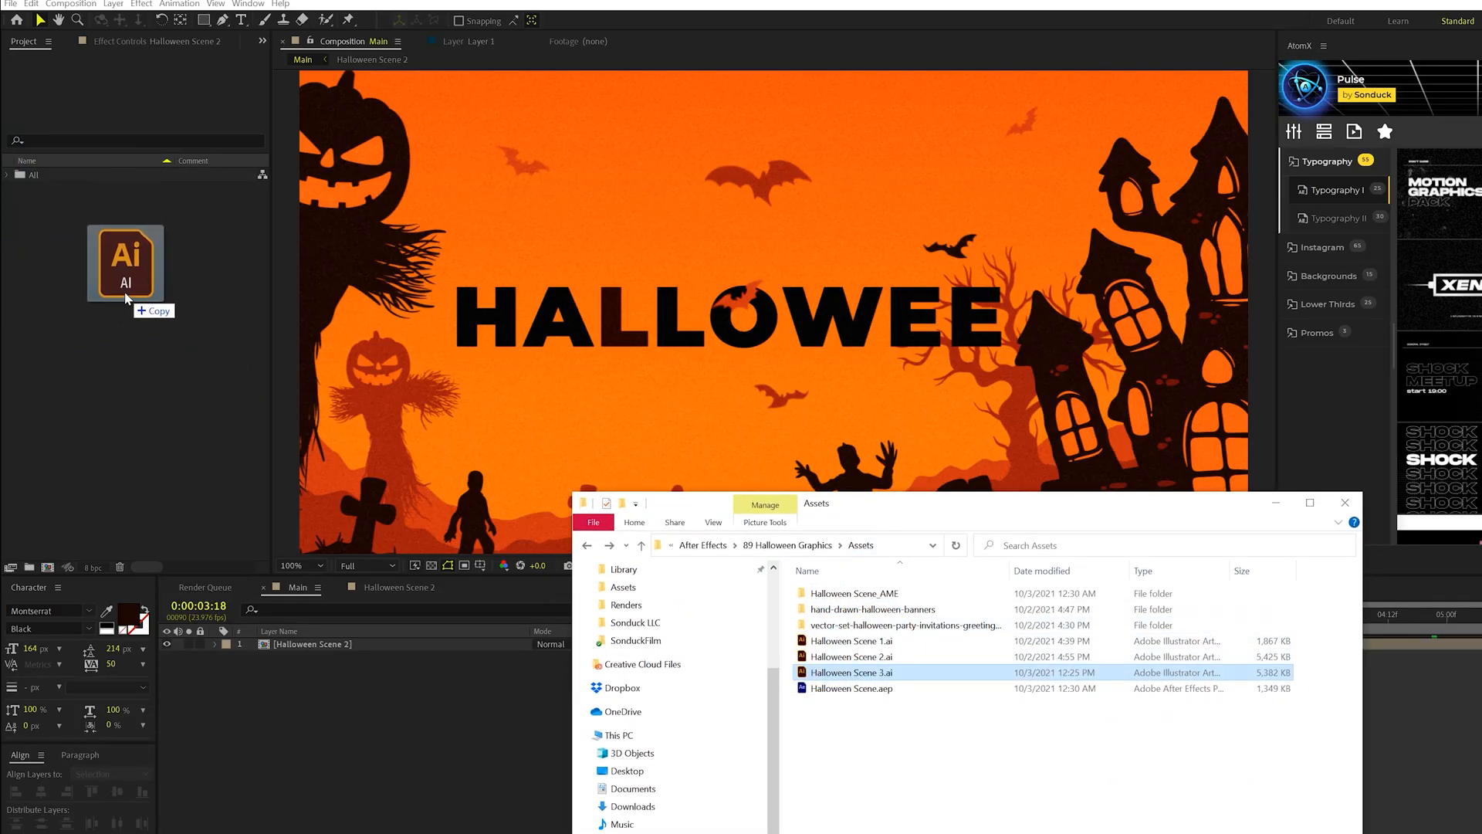
double_click(850, 672)
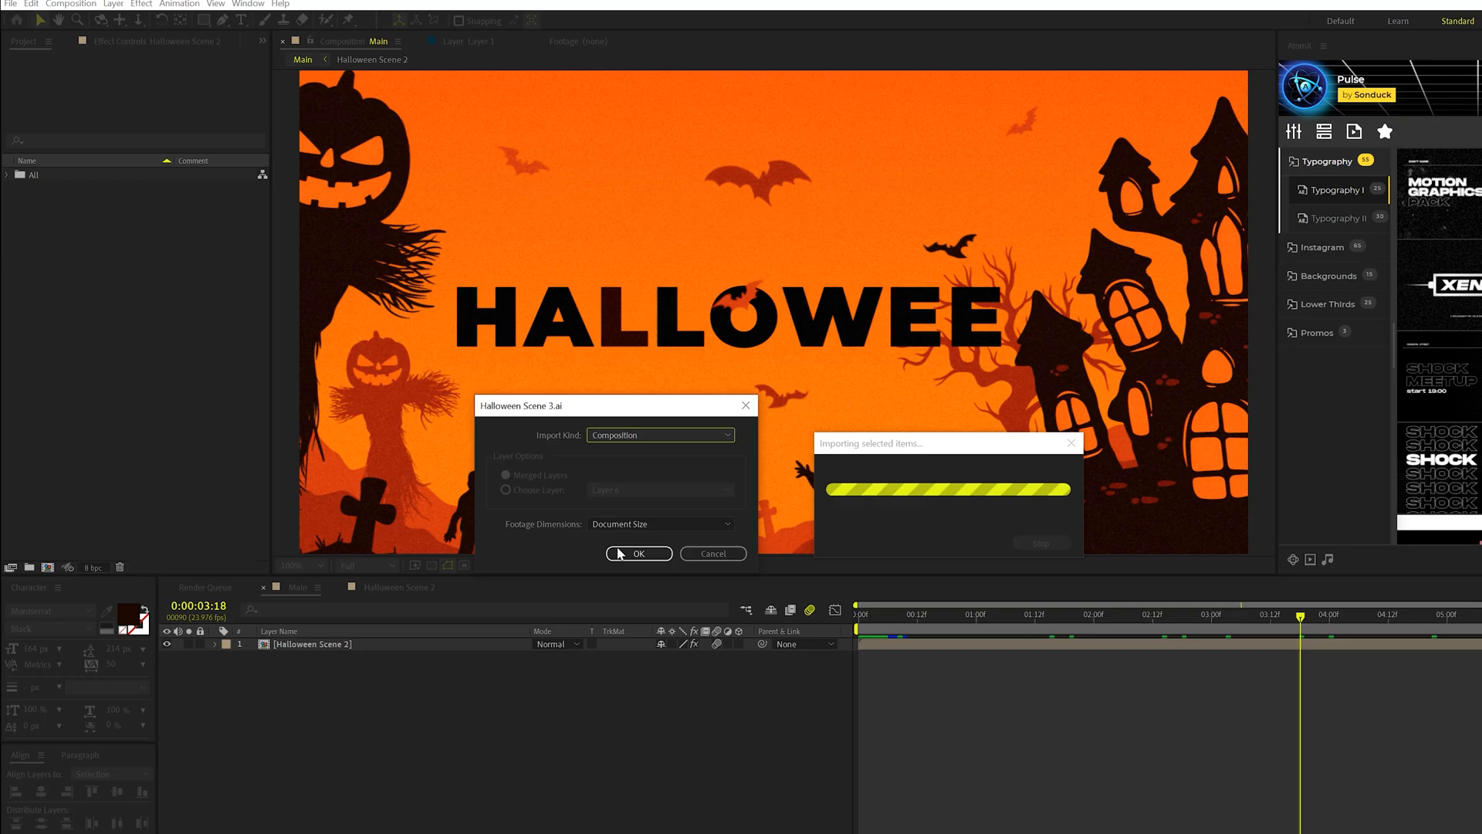
left_click(638, 553)
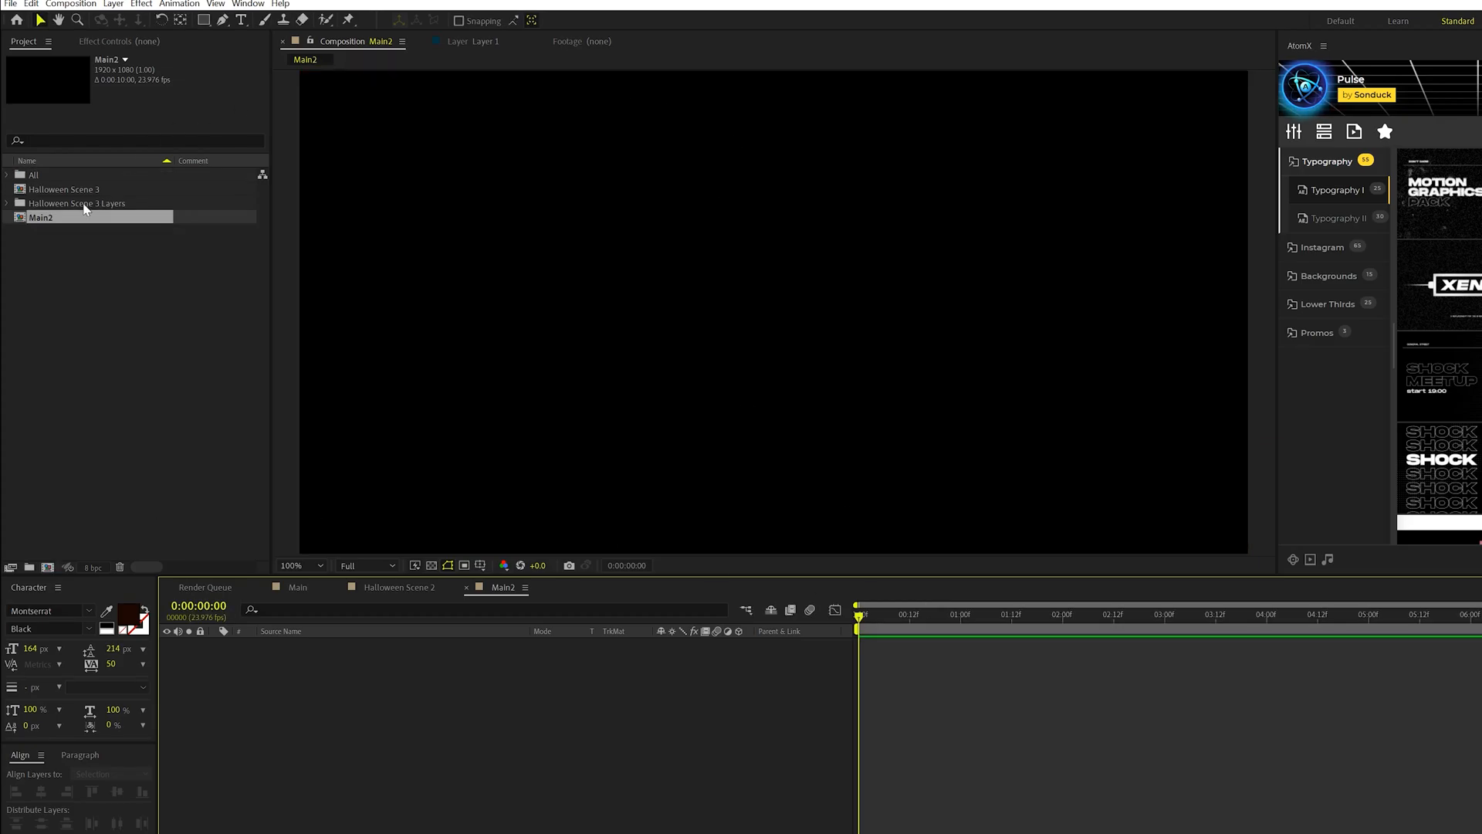
Add Halloween Scene 3 to Main2 and keyframe its Position to pan left toward the haunted house.
left_click(65, 189)
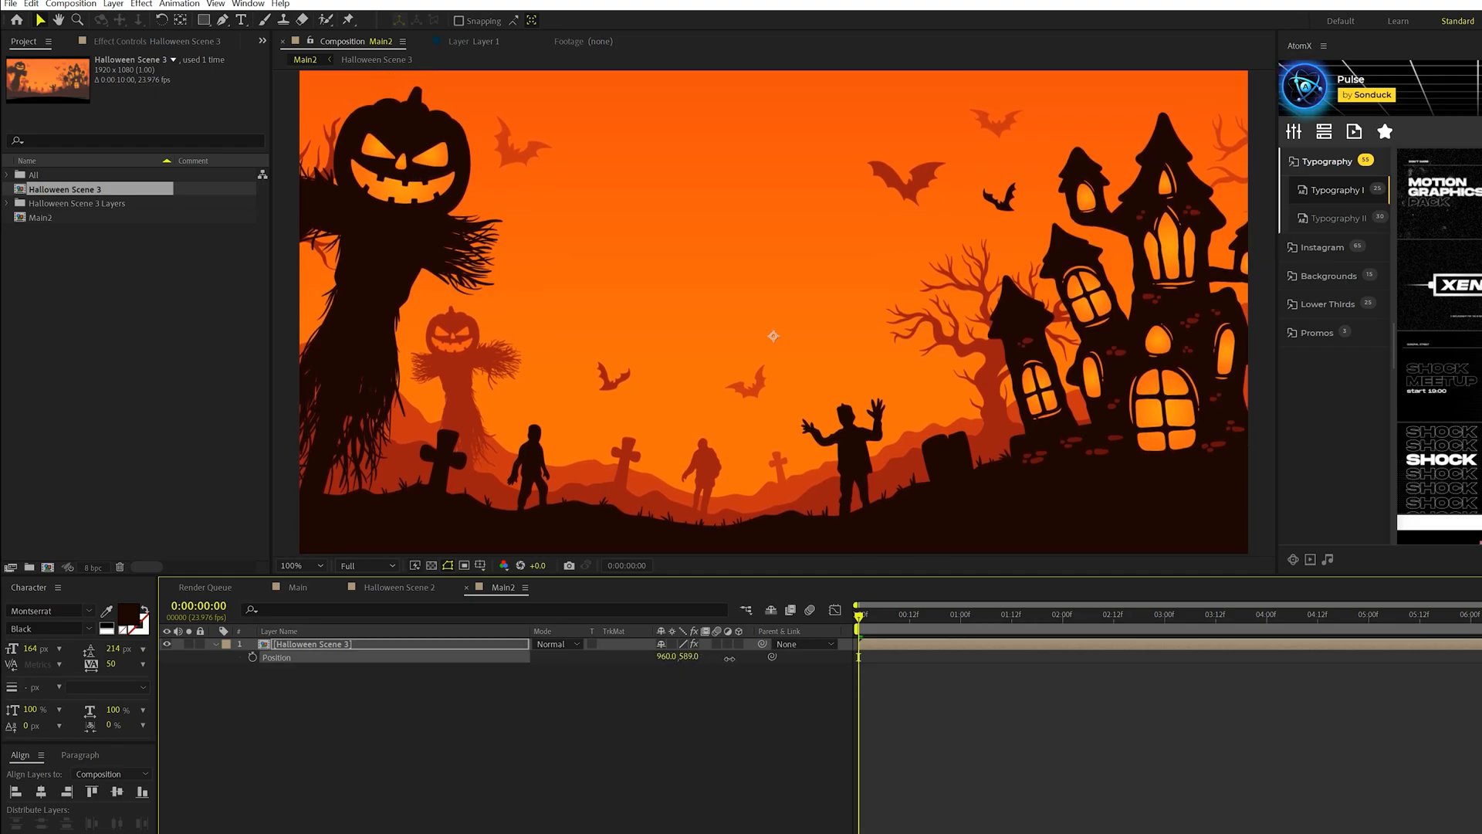
left_click(298, 565)
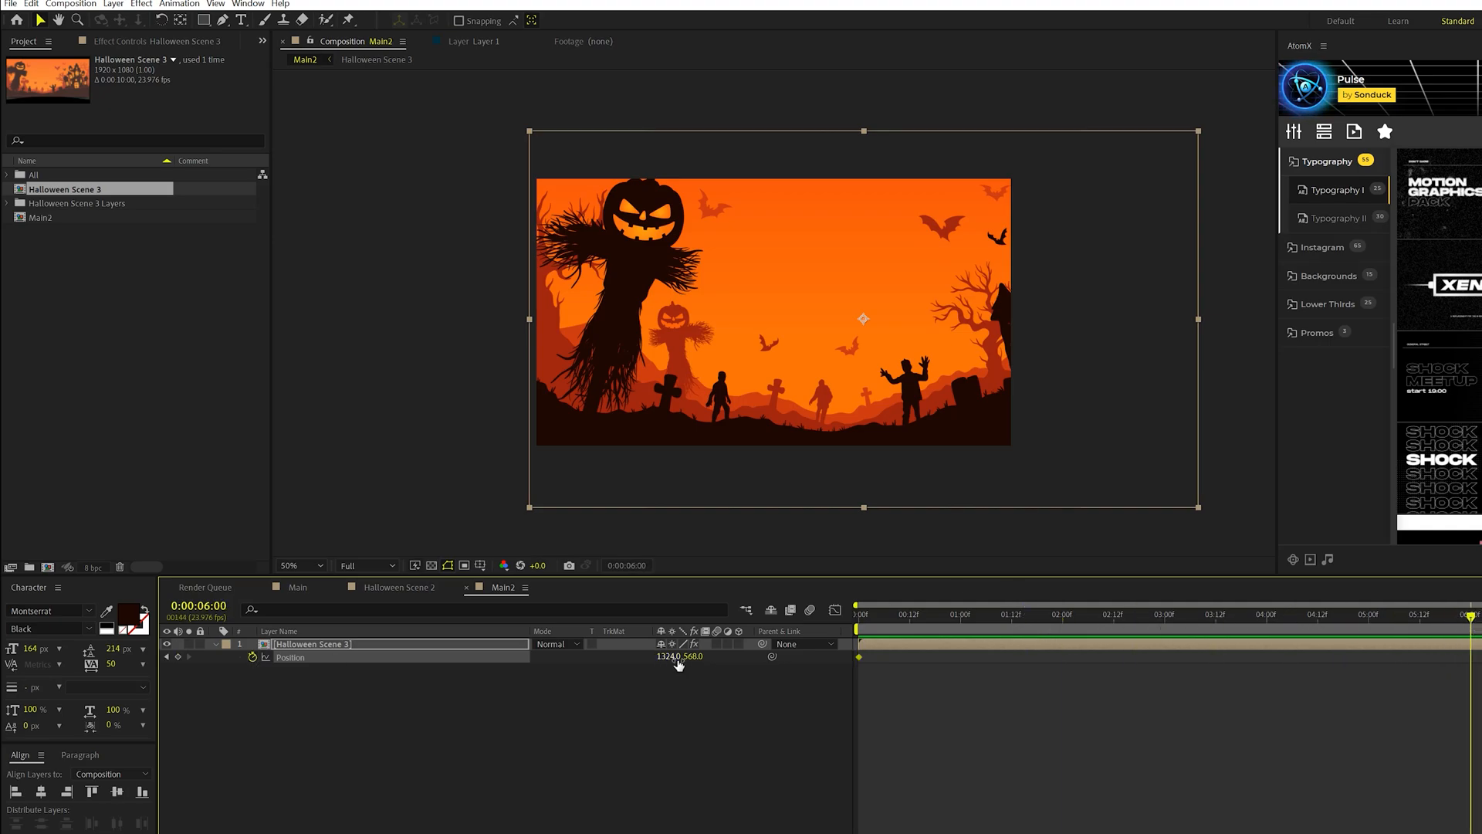
left_click_drag(862, 318, 715, 318)
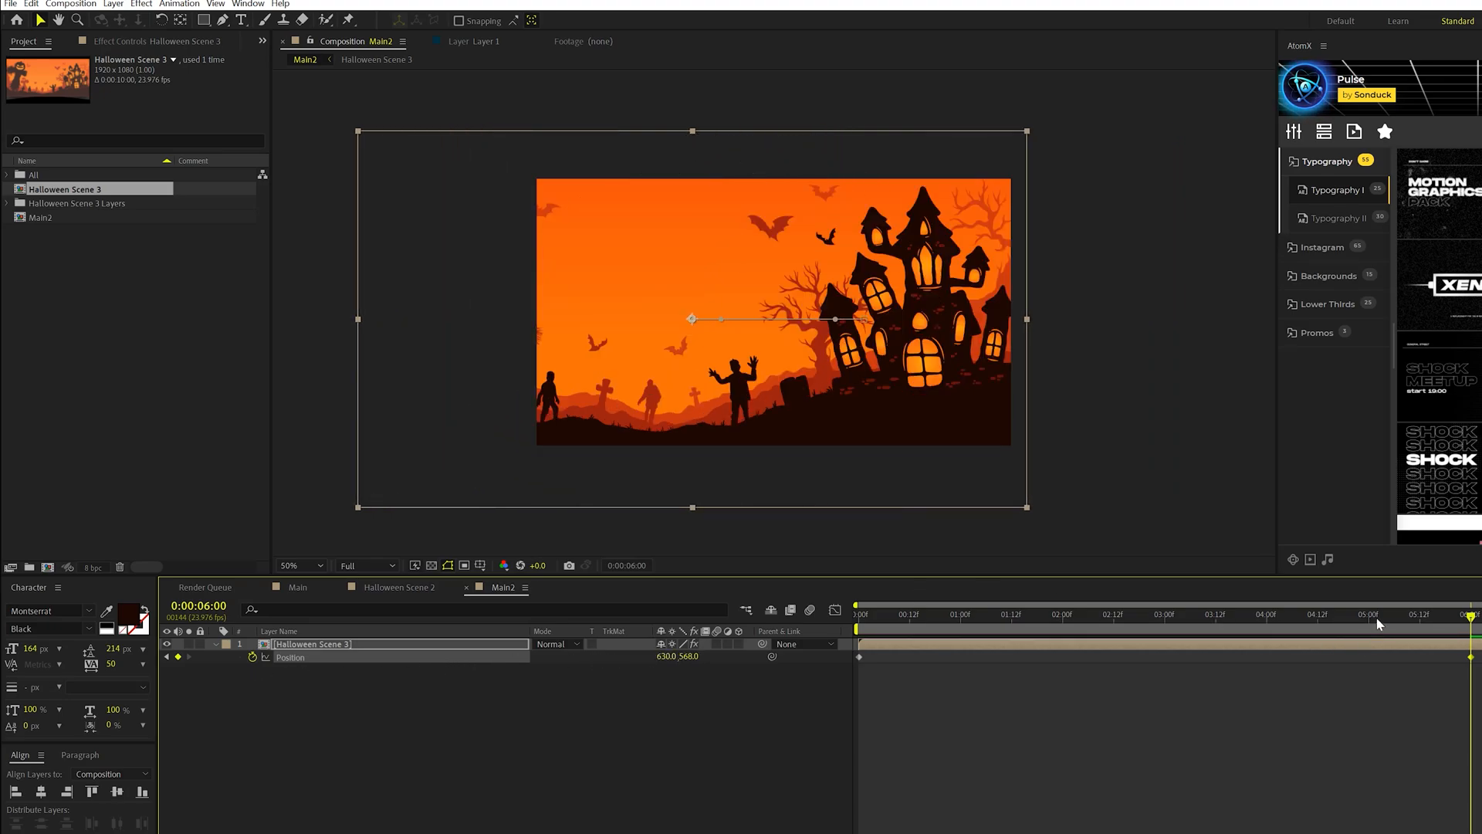
left_click(911, 615)
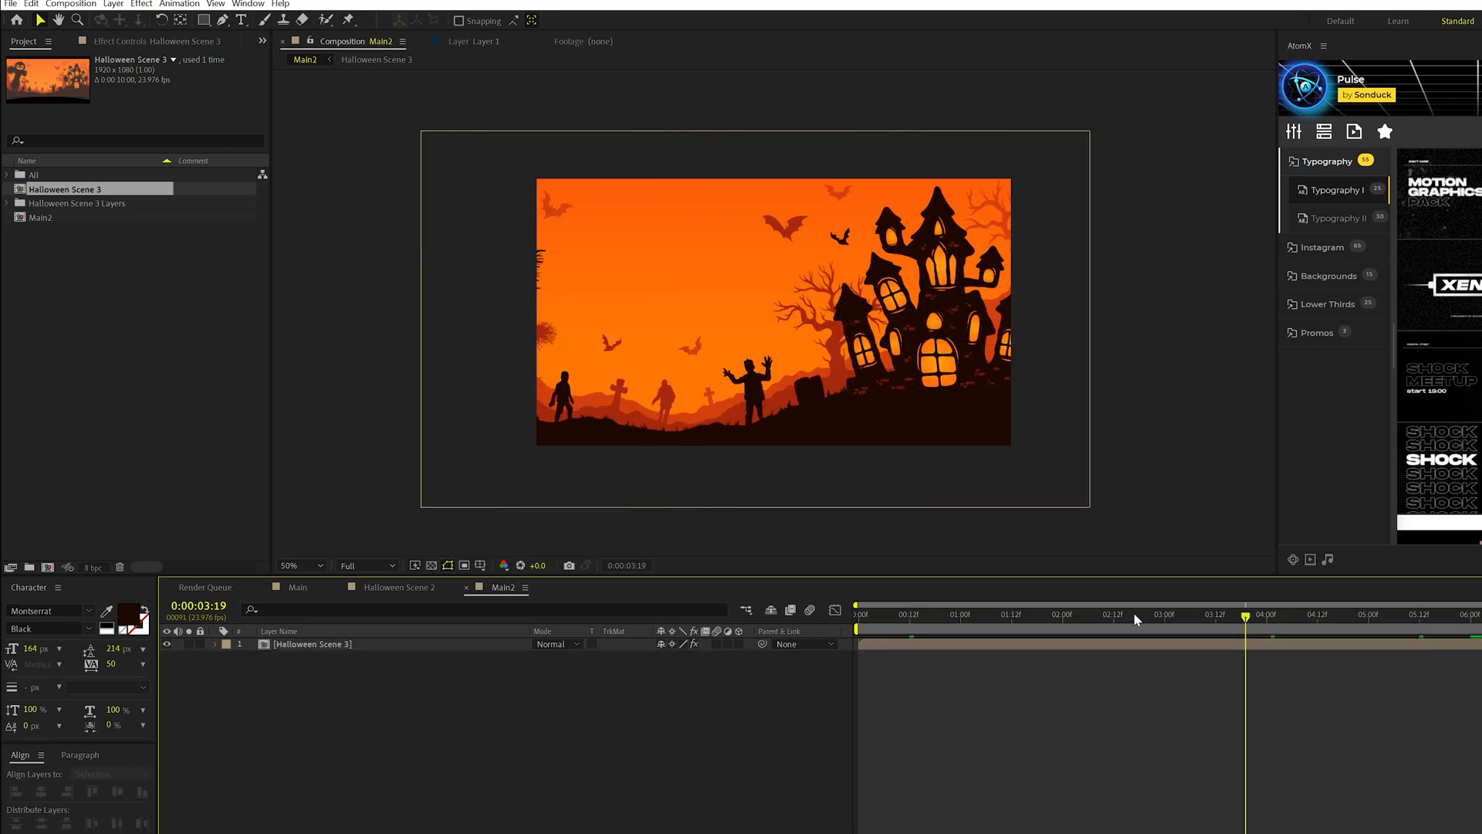
mouse_move(820, 362)
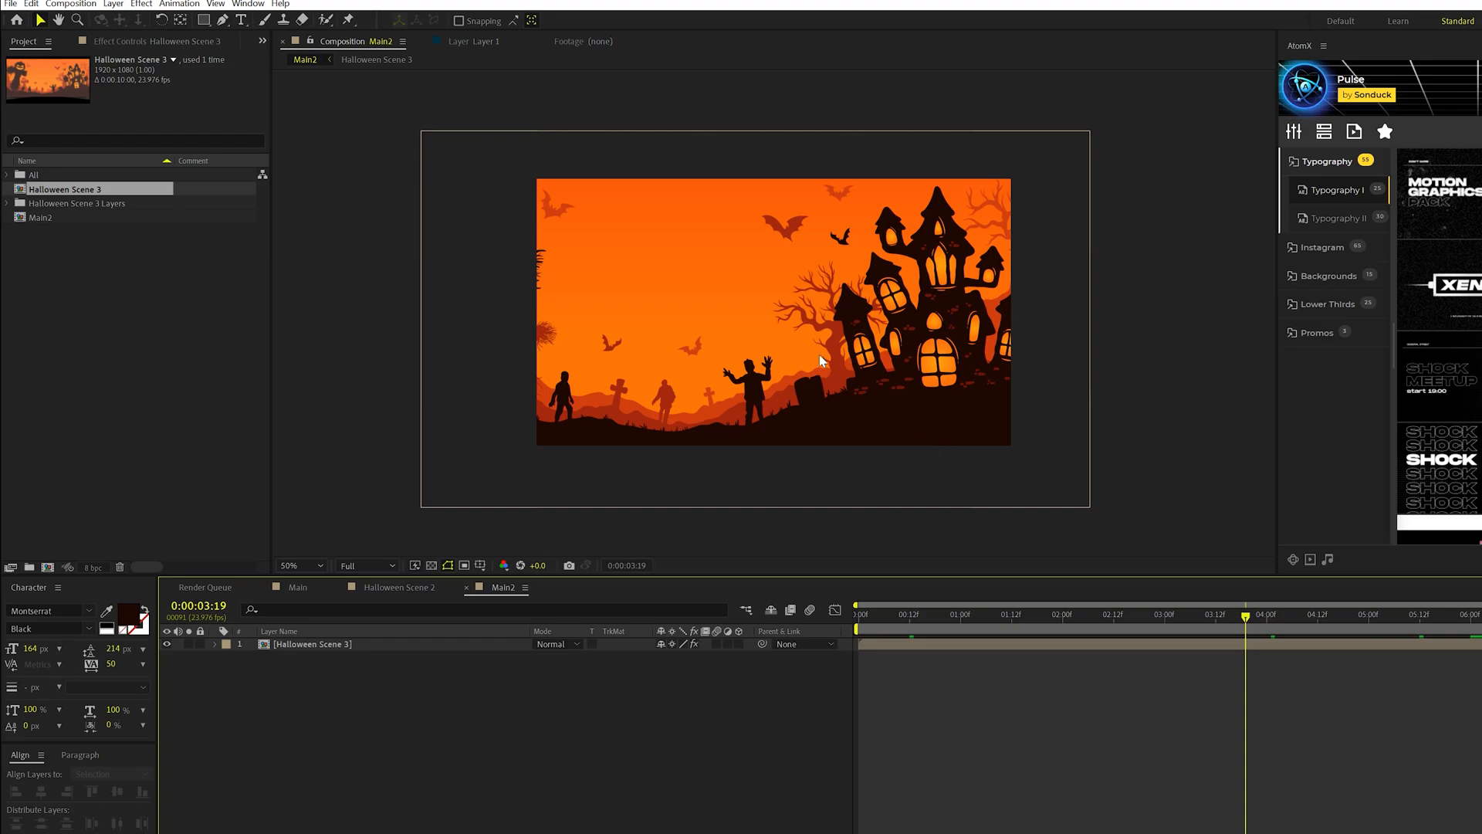
mouse_move(291, 650)
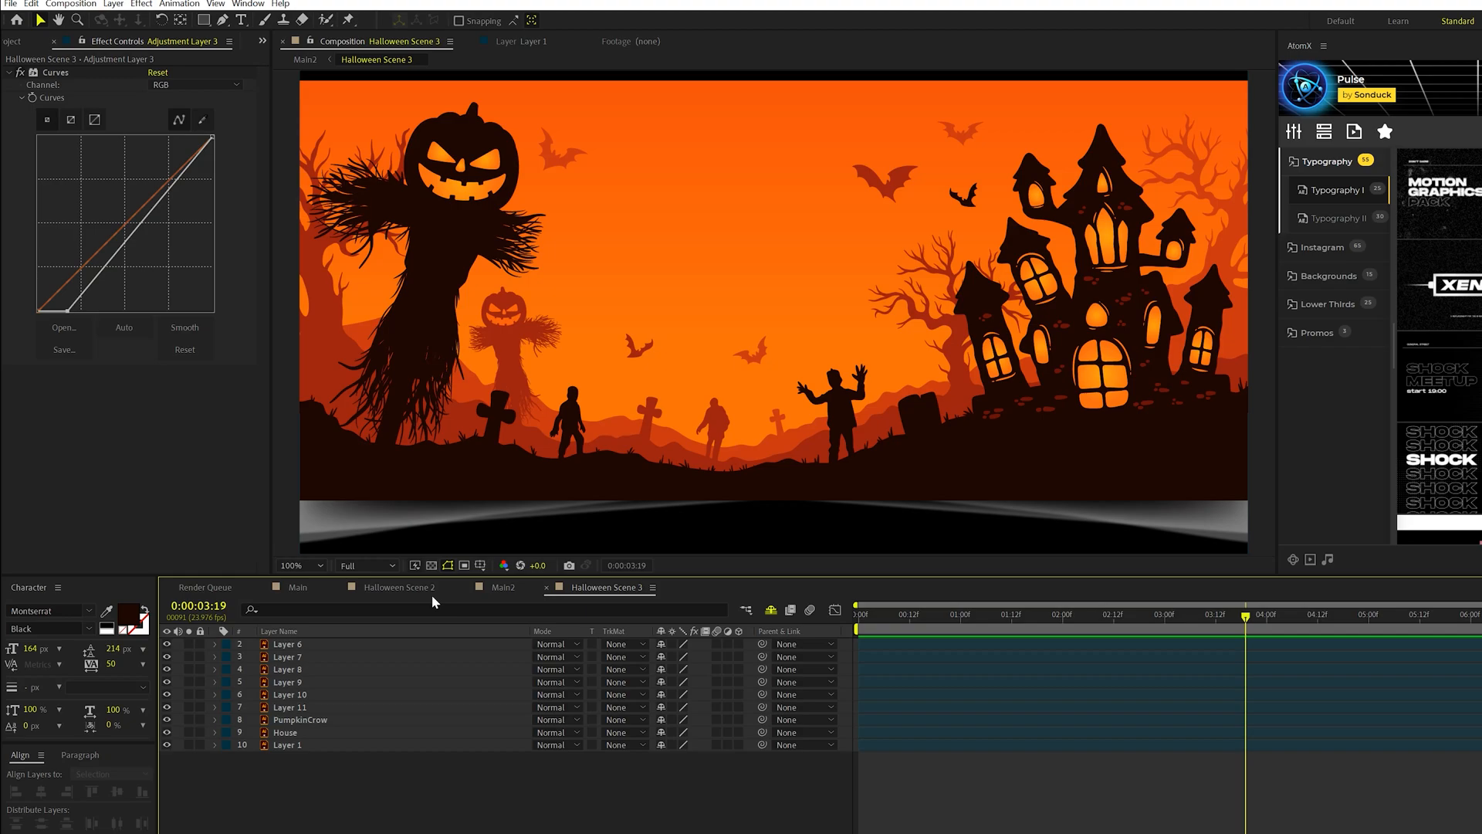
Puppet-pin Layer 11's bat, keyframe the pins with loopOut("pingpong") and preview the flap.
left_click(294, 706)
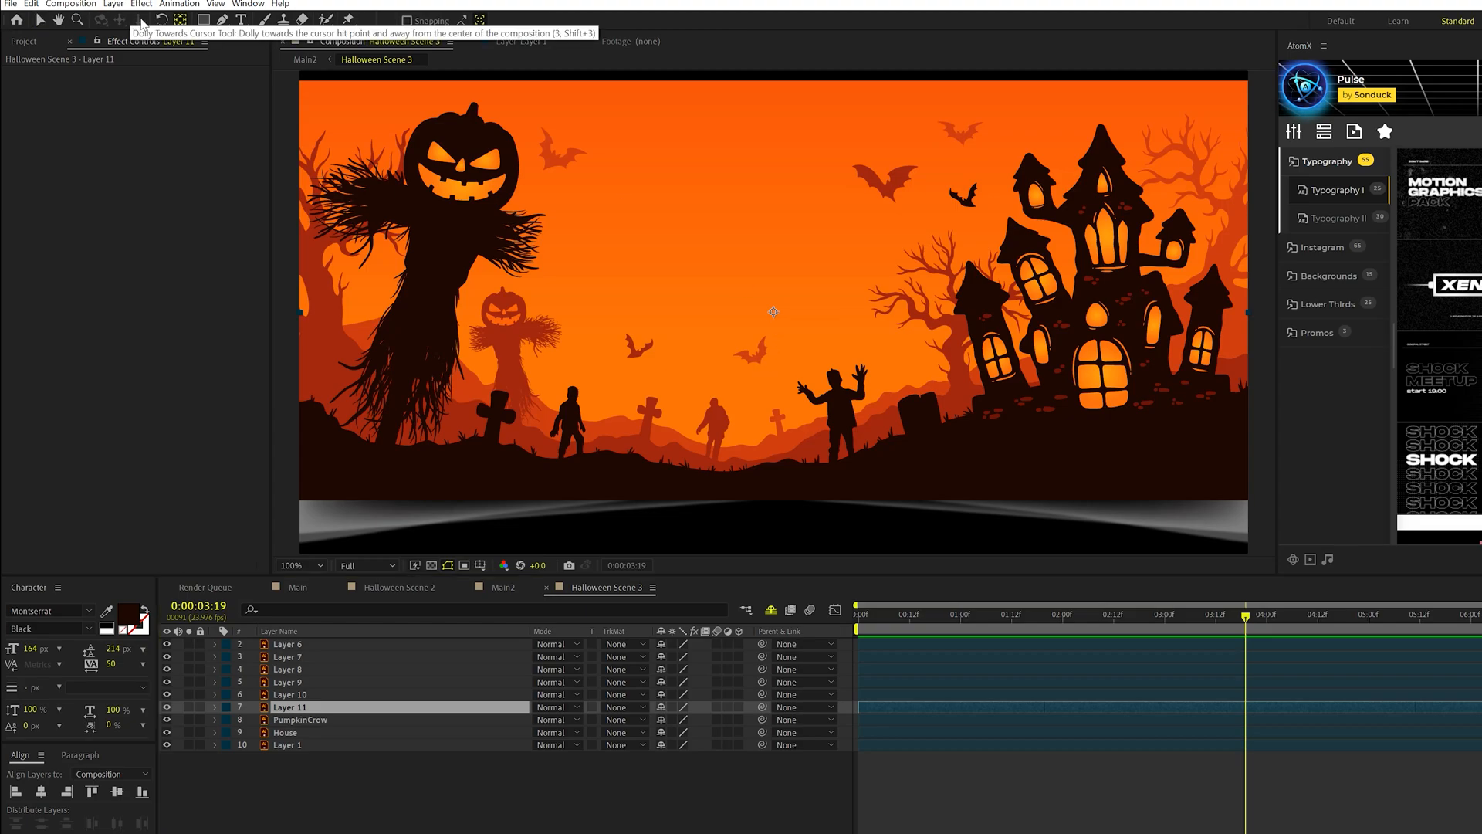
mouse_move(247, 55)
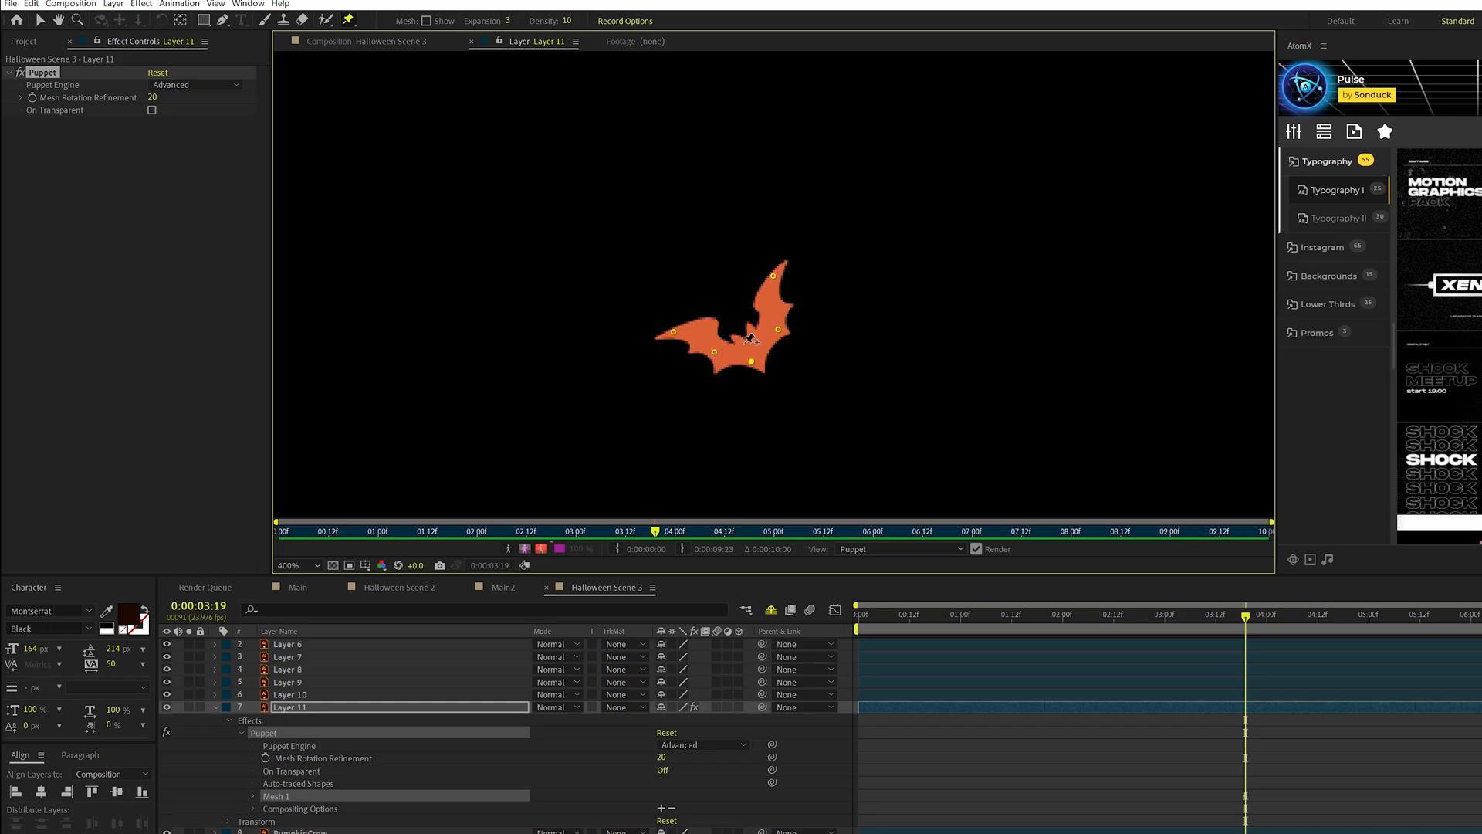
left_click(889, 615)
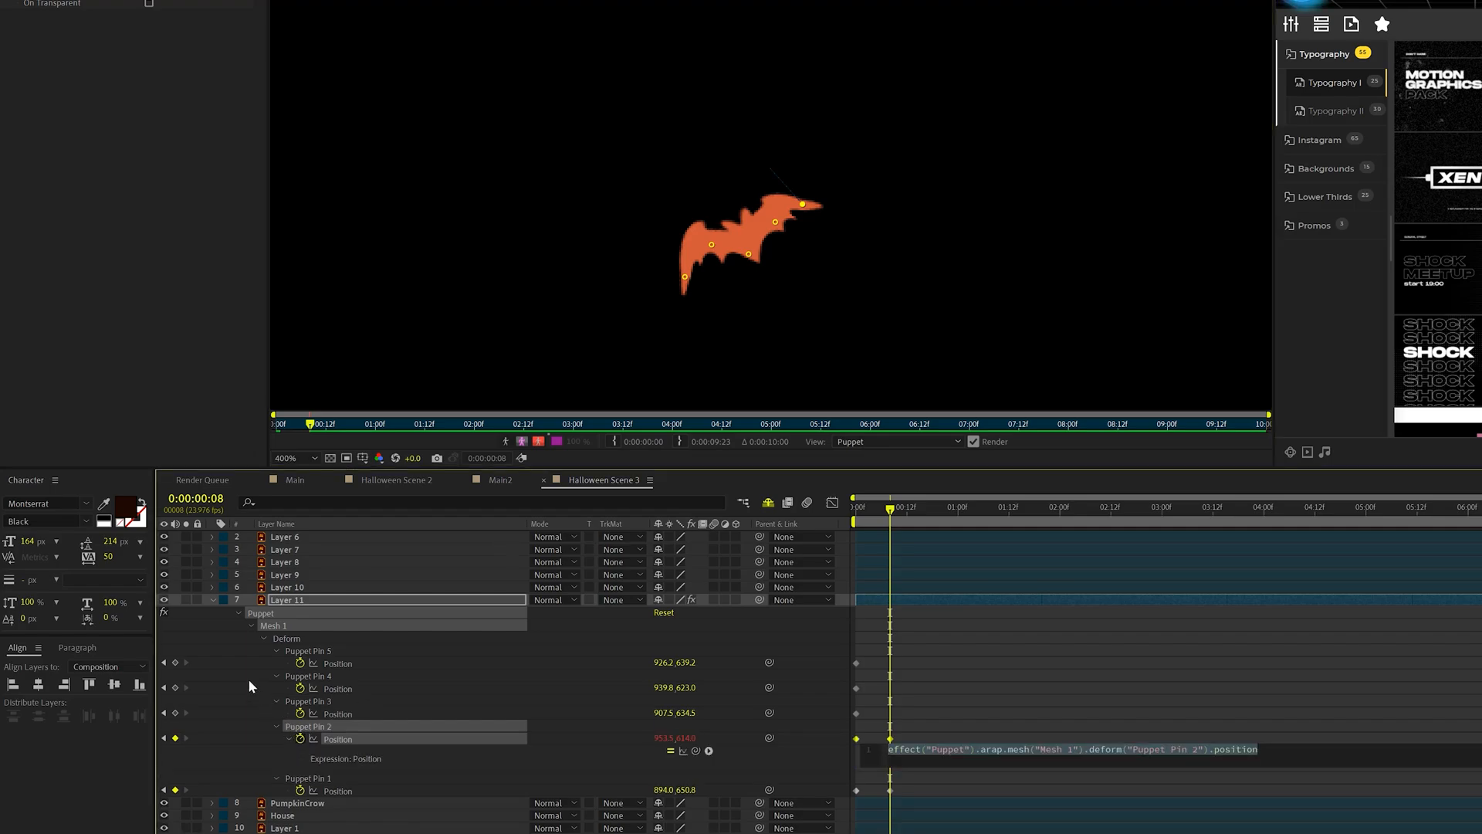
type("loopOut(\"")
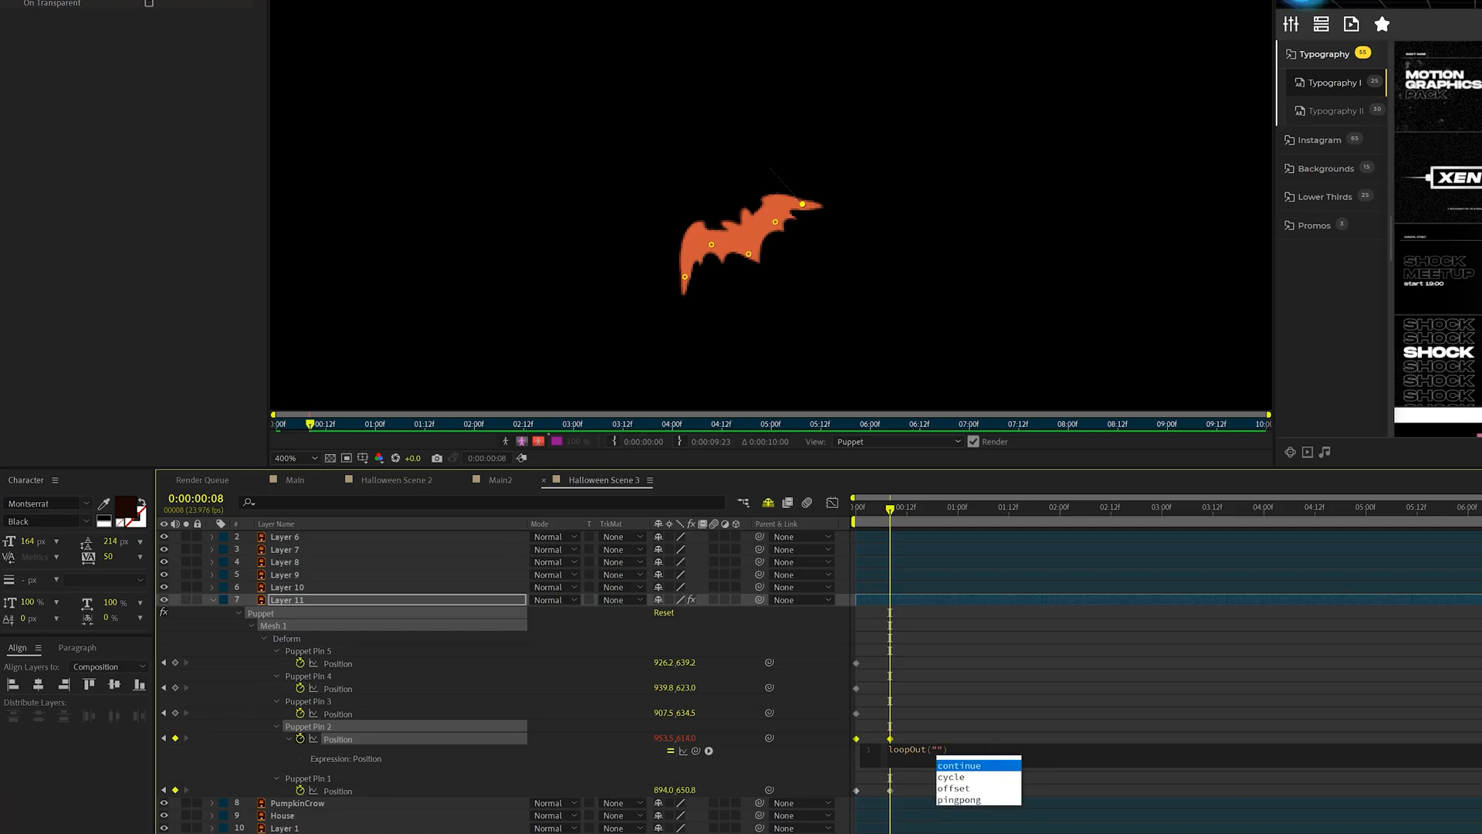
left_click(958, 800)
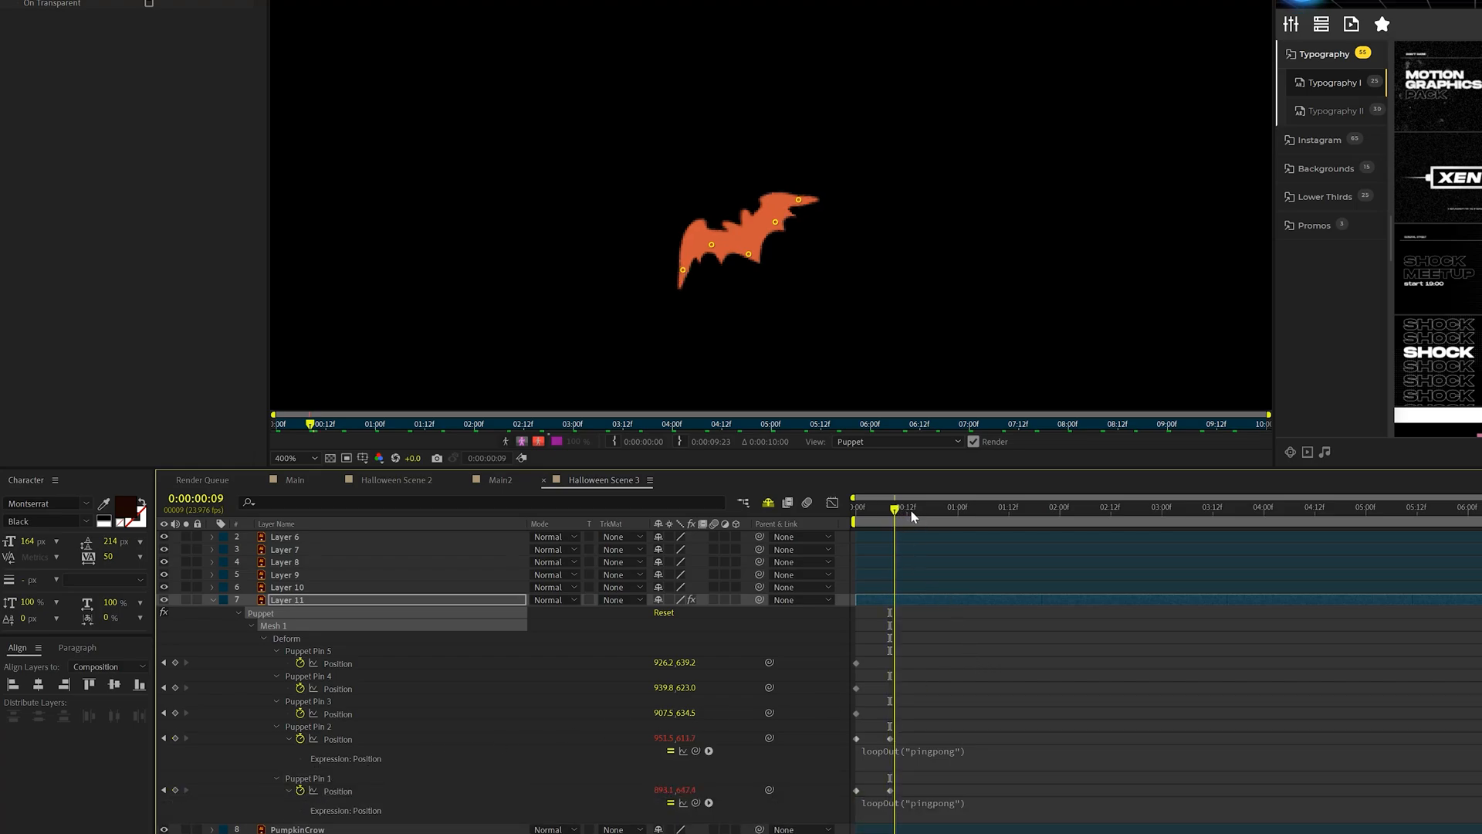
left_click(1172, 508)
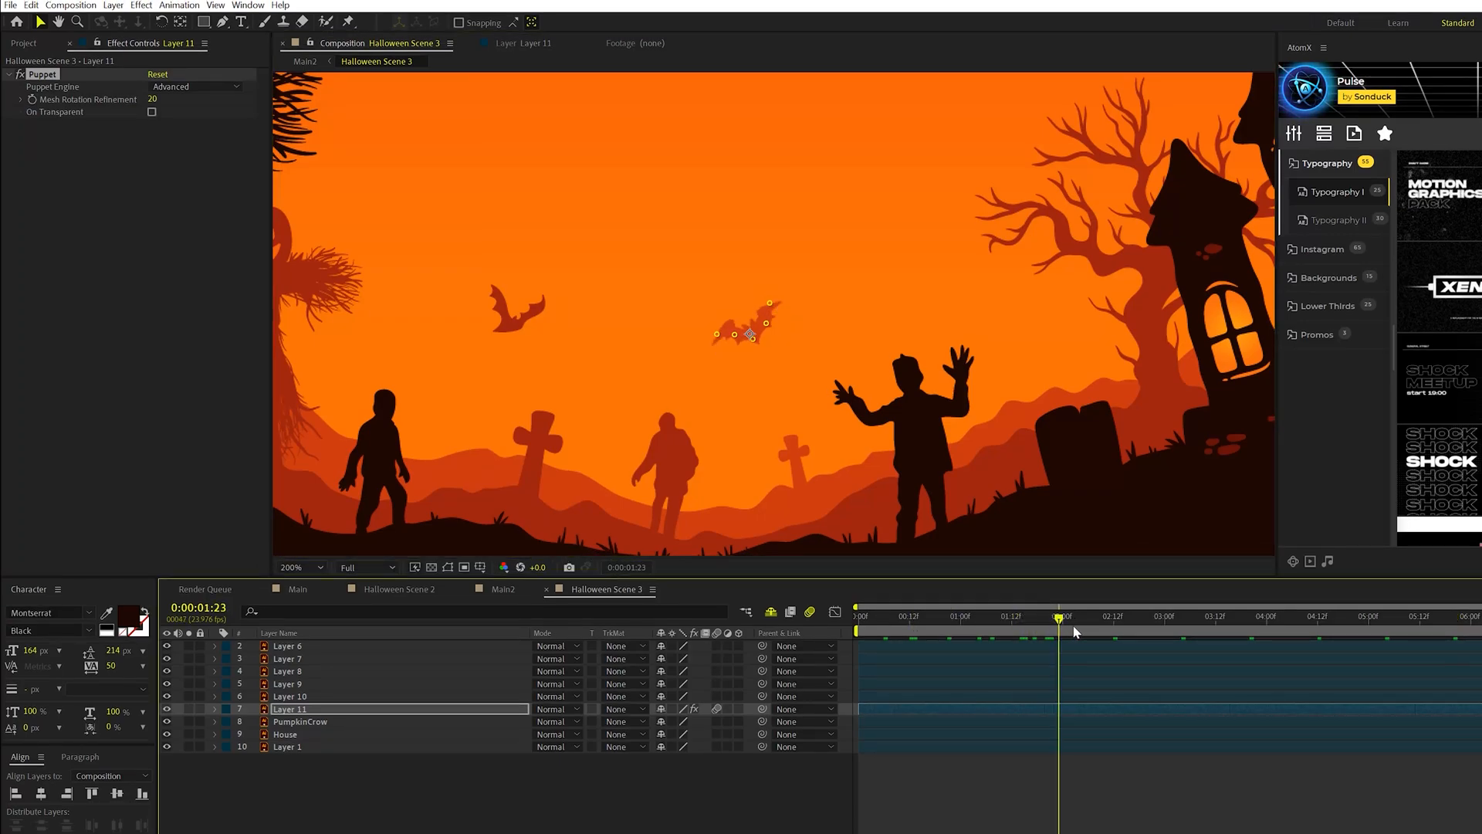
Keyframe the bat's Position at several times so it flies along a curved path.
left_click(855, 617)
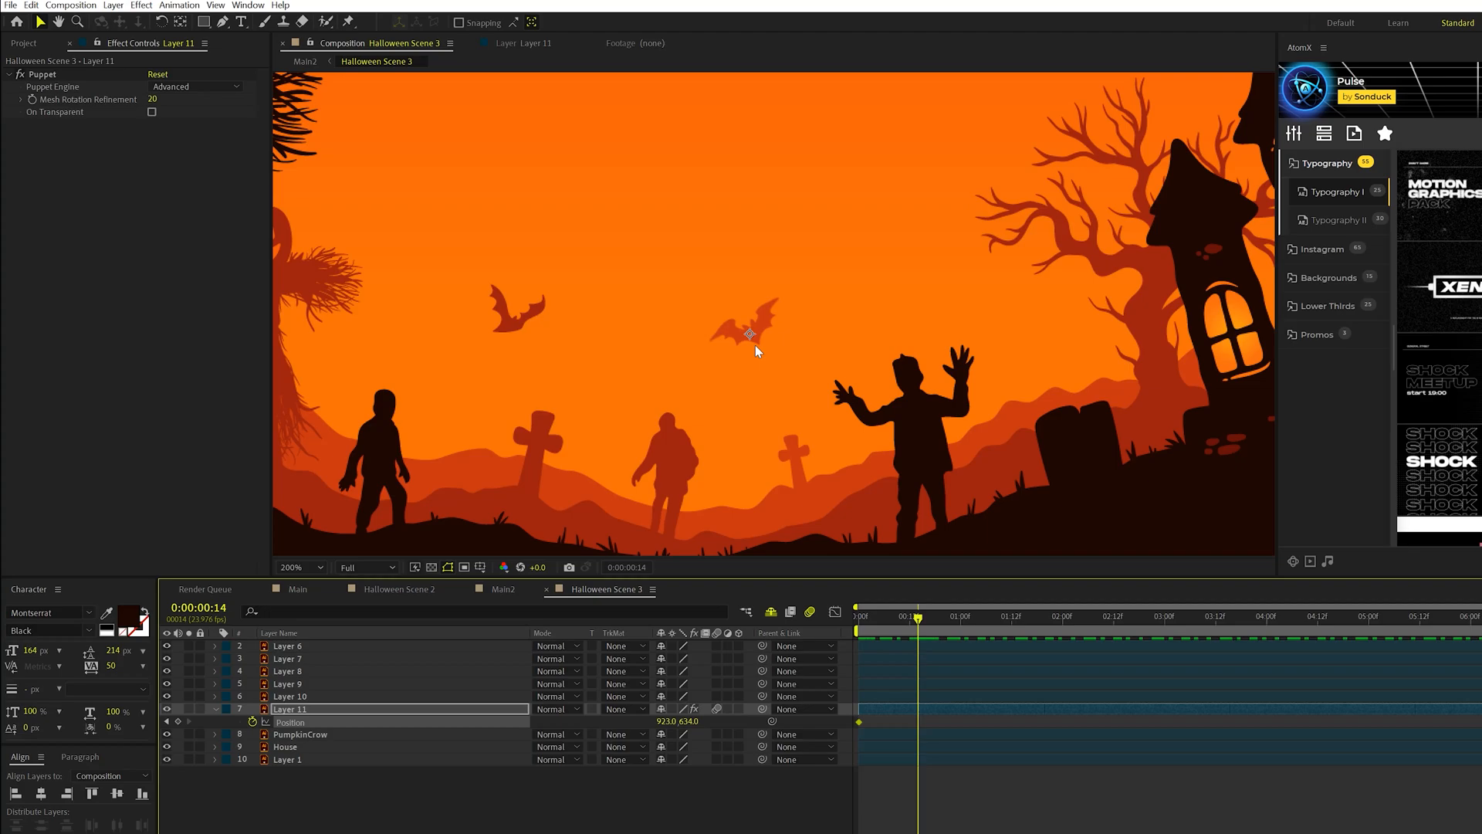
left_click_drag(757, 340, 700, 340)
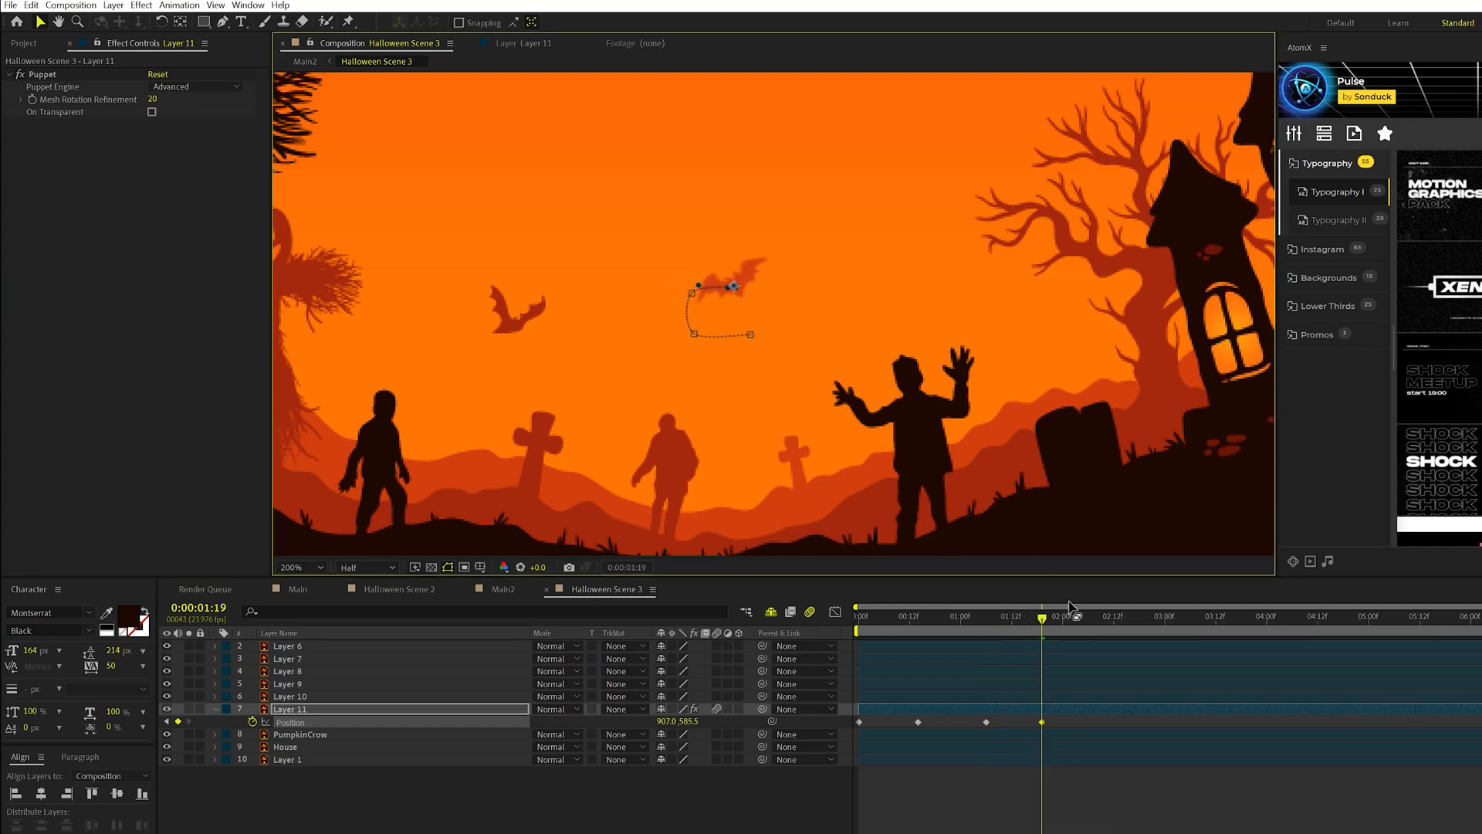
left_click(1103, 616)
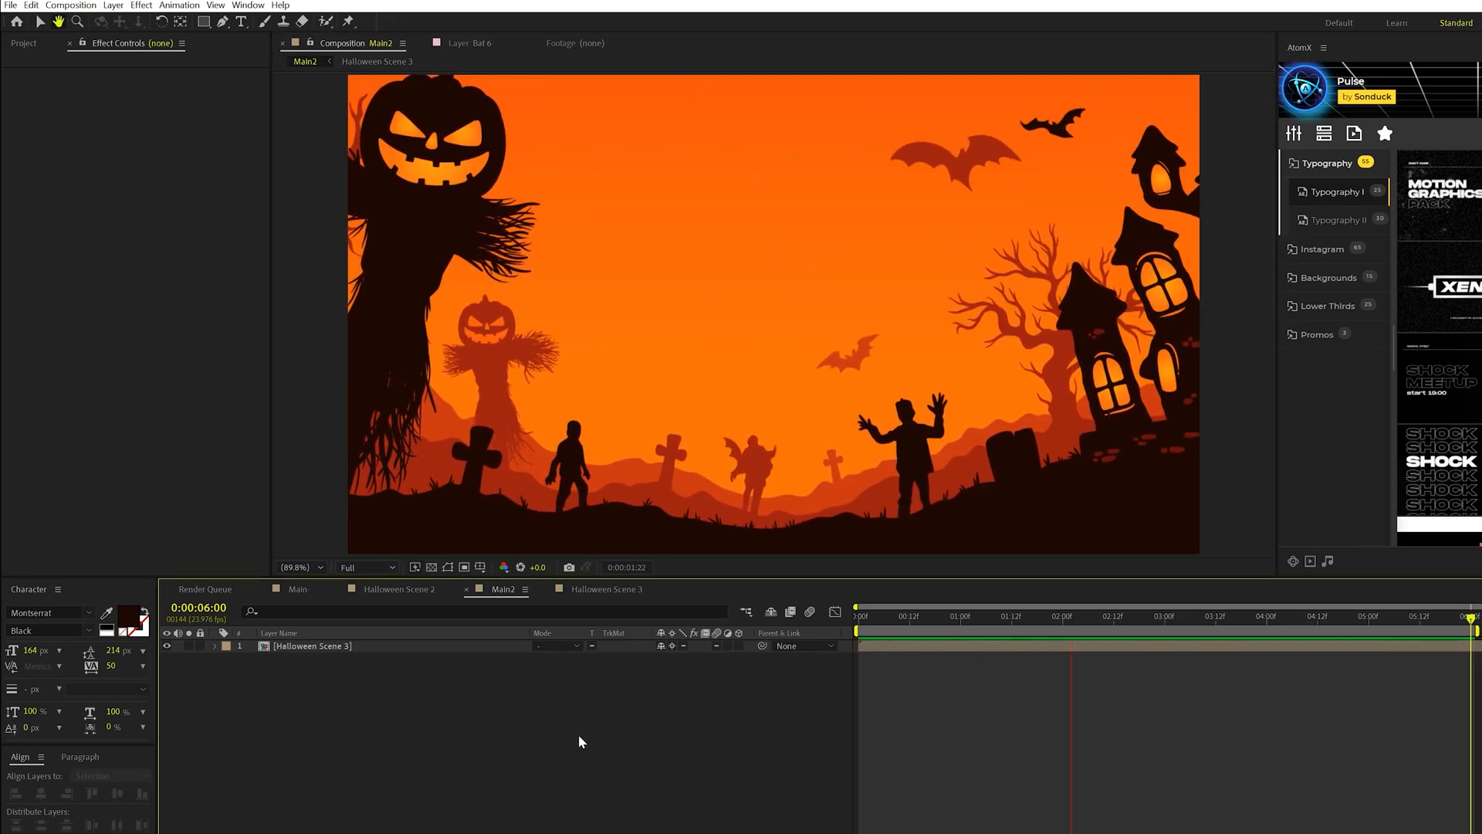
Return to Halloween Scene 3 at frame 0 and select the PumpkinCrow layer.
left_click(1071, 616)
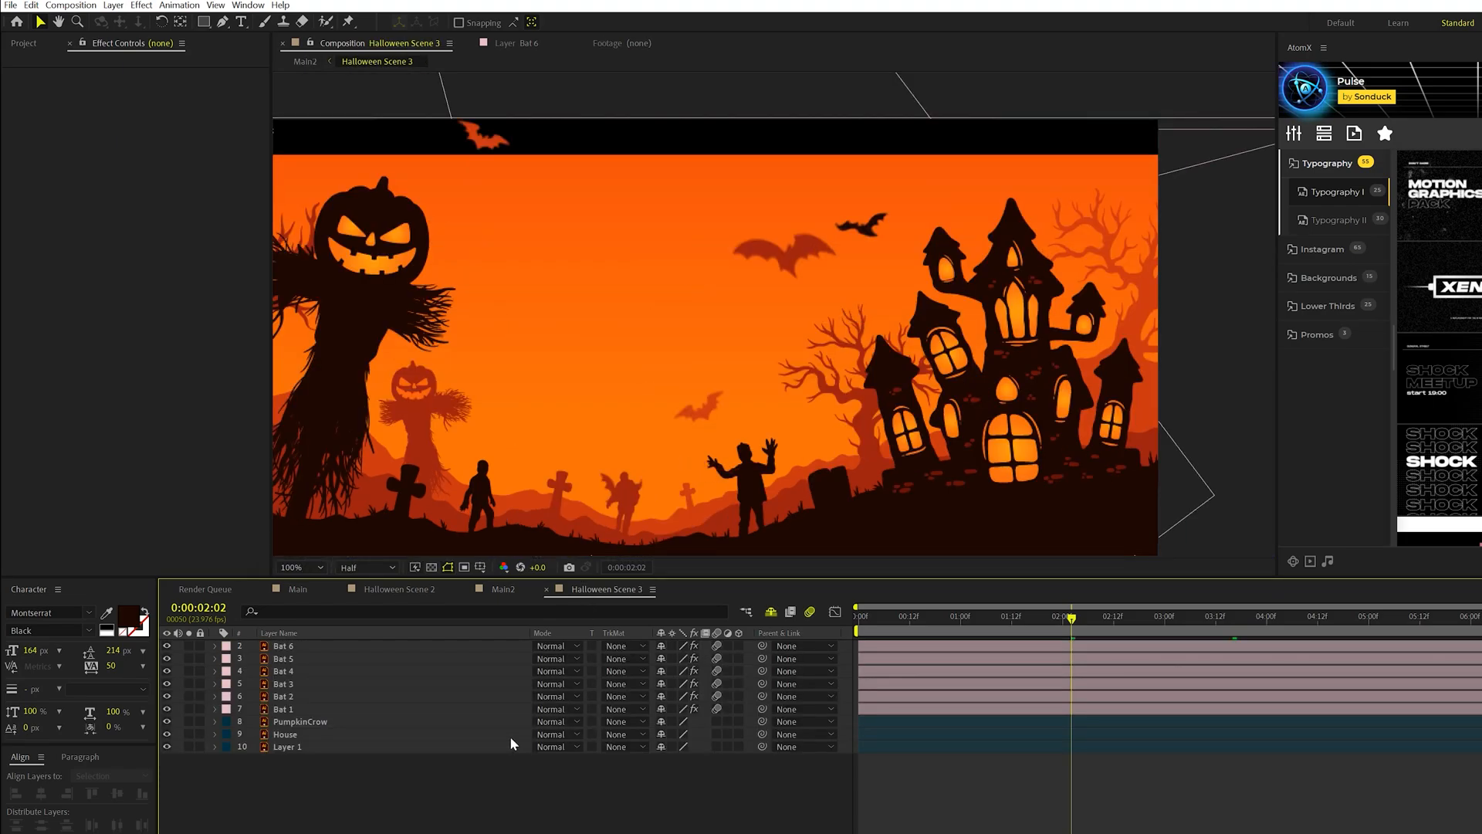
left_click(301, 721)
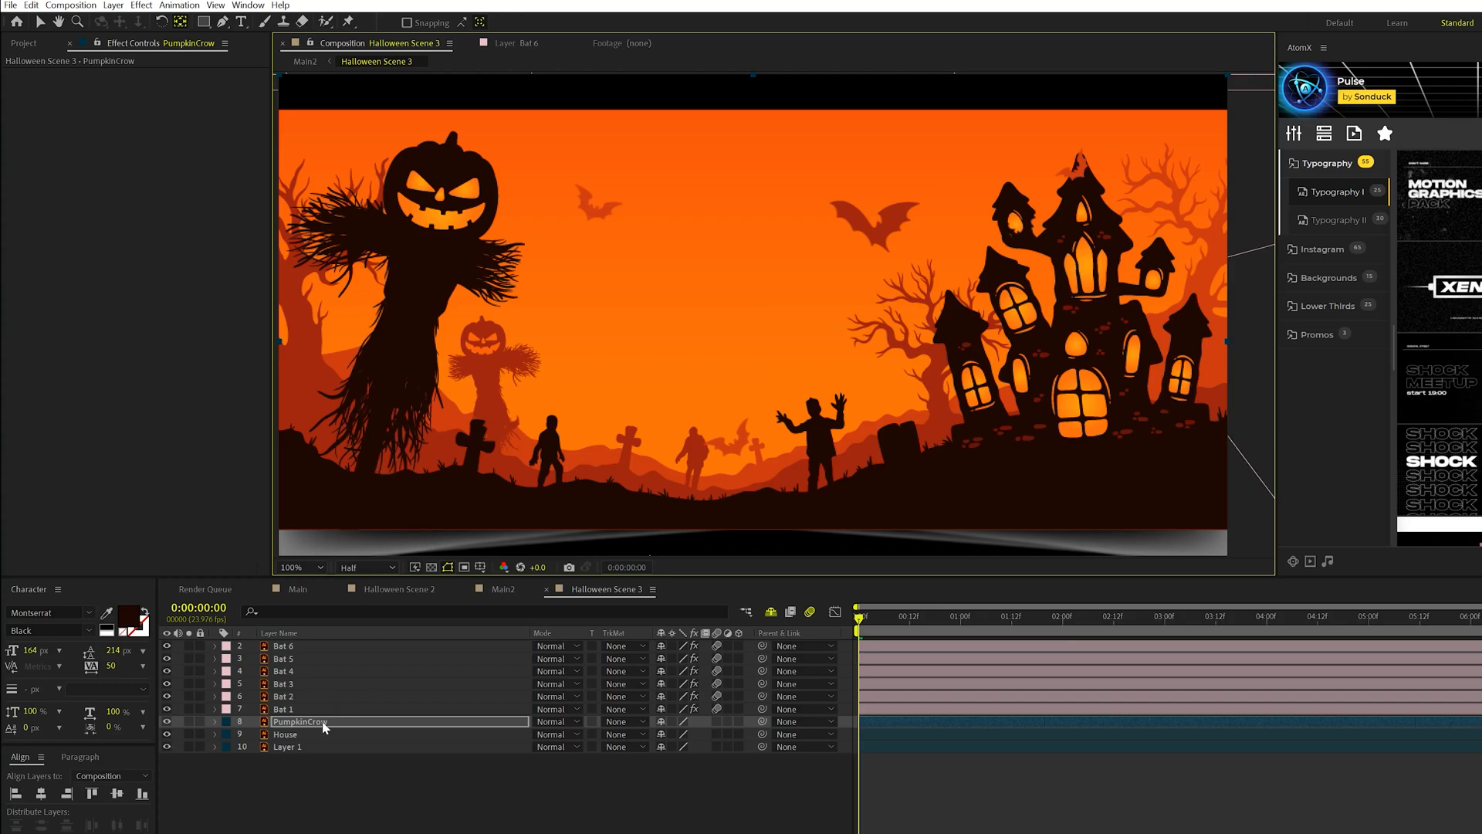
Keyframe PumpkinCrow rising from below with a -8° tilt and motion blur, then delay its start.
left_click(215, 721)
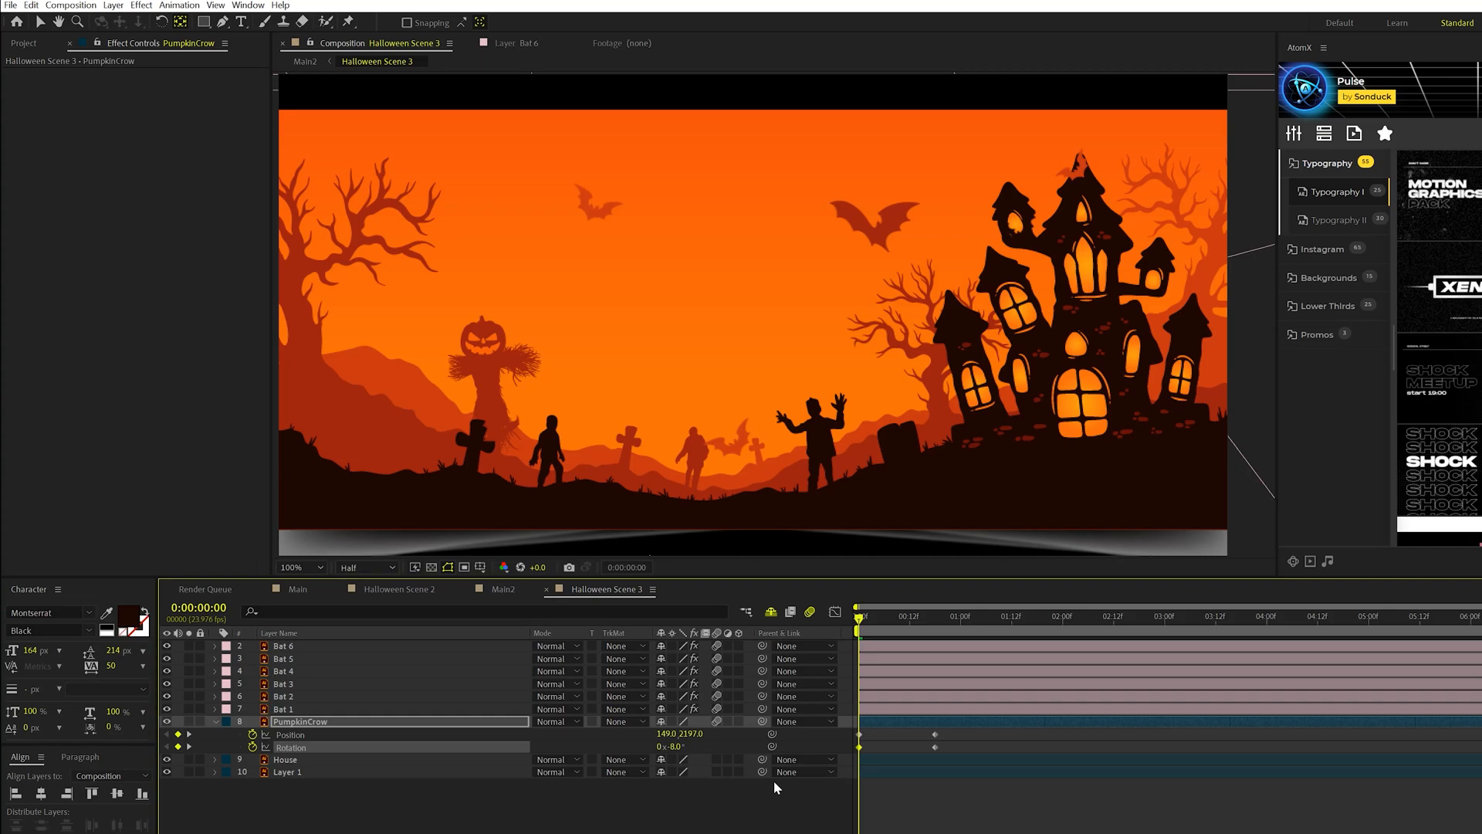
left_click(922, 617)
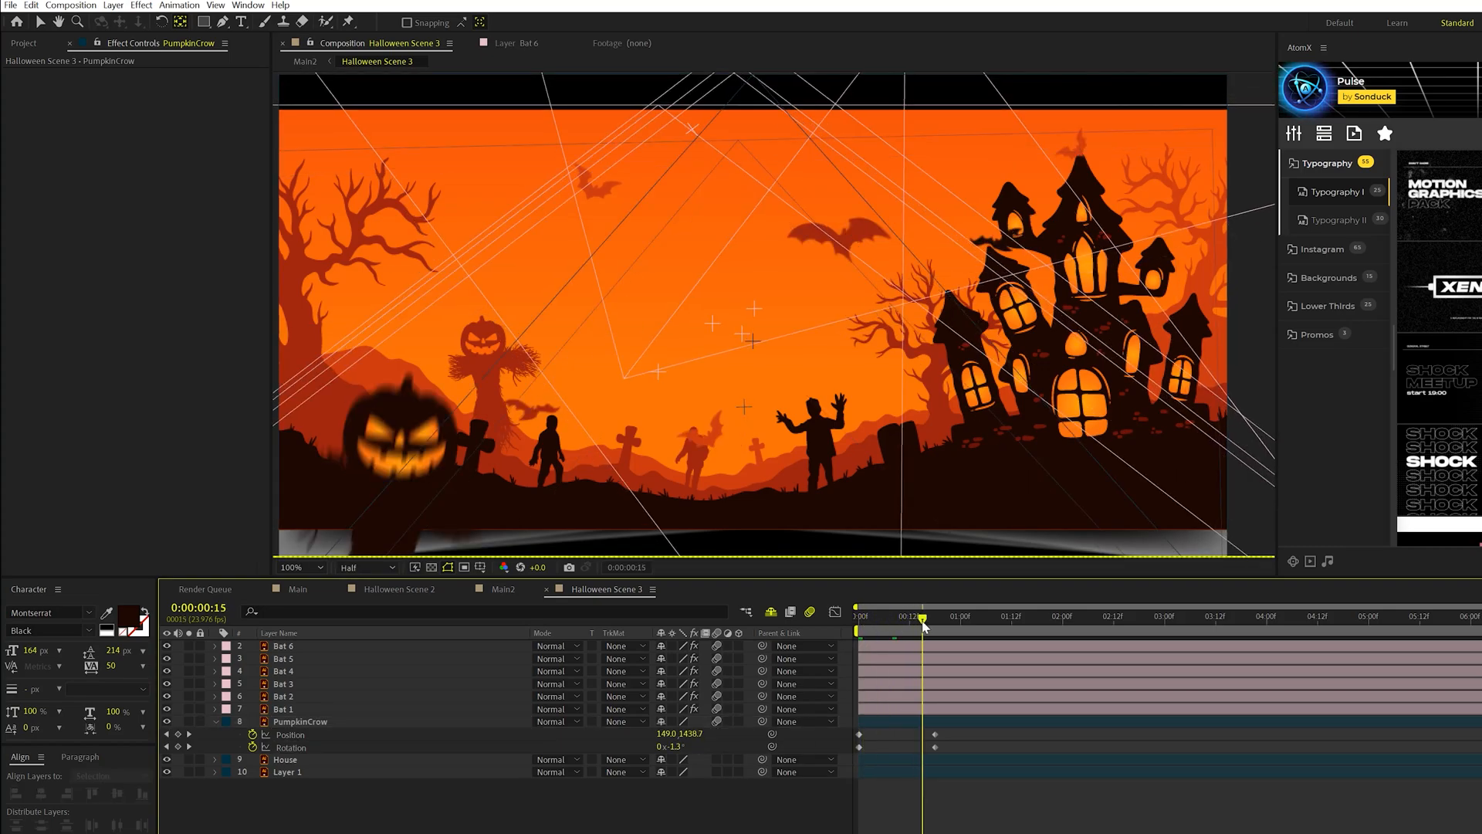
left_click_drag(922, 617, 953, 616)
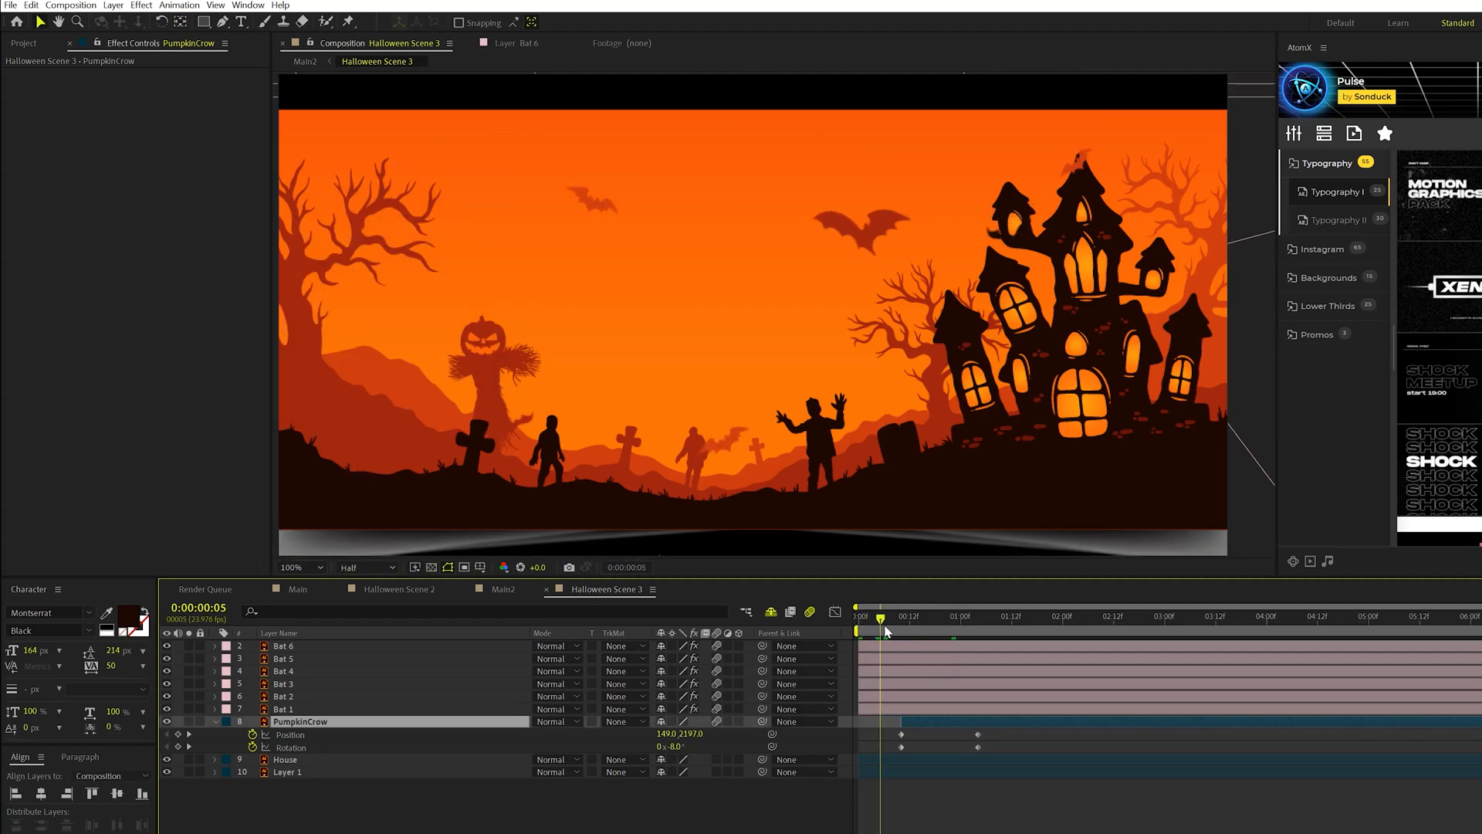
left_click_drag(880, 616, 987, 616)
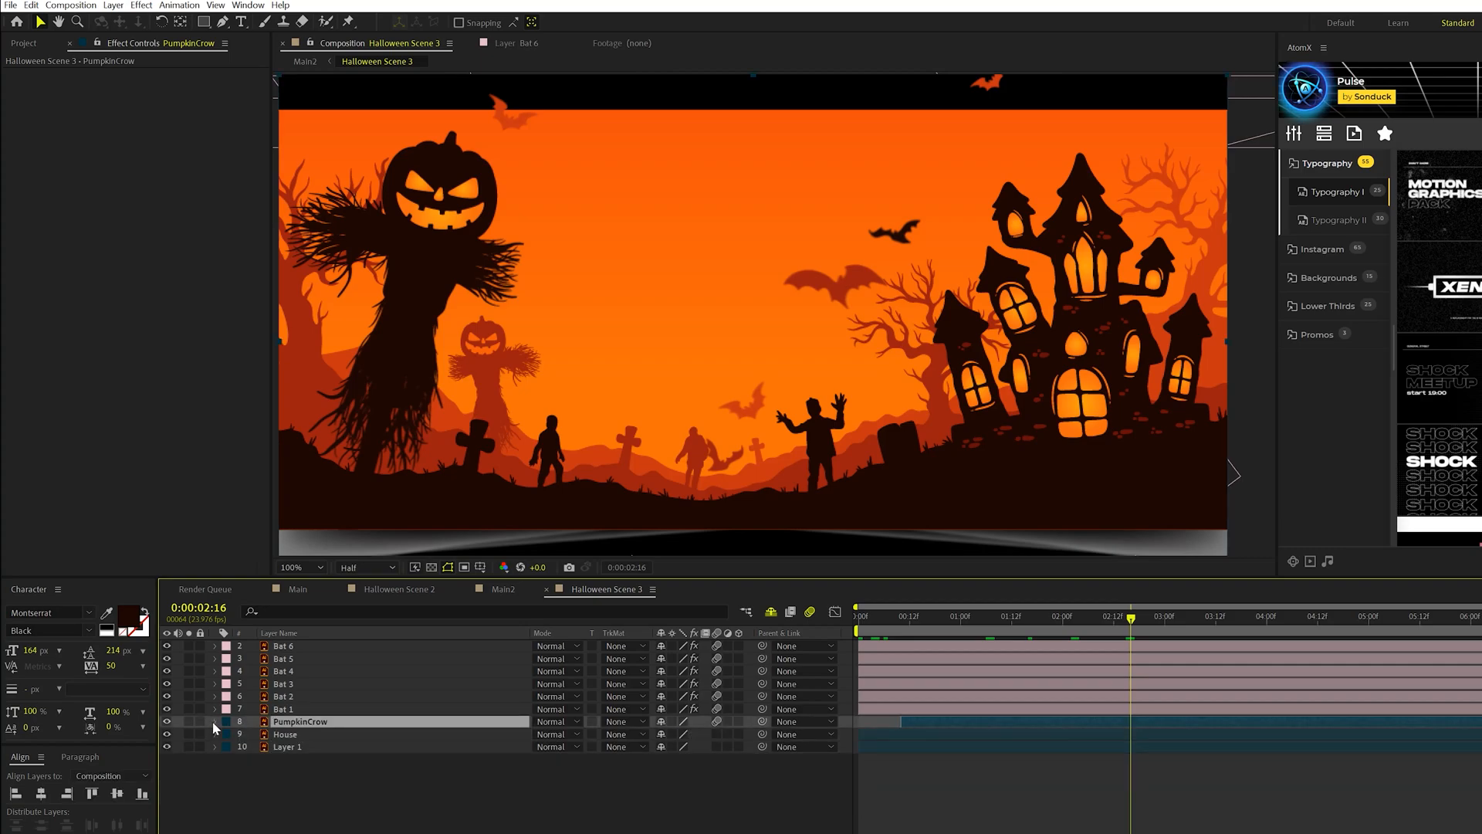
mouse_move(520, 421)
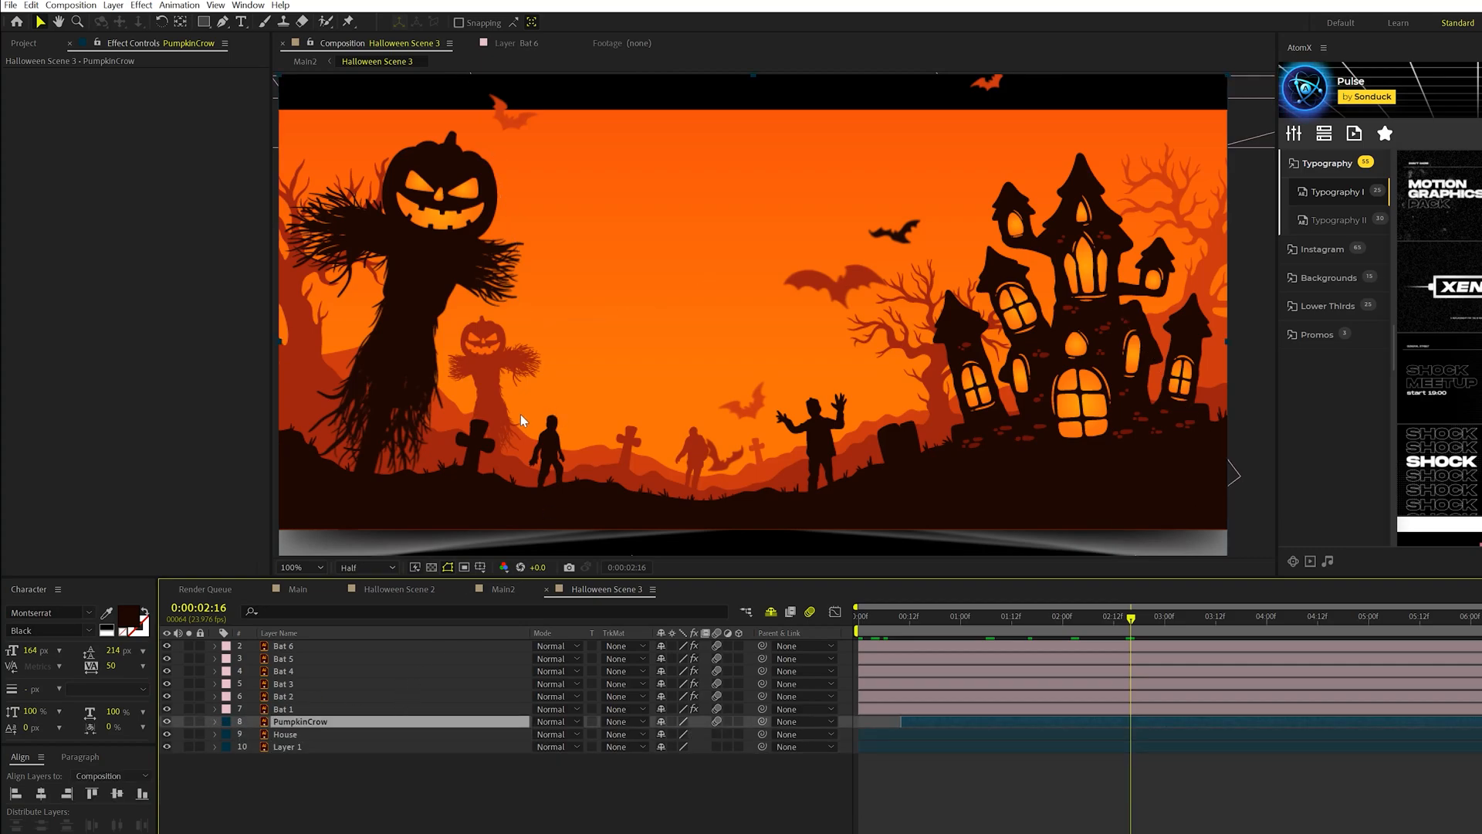
mouse_move(489, 210)
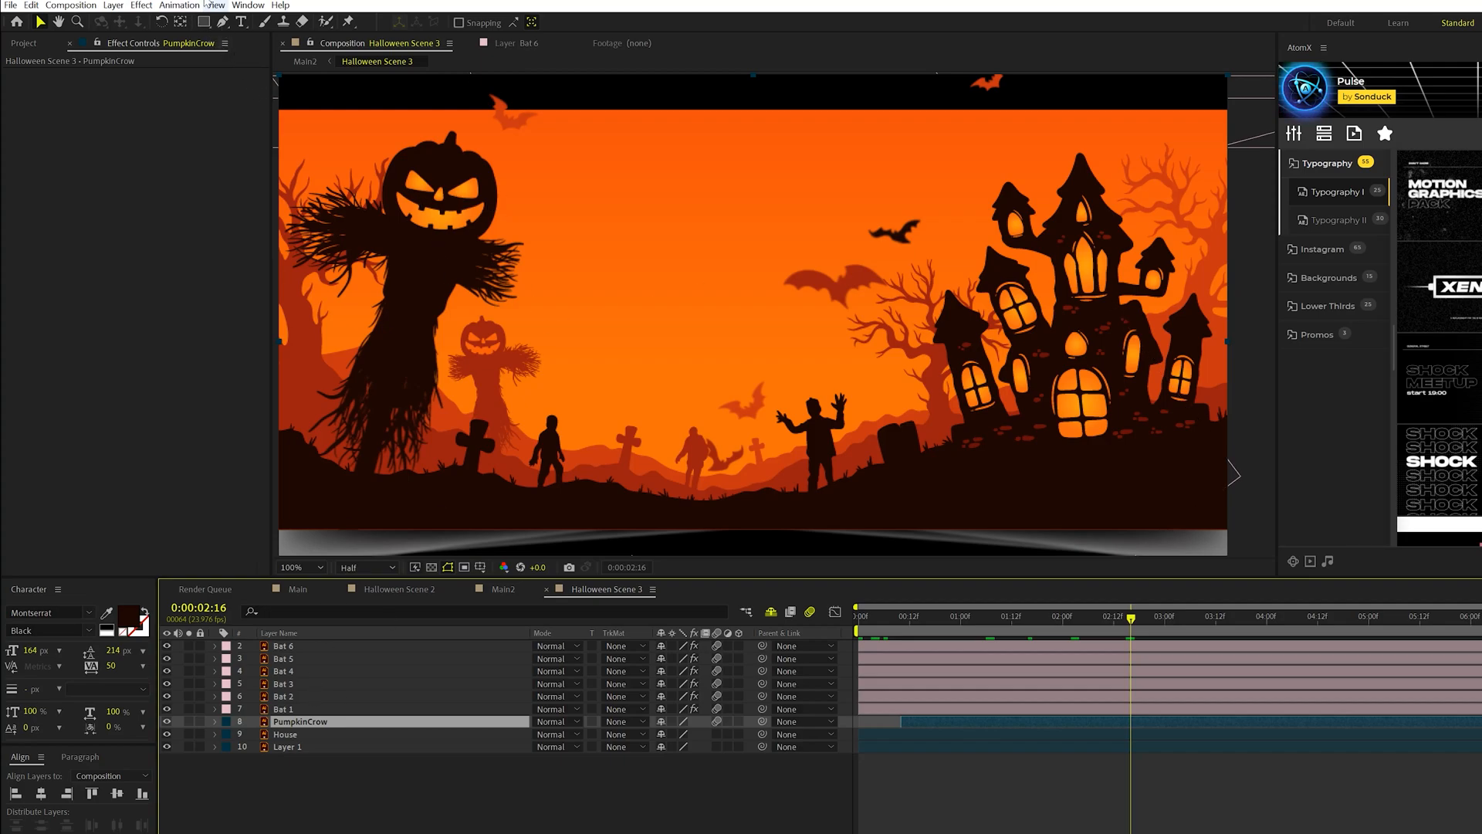
Add Change to Color to PumpkinCrow, sampling the orange face and keyframing To from red to yellow.
left_click(140, 6)
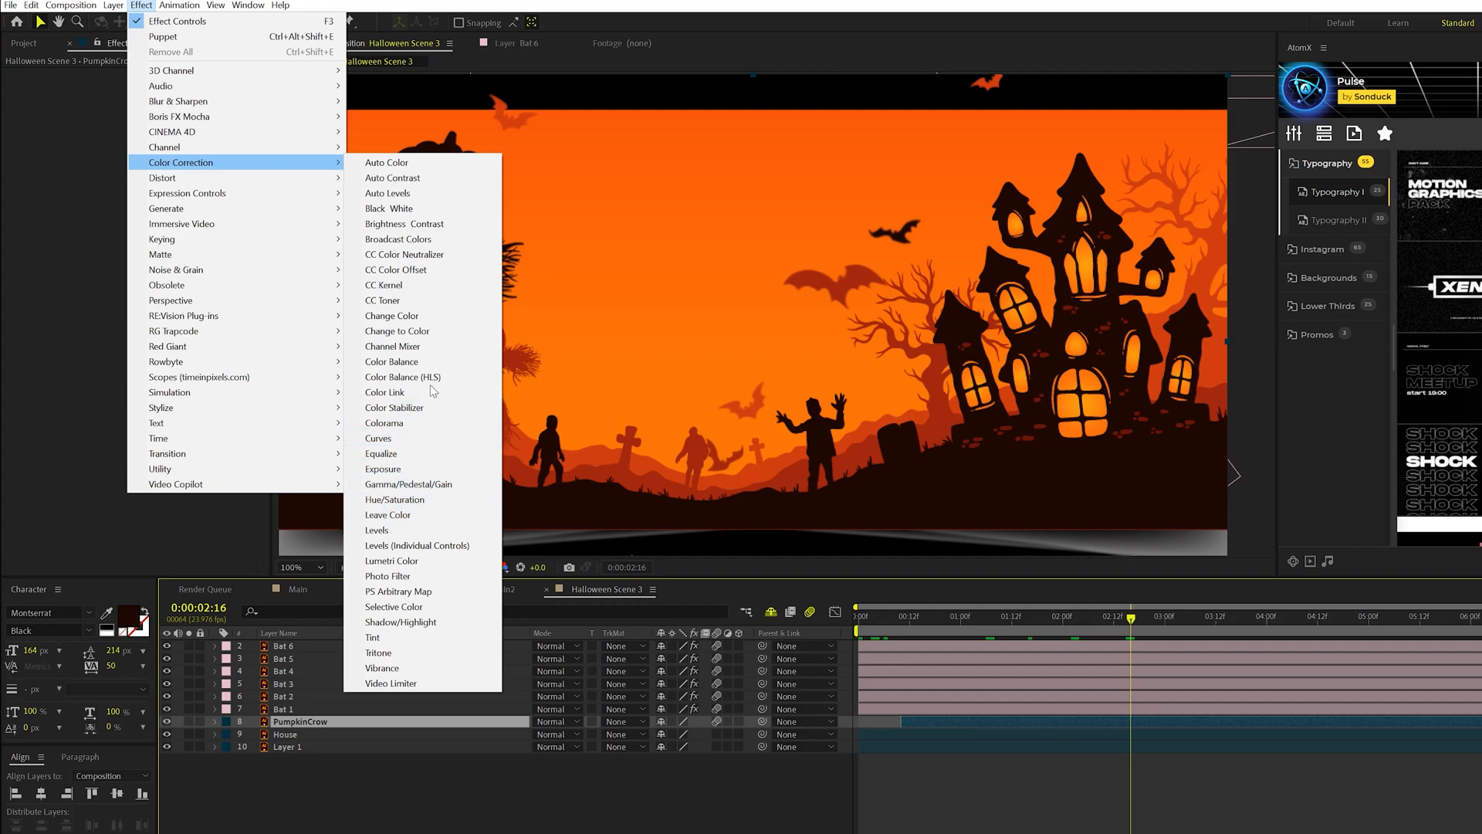
left_click(397, 331)
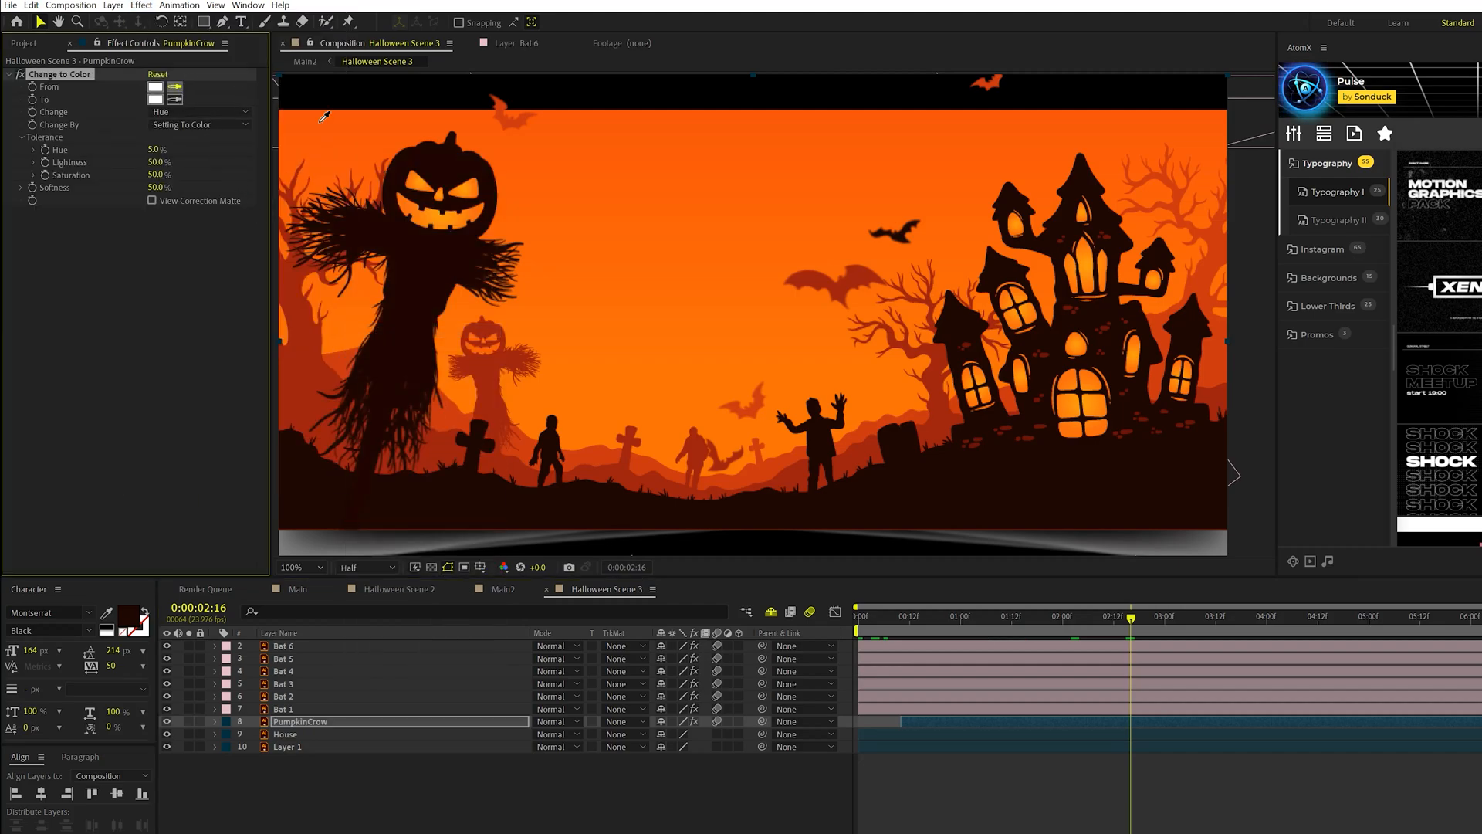
left_click(154, 99)
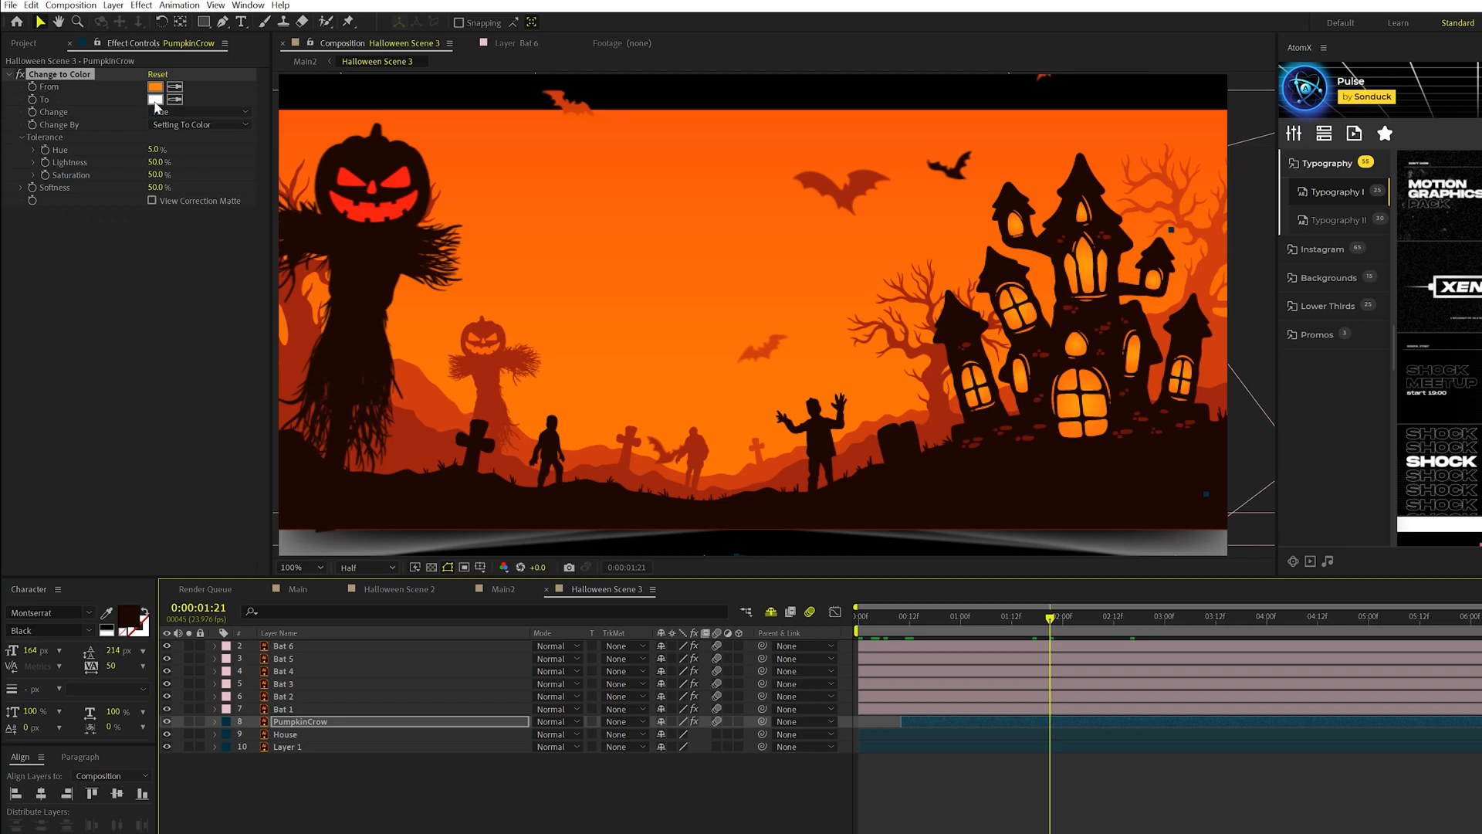
left_click(155, 101)
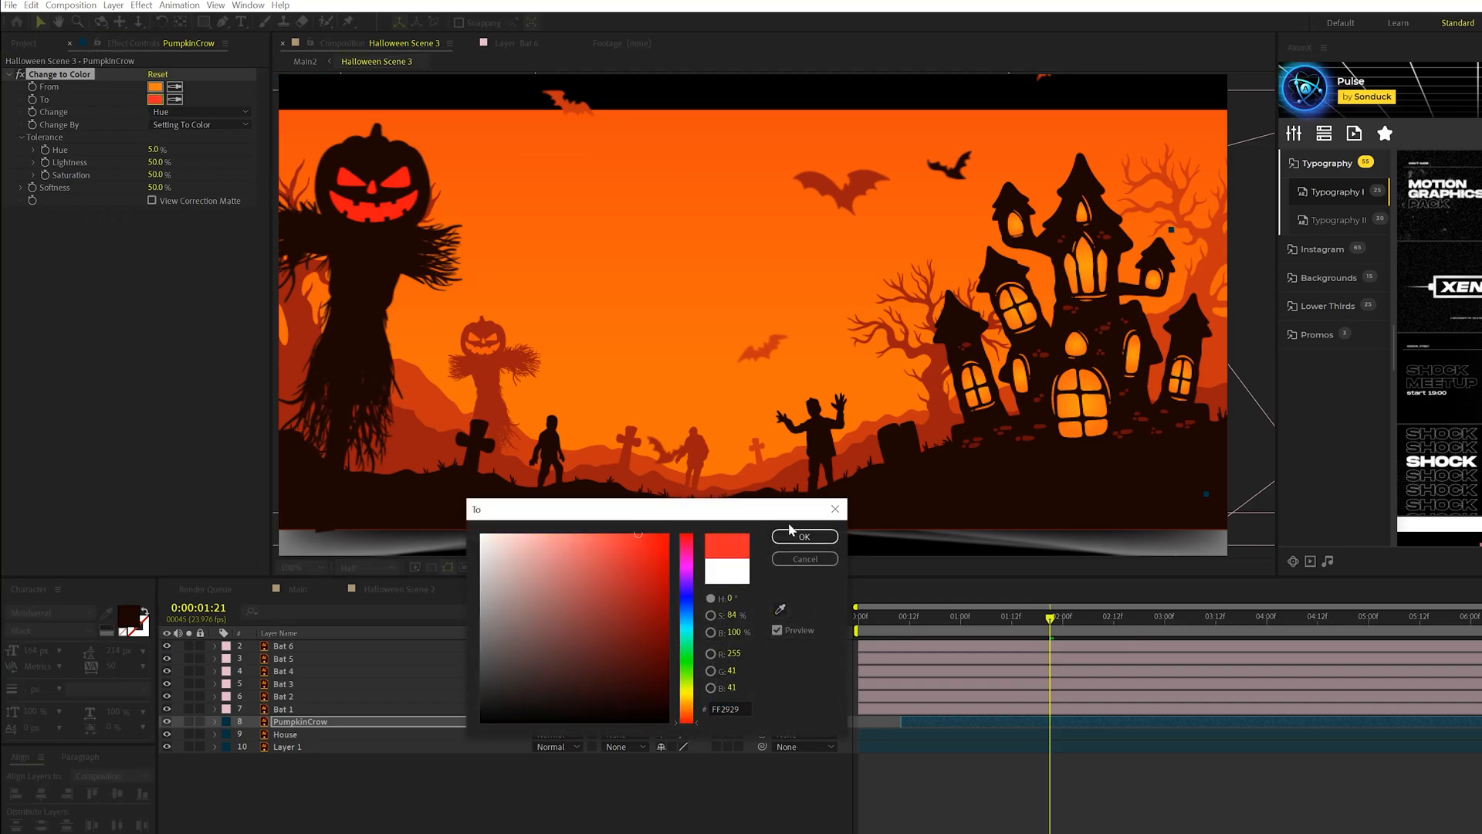
left_click(803, 538)
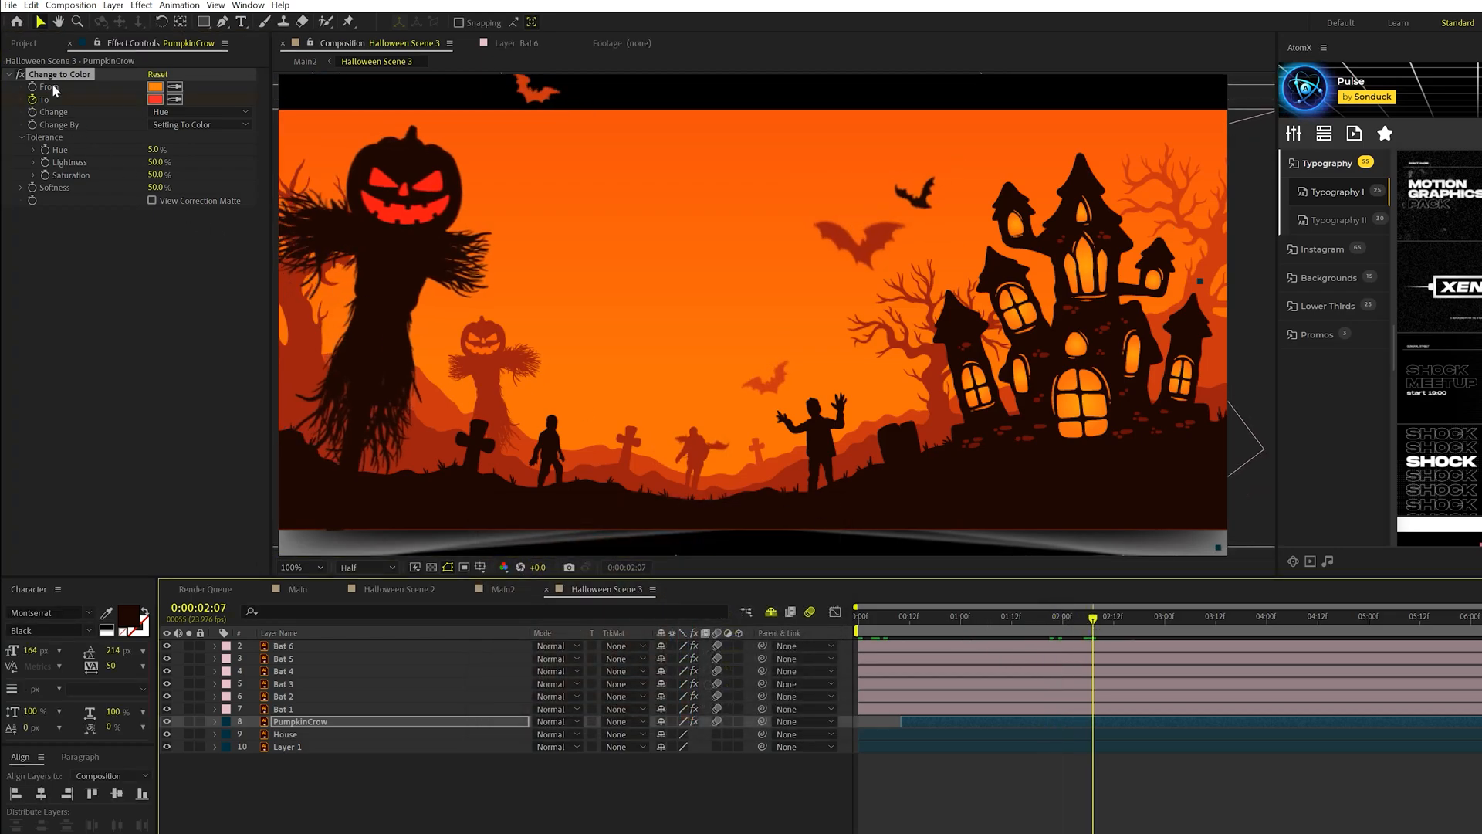
left_click(152, 99)
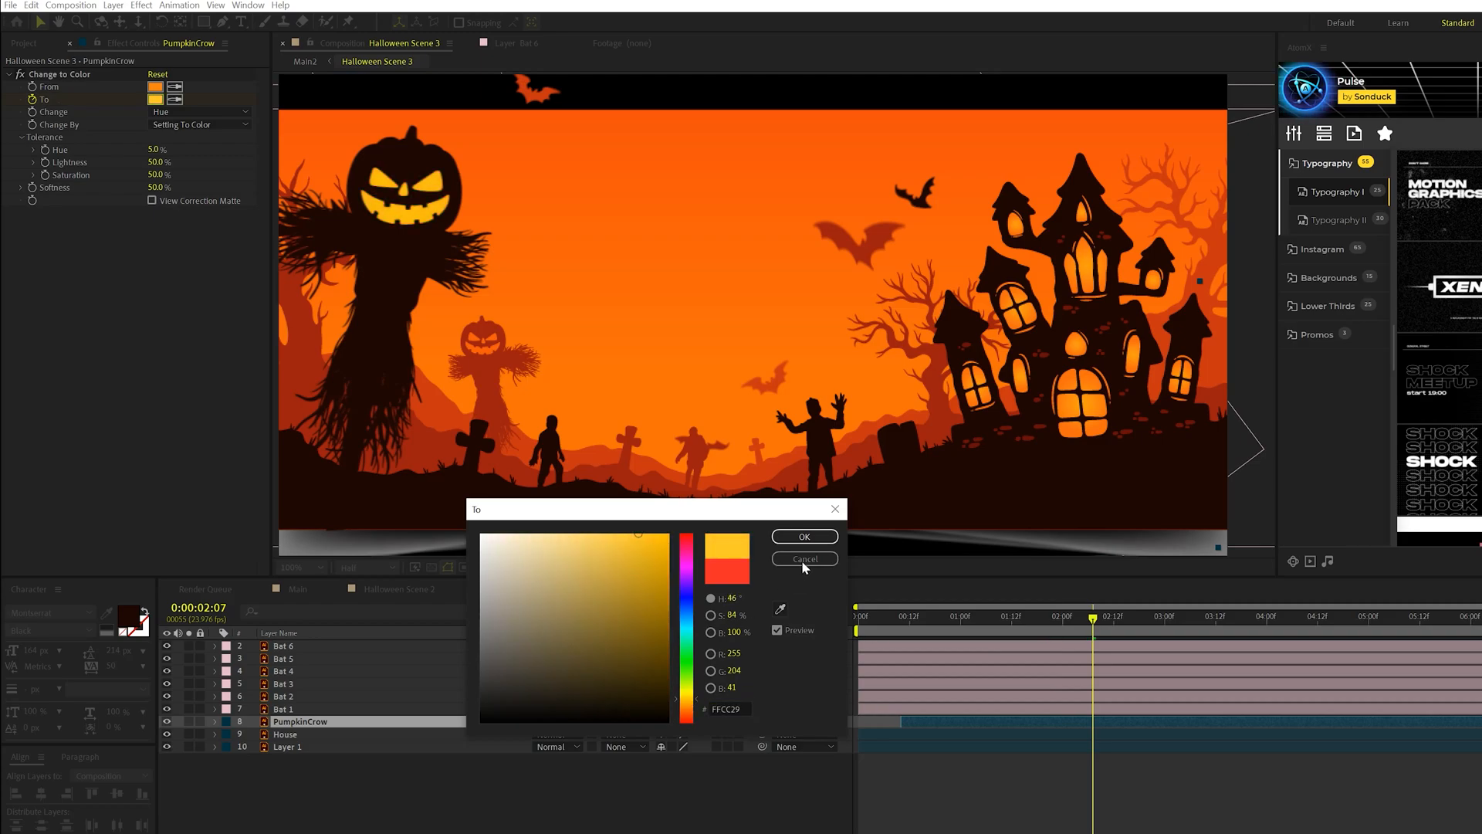
left_click(803, 536)
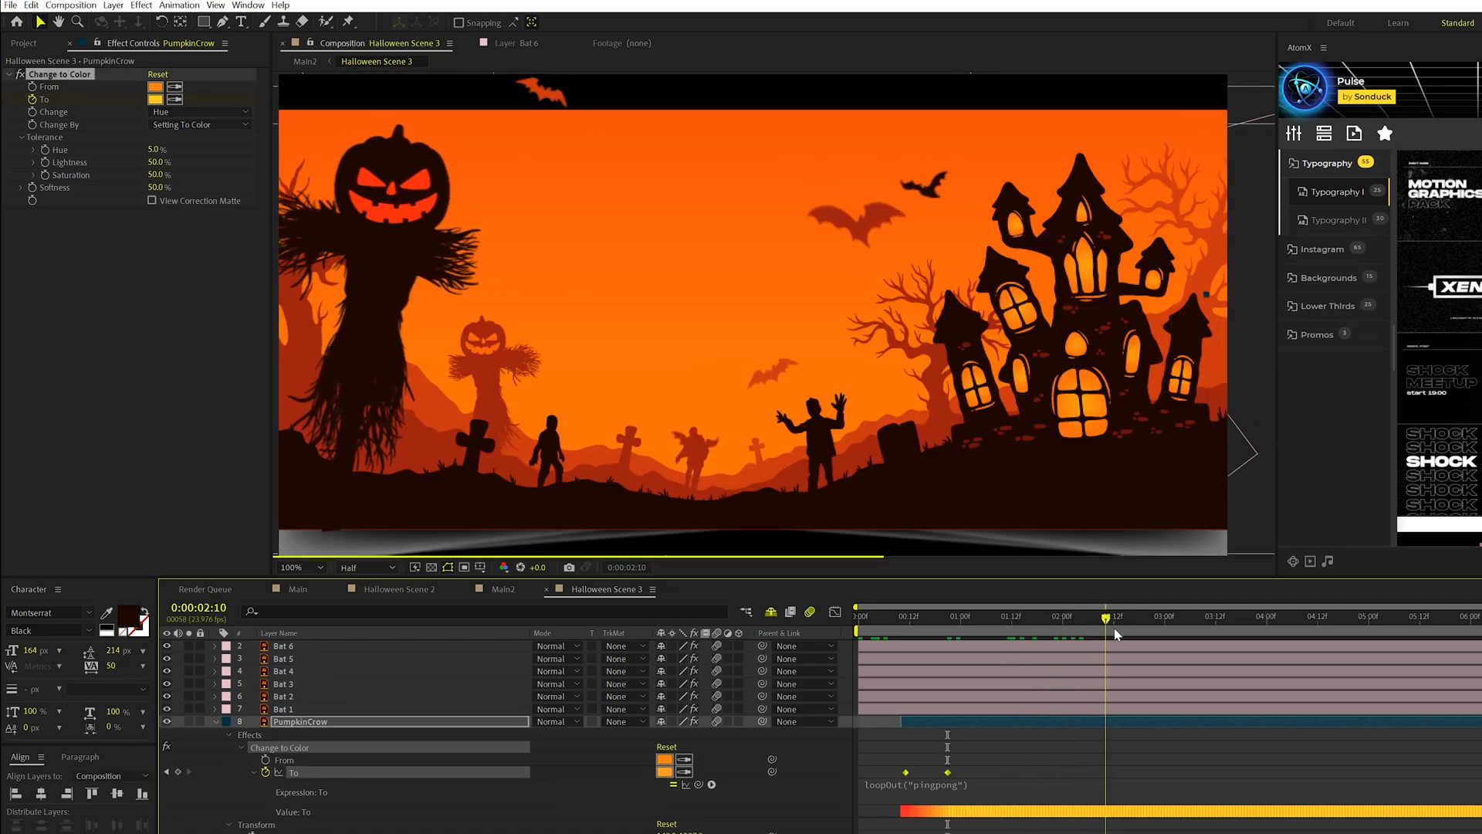
Loop the colour change with loopOut("pingpong") on face and house windows and preview the flicker.
left_click(1127, 616)
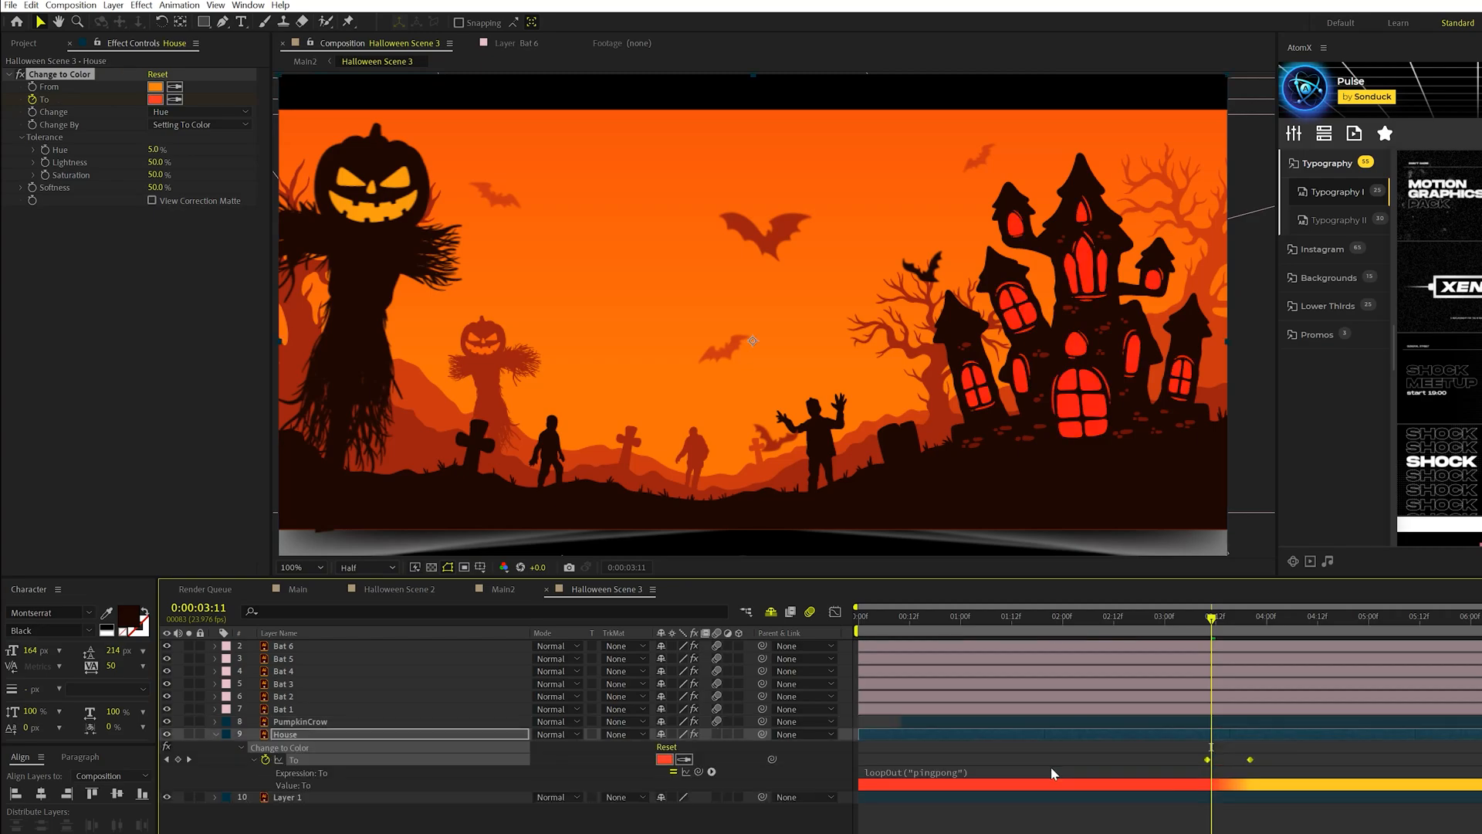
mouse_move(903, 621)
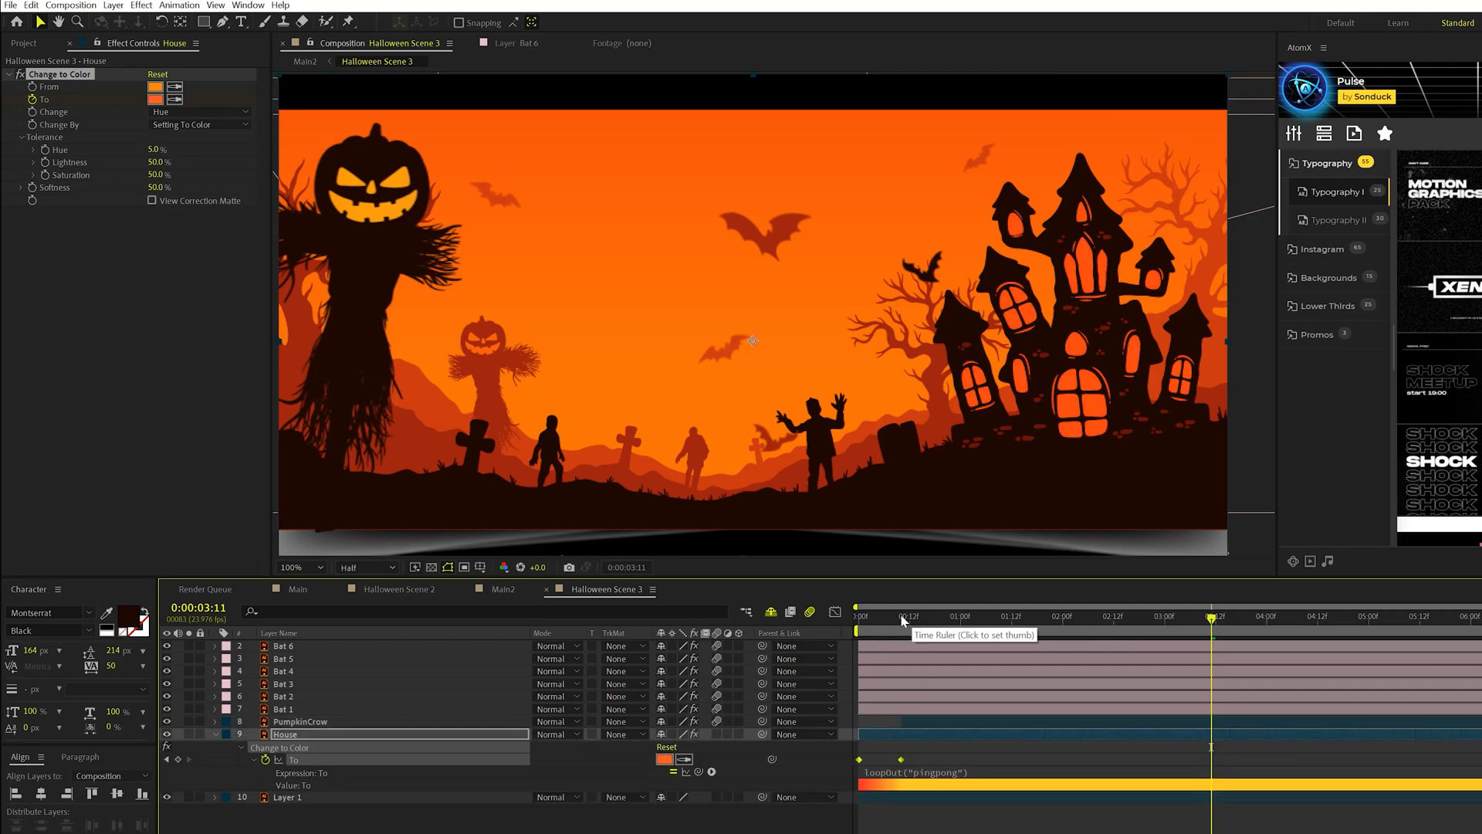
left_click(1092, 616)
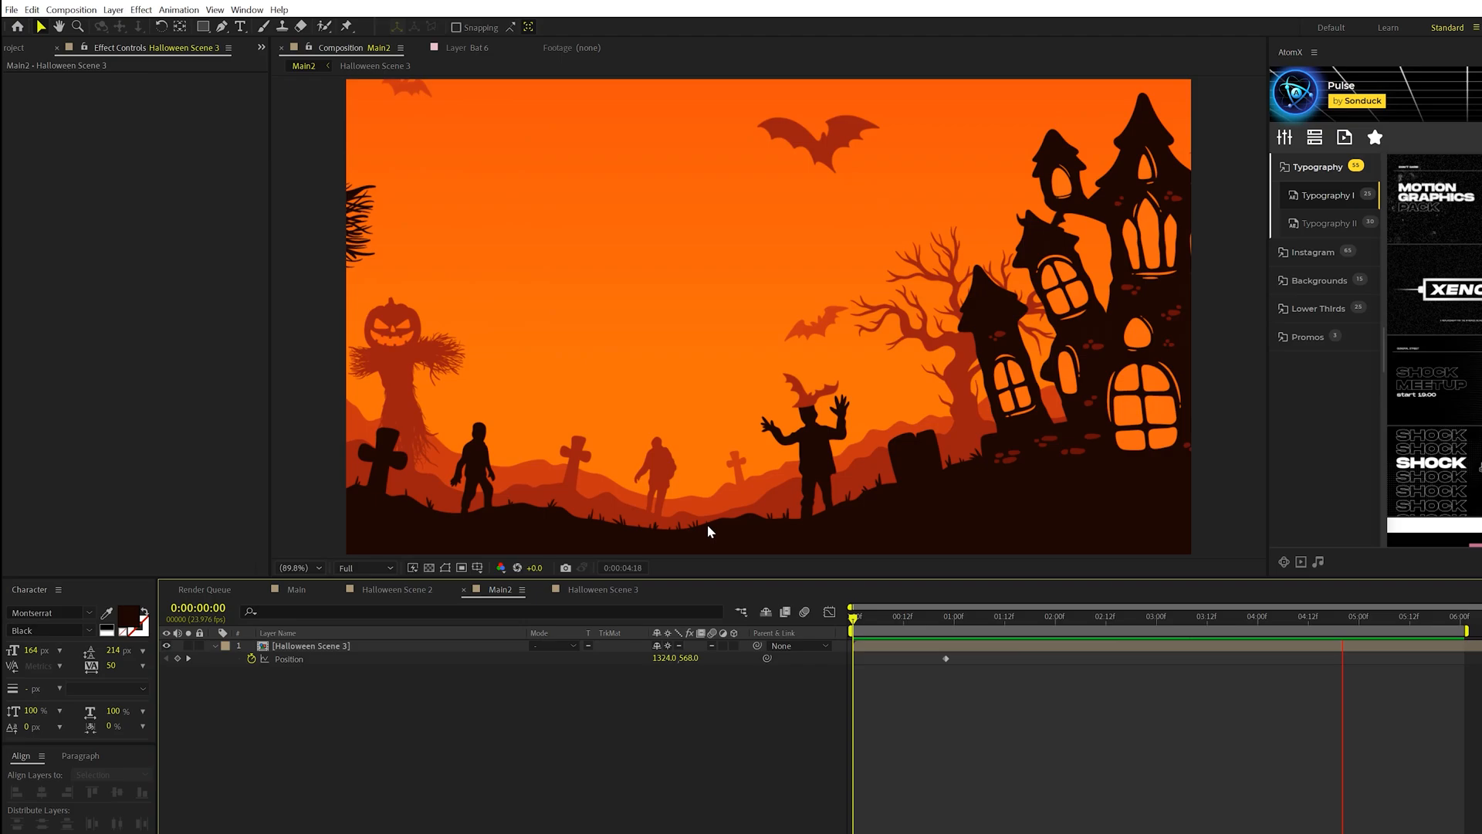
Scrub Main2 partway through to check the pan with the glowing scarecrow face.
left_click(1127, 616)
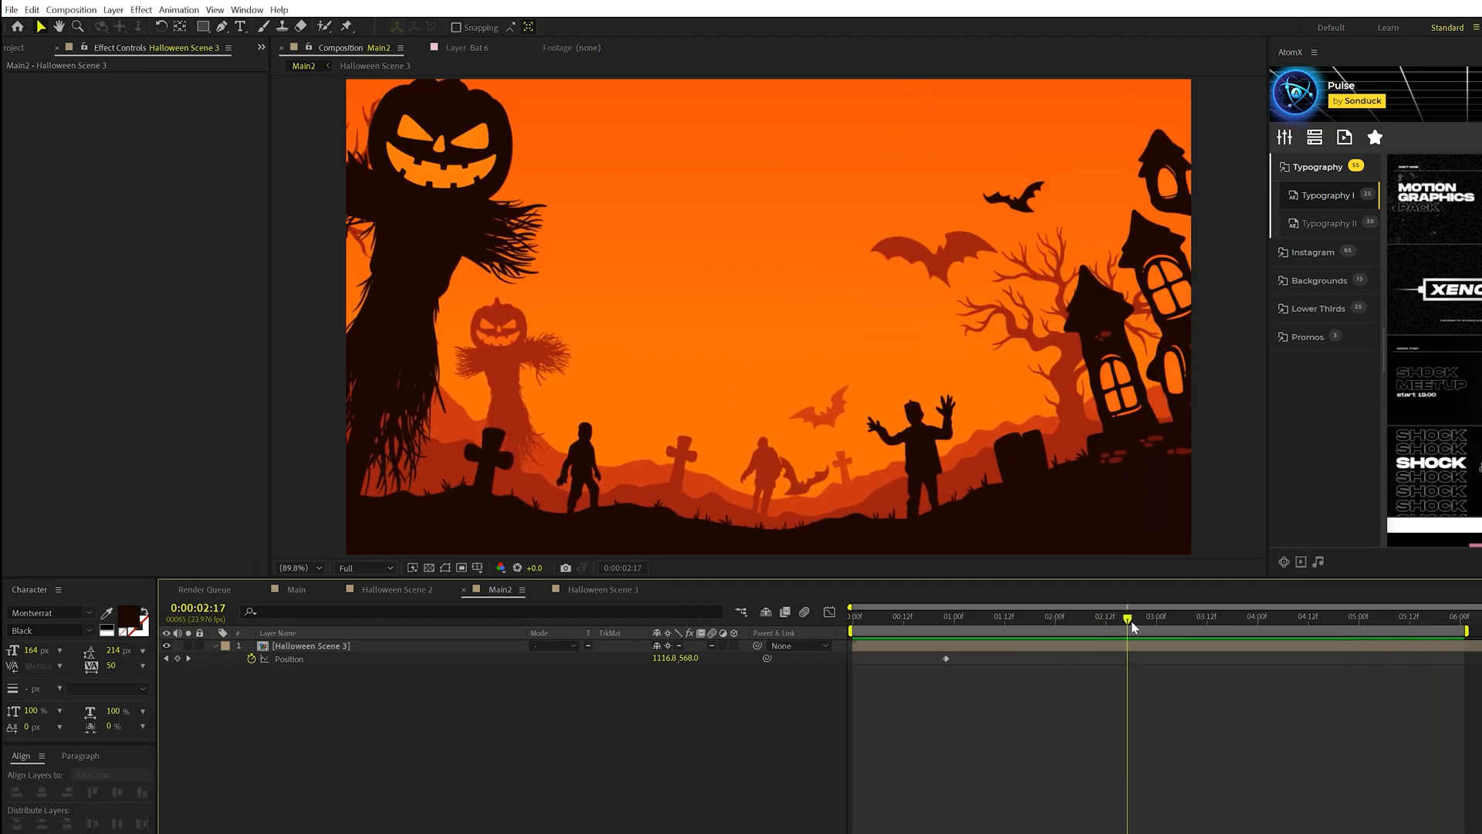
mouse_move(828, 511)
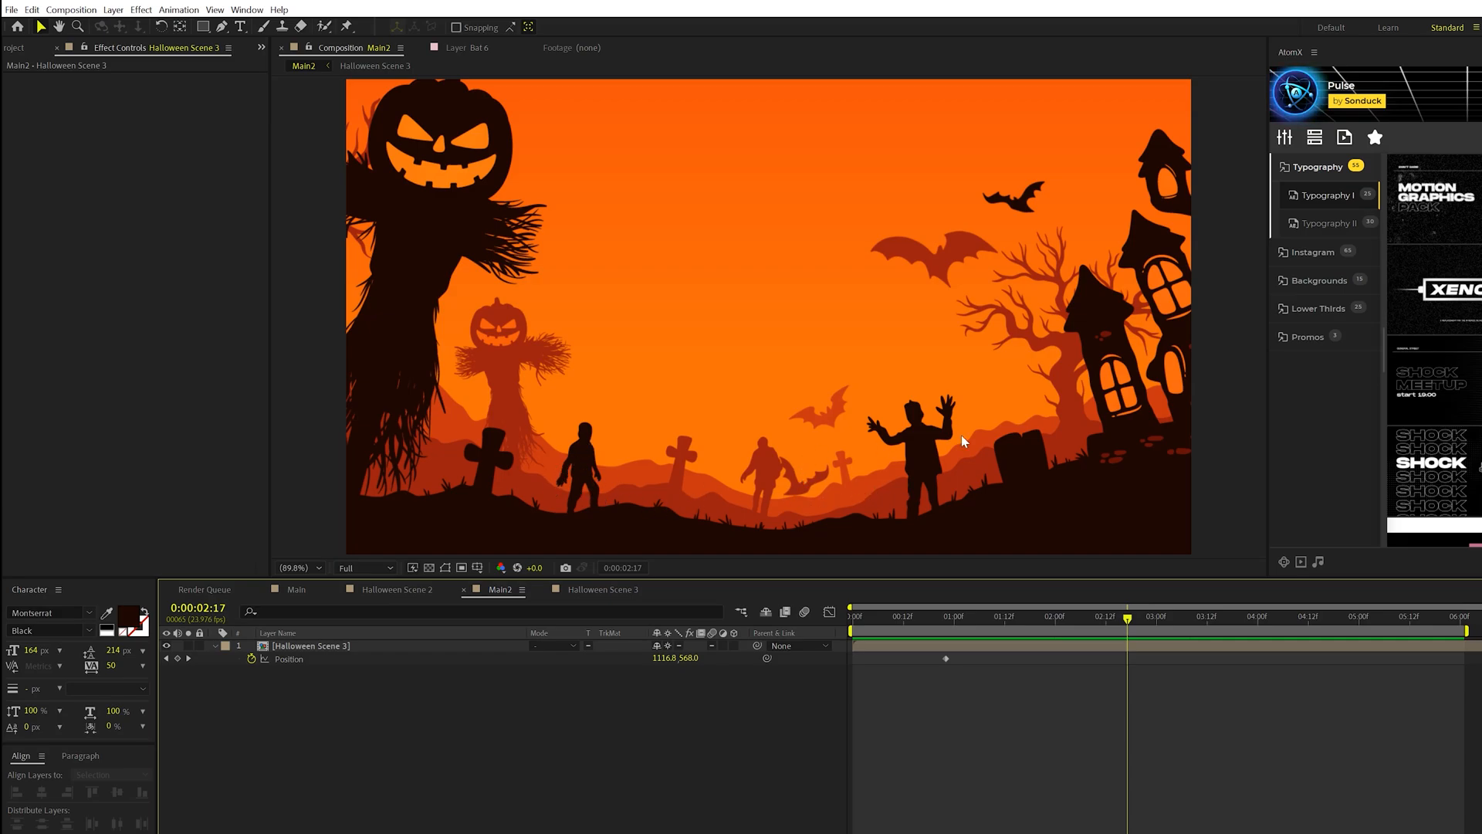
mouse_move(862, 489)
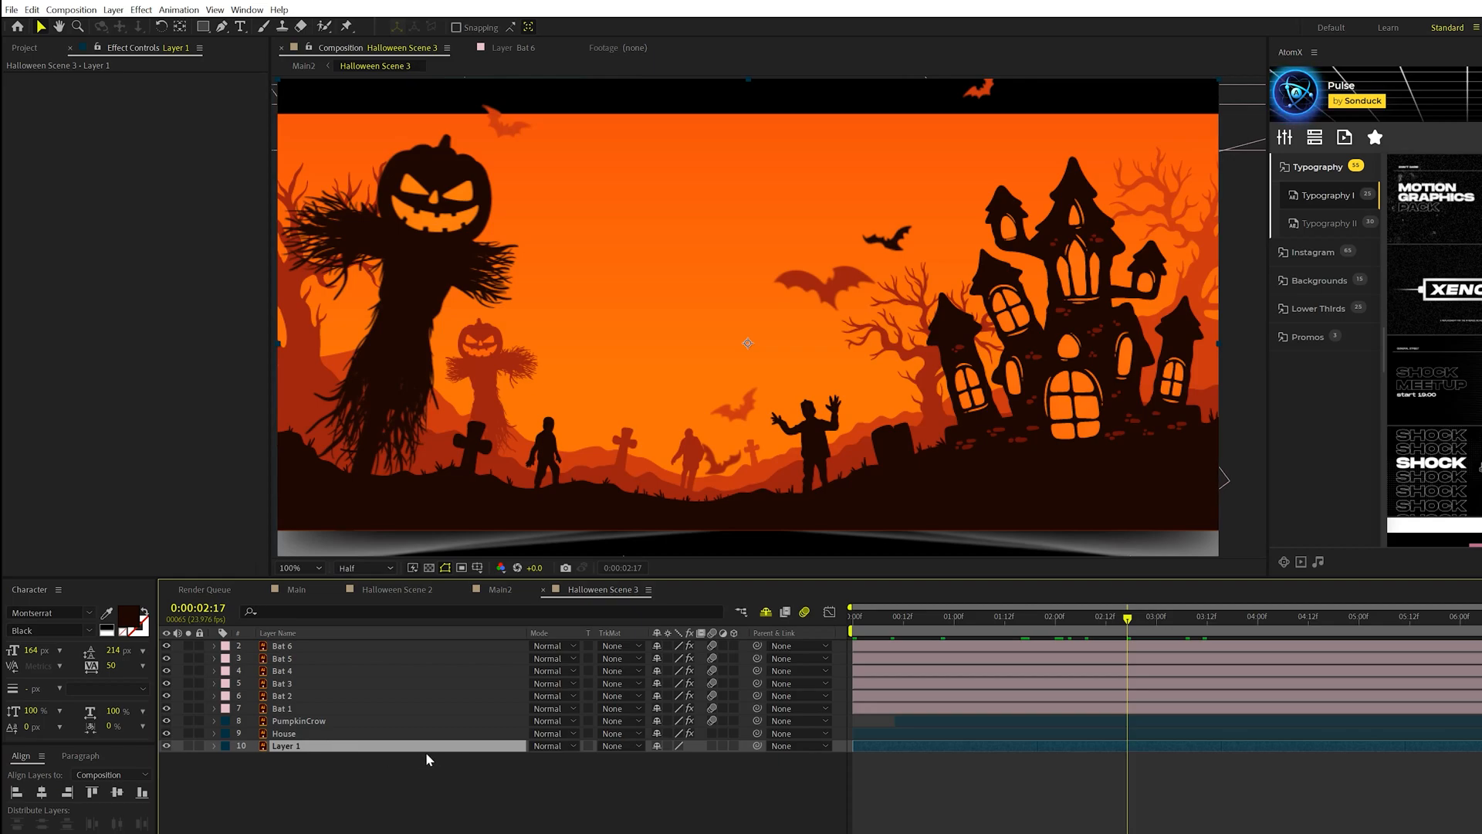
Puppet-pin the zombie in Layer 1, keyframe its arm raised at one second and loop with loopOut("pingpong").
left_click(348, 26)
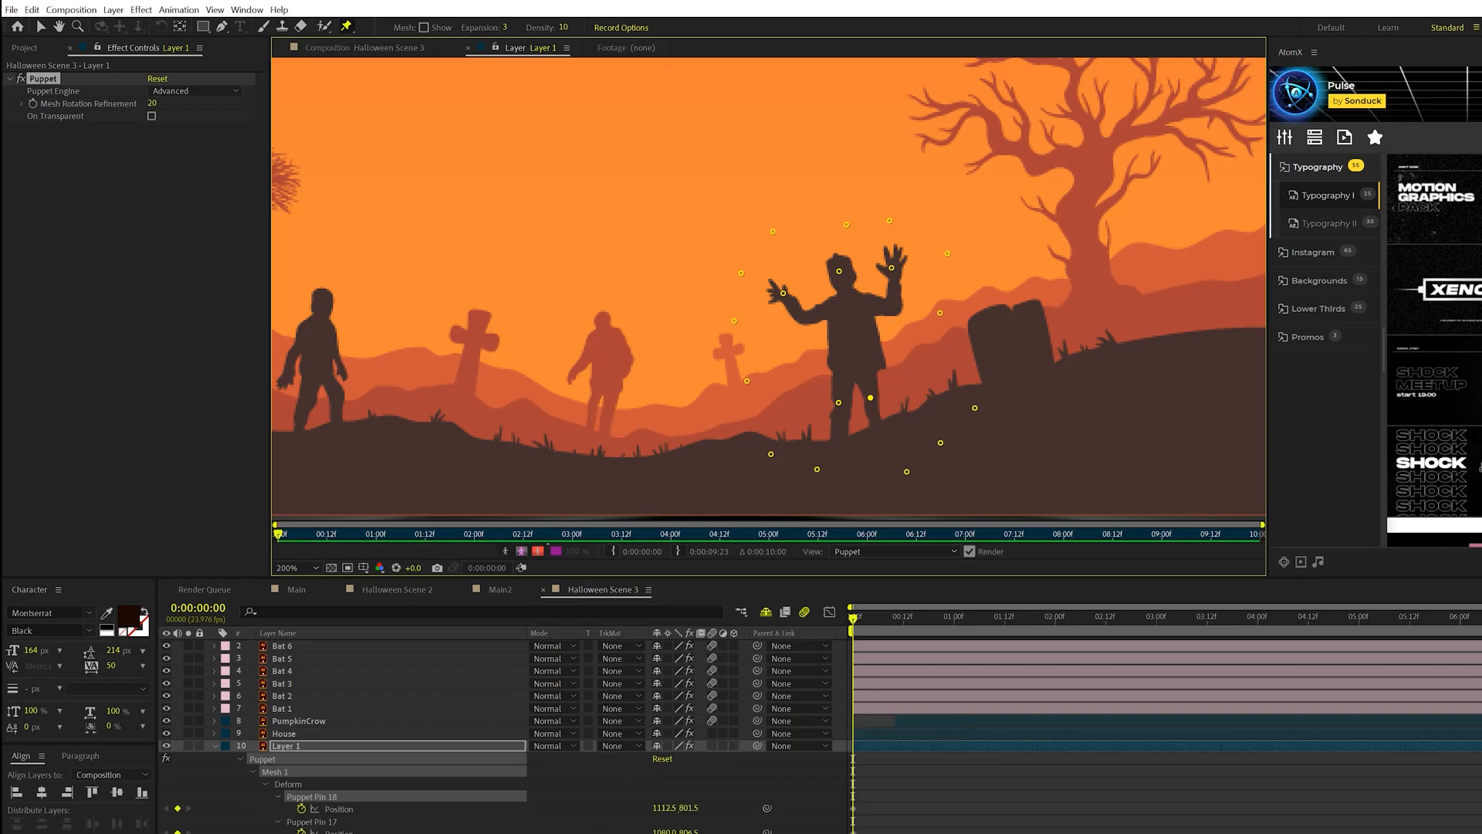
left_click(953, 616)
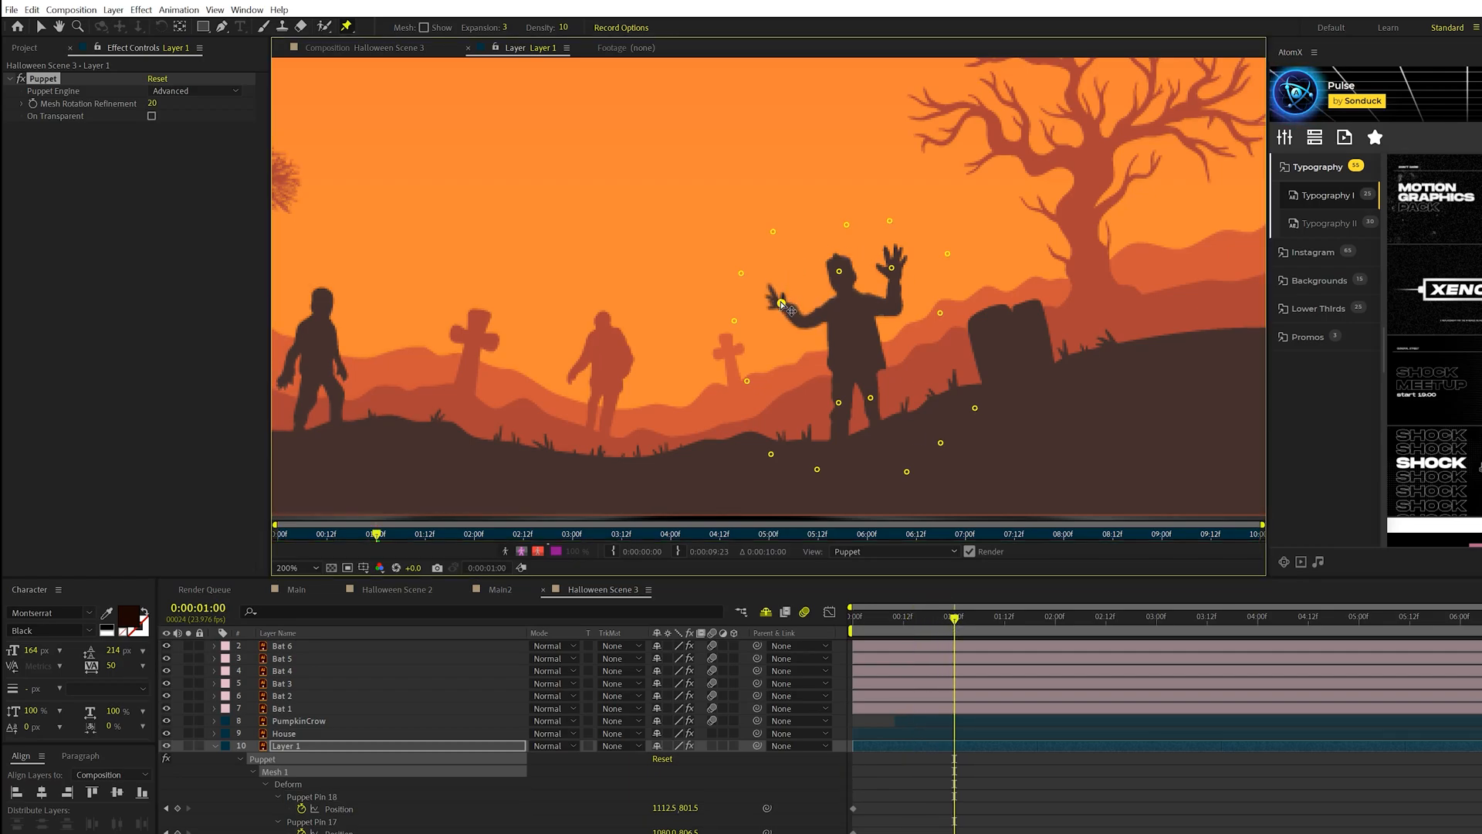
left_click_drag(783, 303, 906, 281)
type("loopOut(\"pingpong\")")
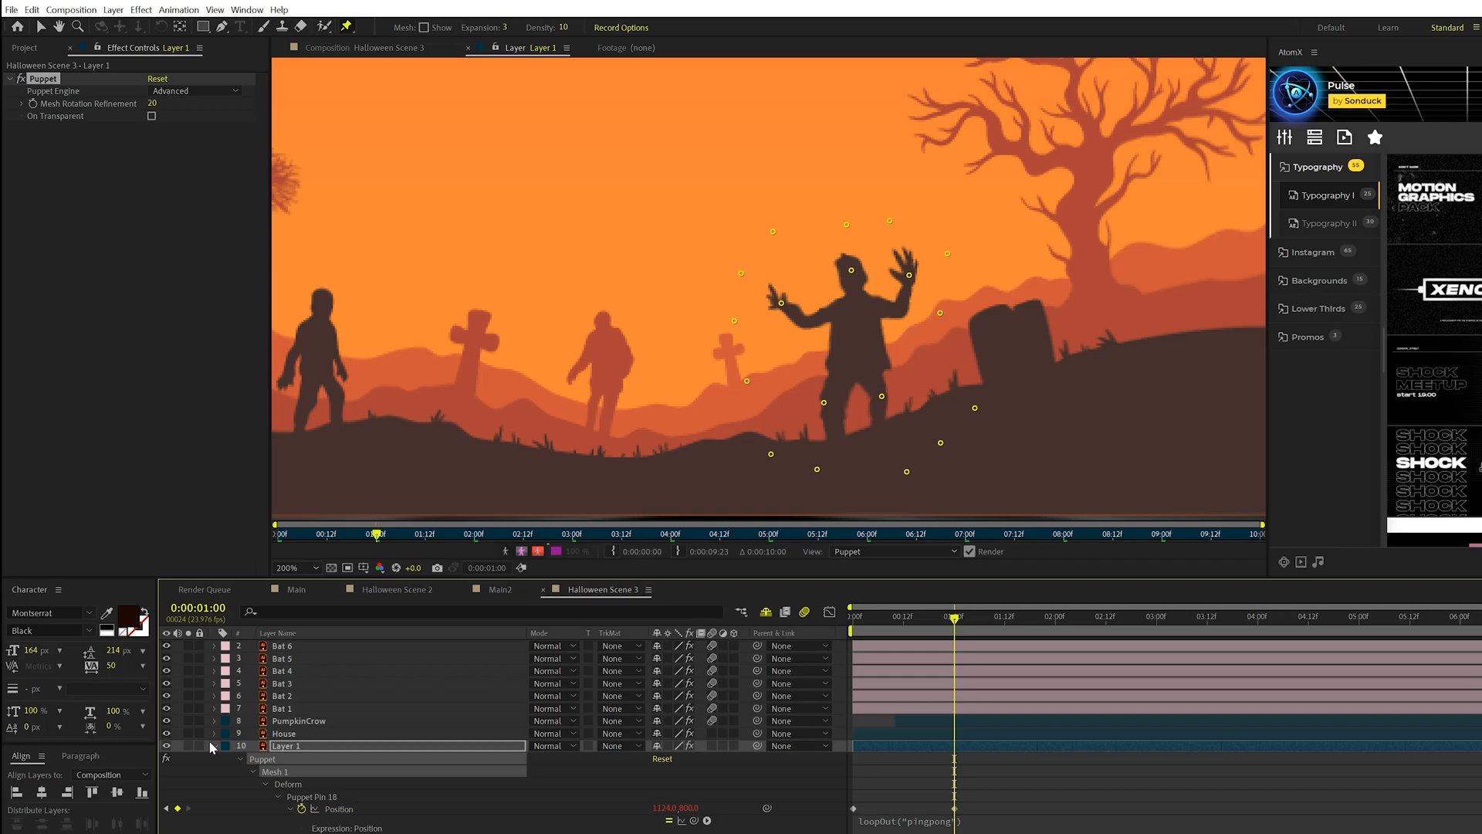
left_click(295, 567)
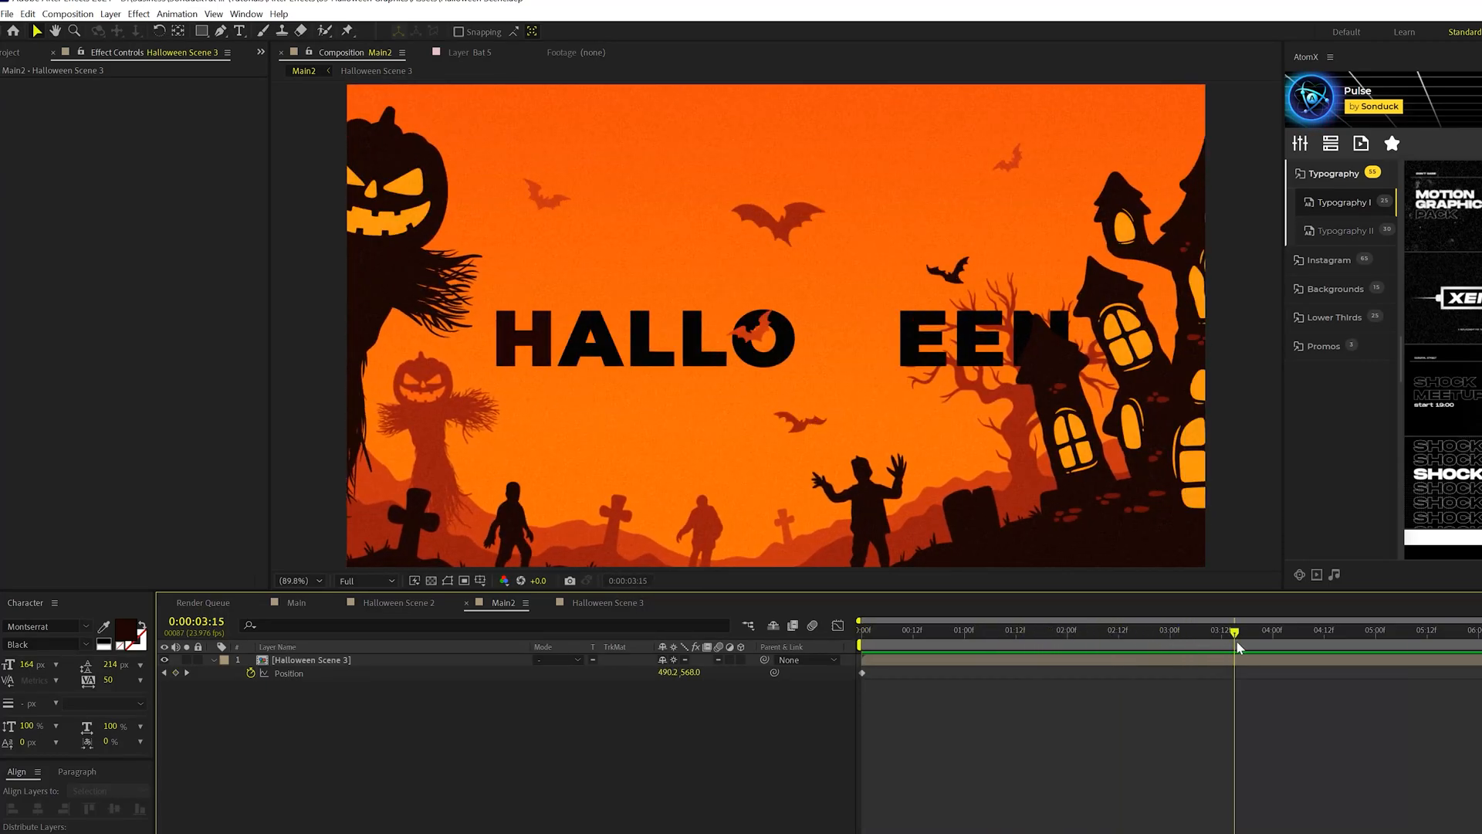
Add a Transform effect to Halloween Scene 3 in Main2 with Position expression wiggle(.5,20).
left_click_drag(1235, 647, 1190, 657)
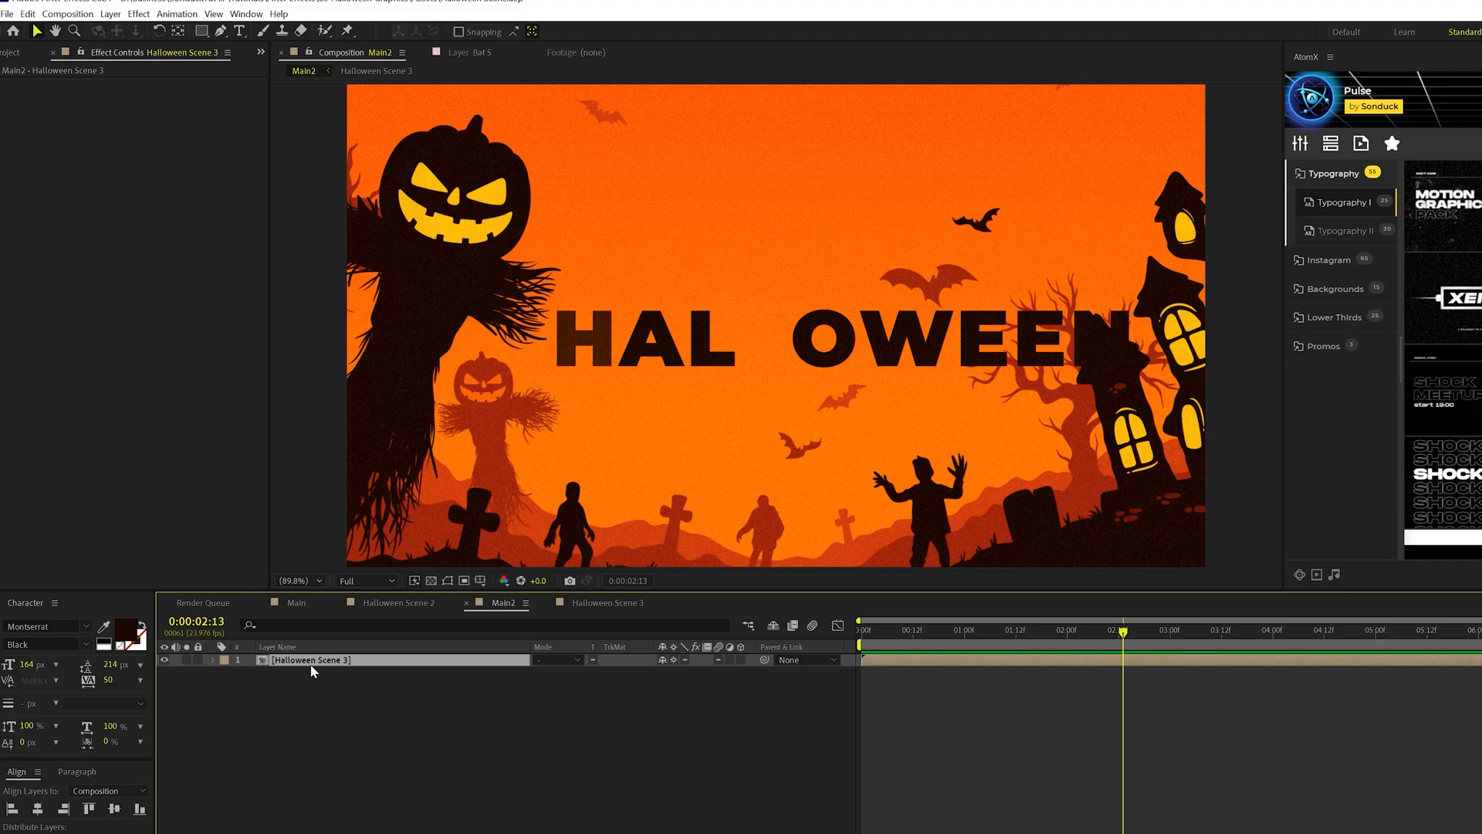
mouse_move(338, 673)
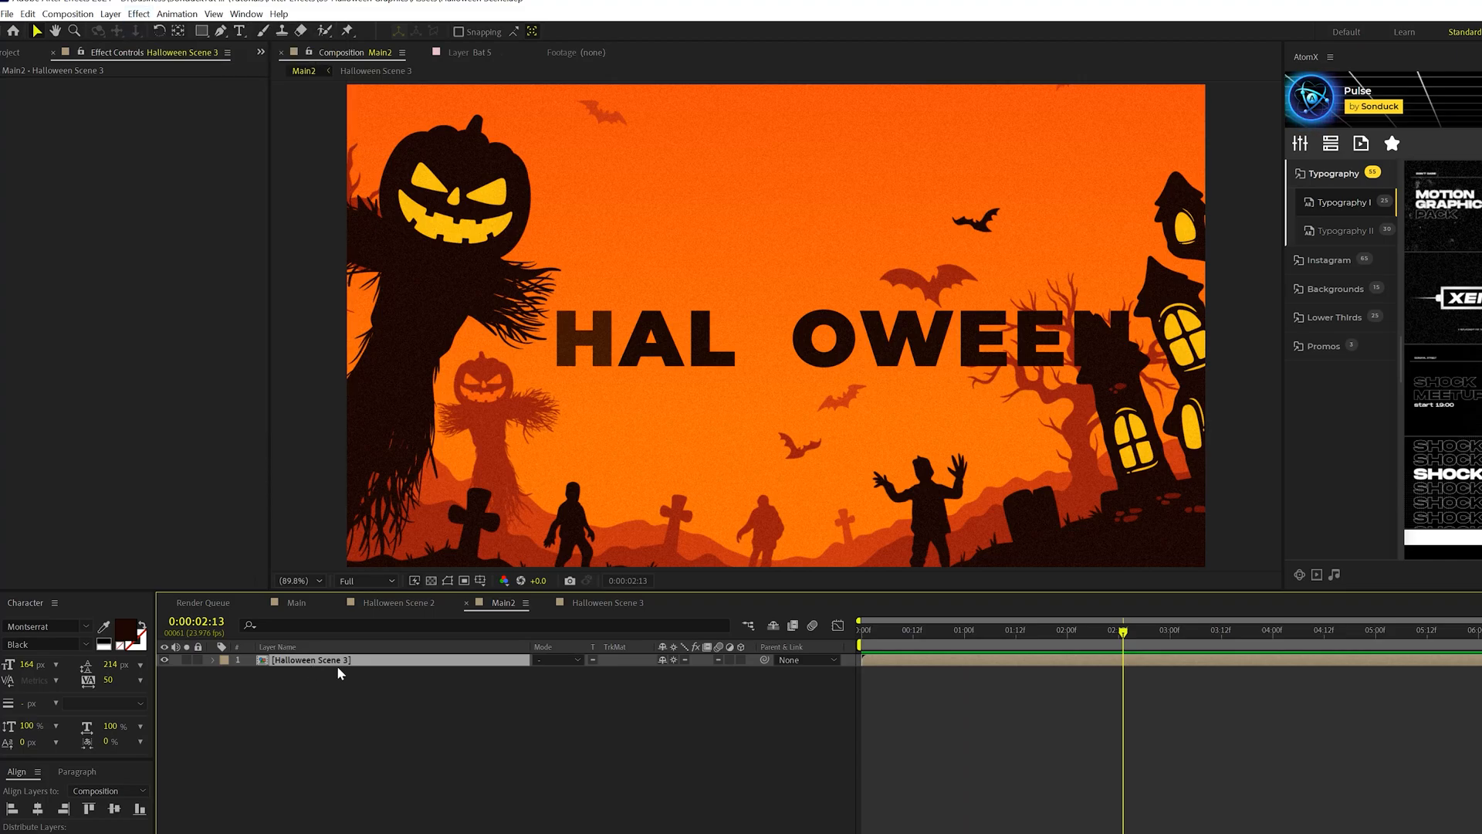
left_click(137, 13)
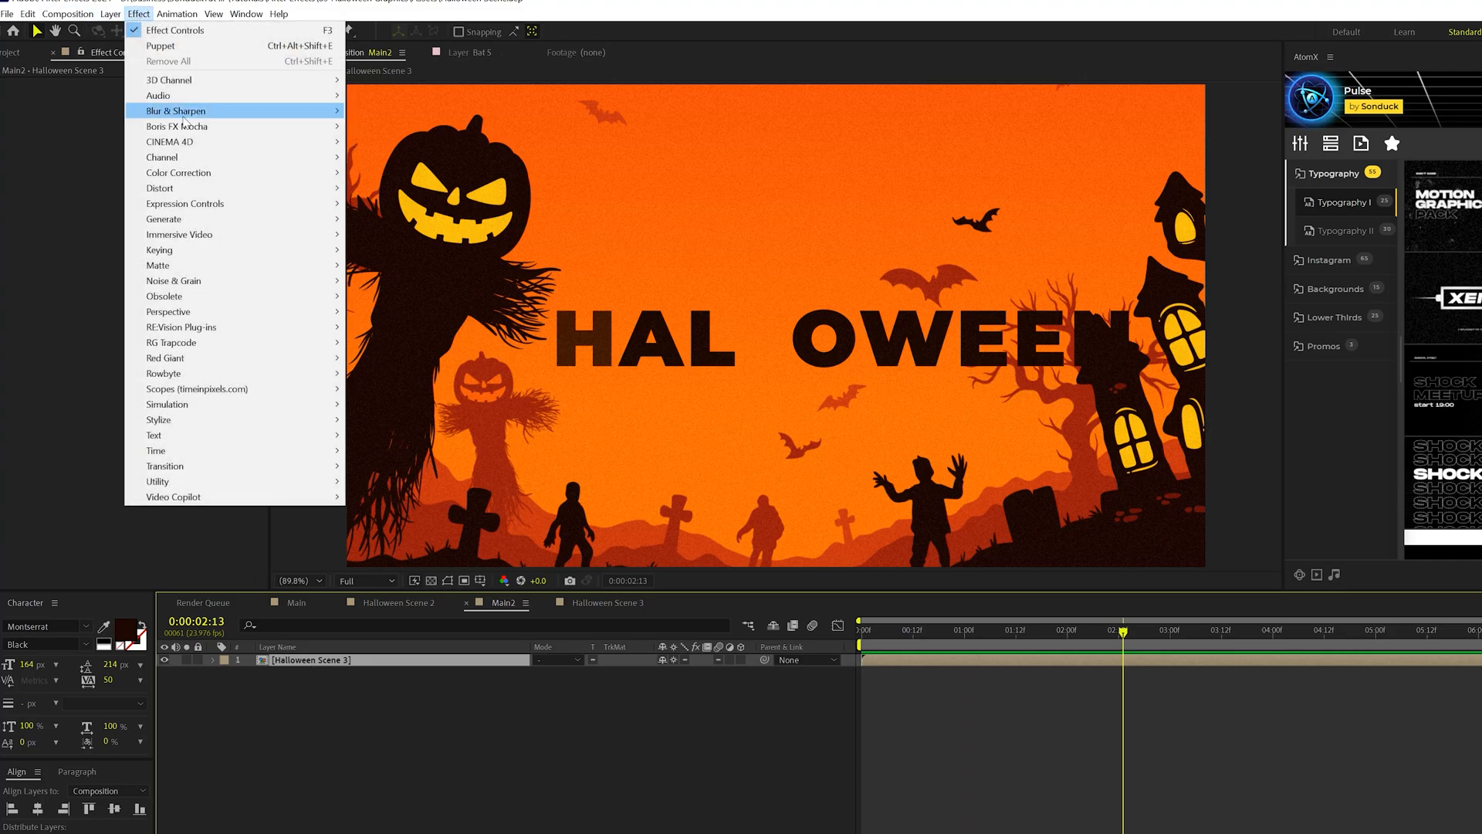
mouse_move(160, 189)
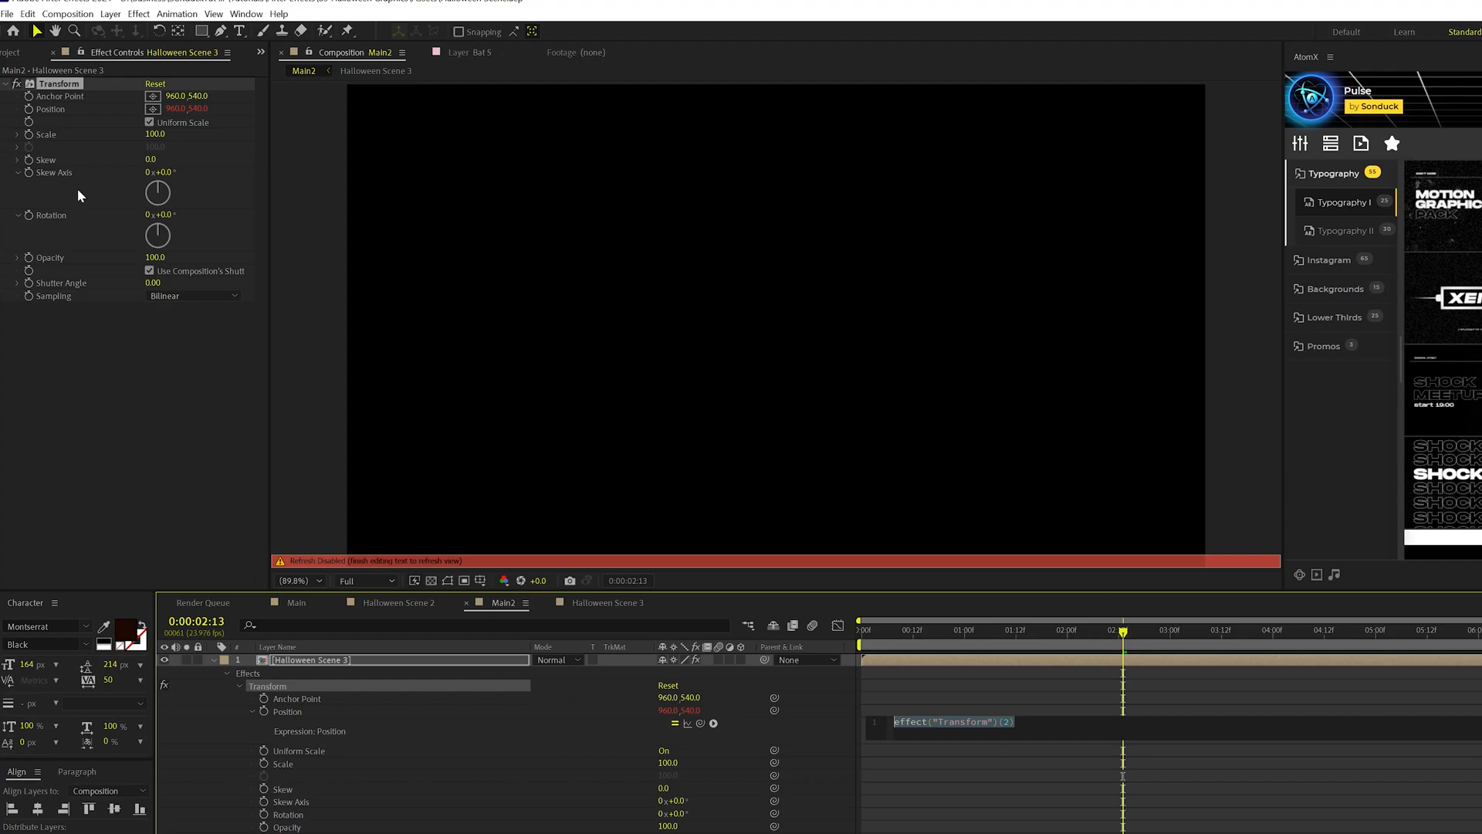
type("wiggle()")
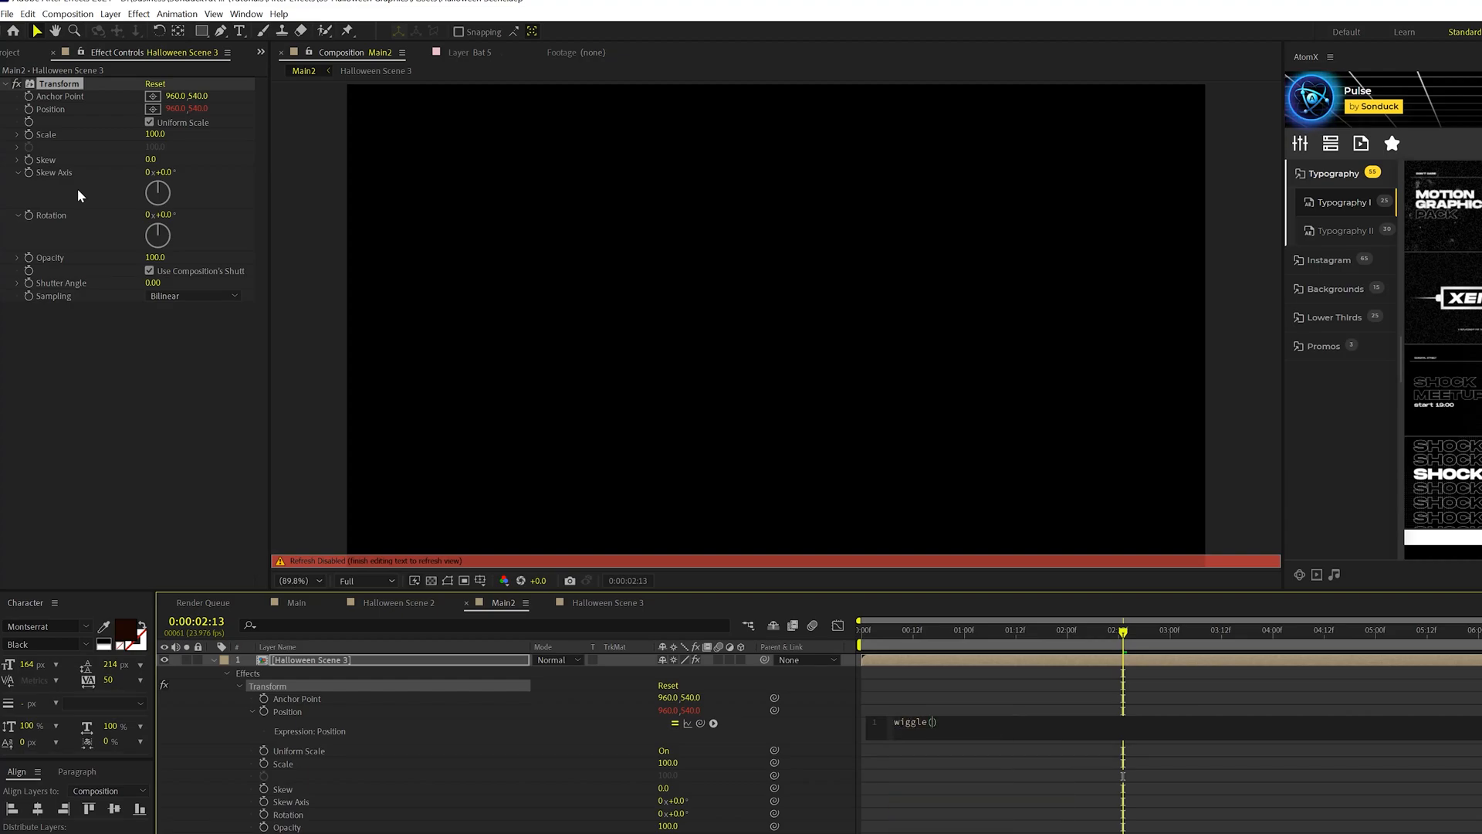
type(".5,2")
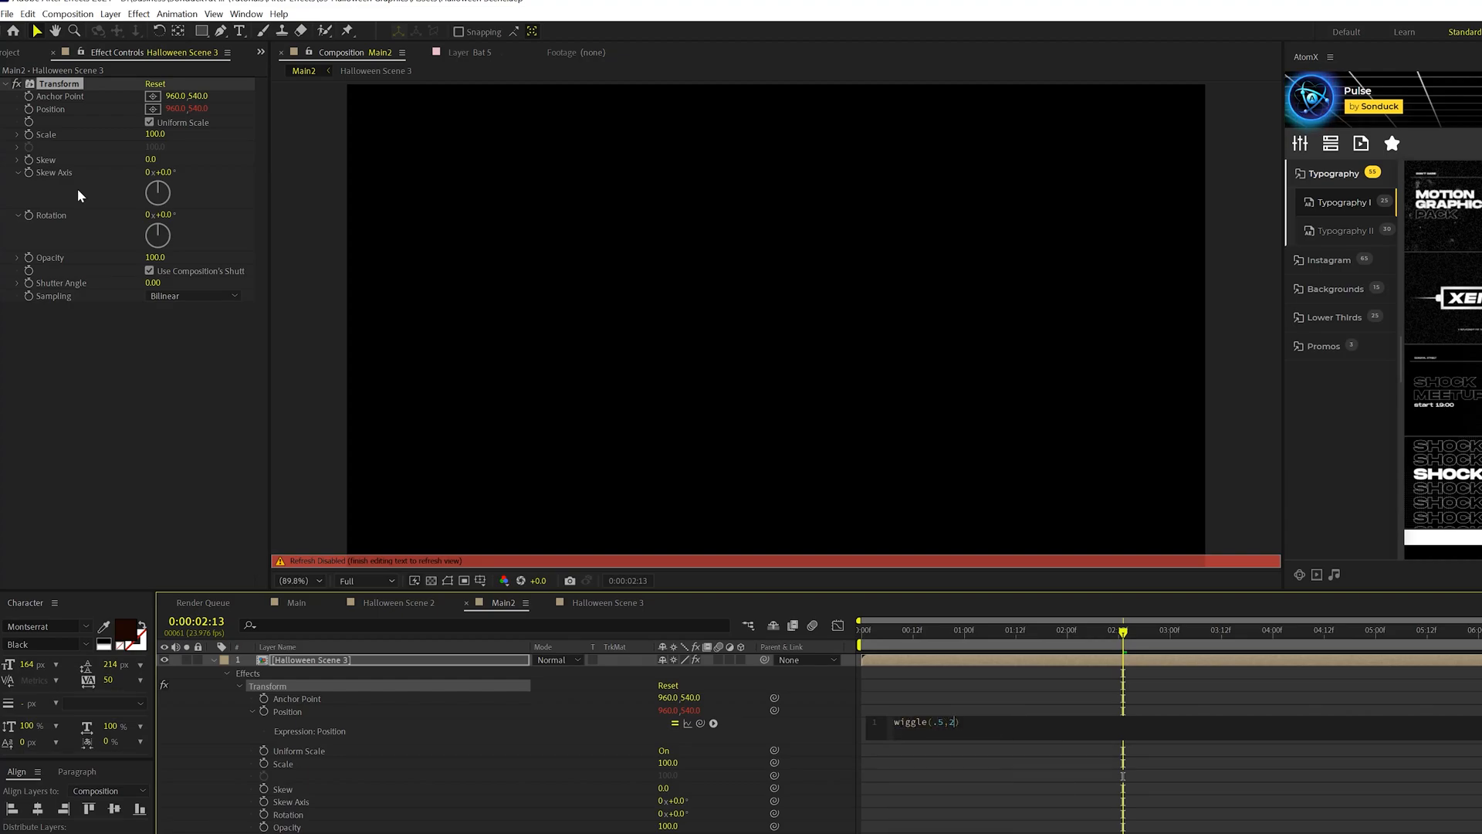
type("0")
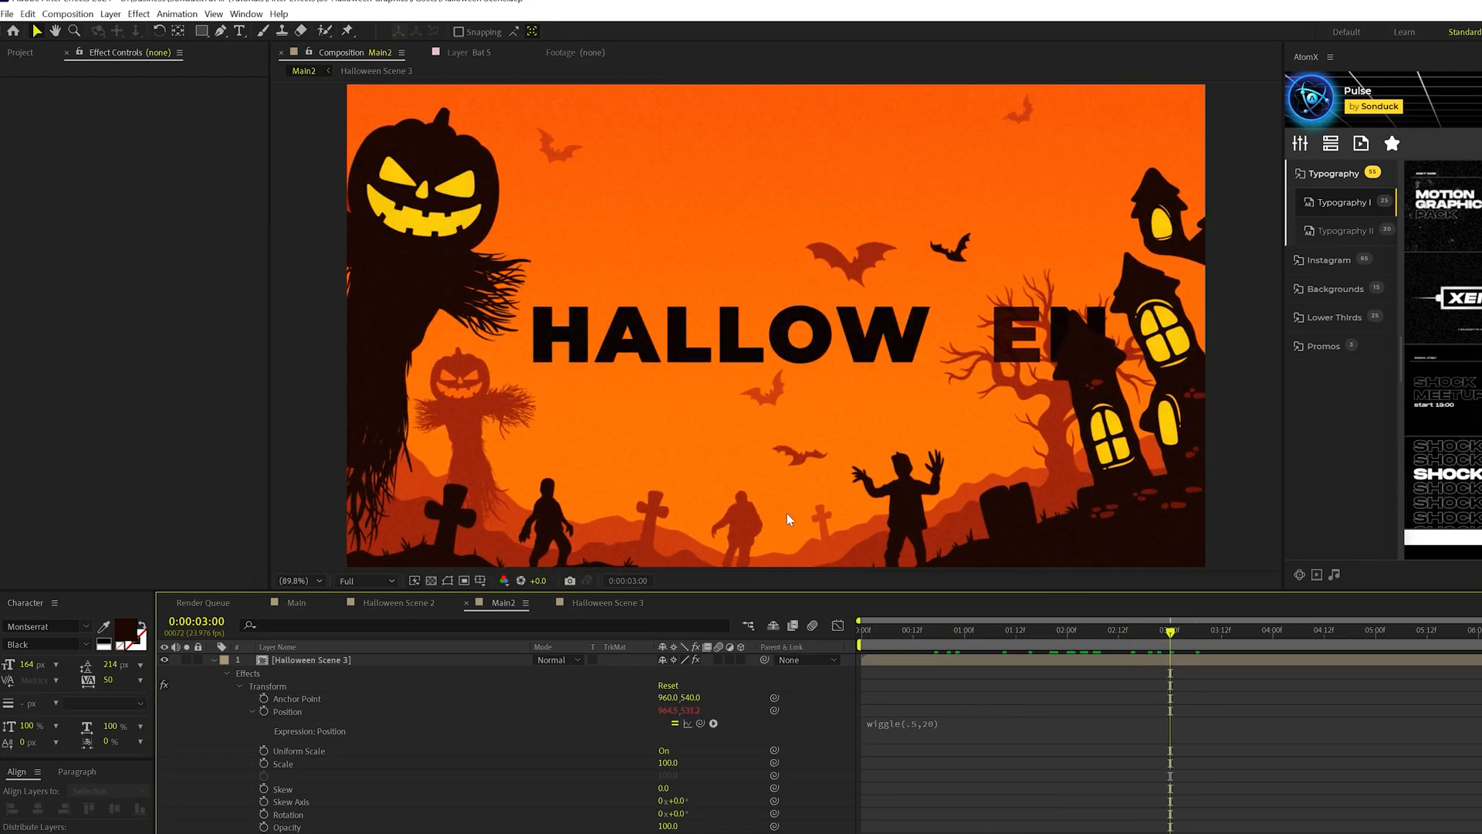
left_click(137, 14)
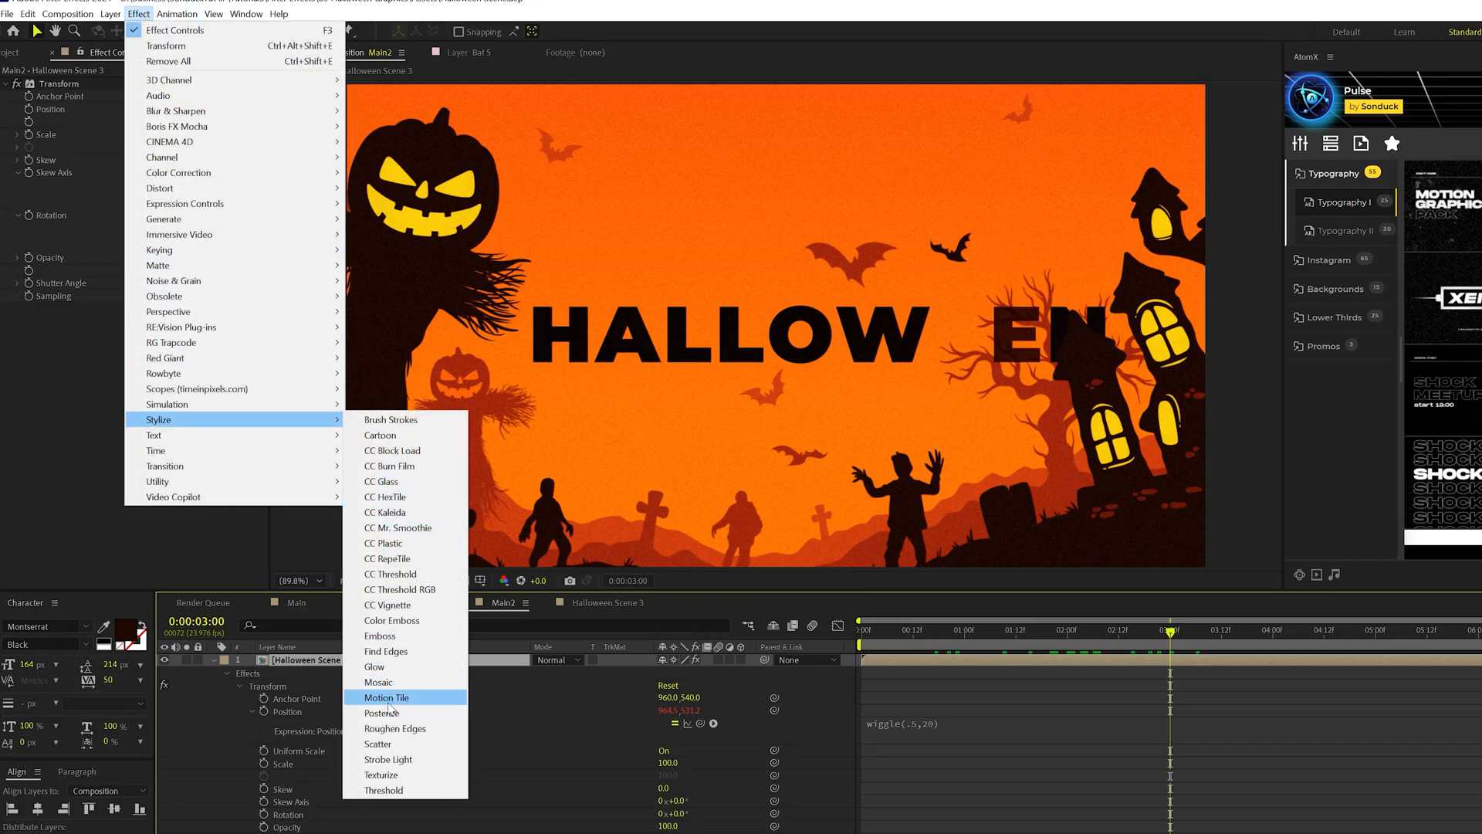
Add Motion Tile with enlarged output width/height and Mirror Edges, placed above Transform.
left_click(385, 696)
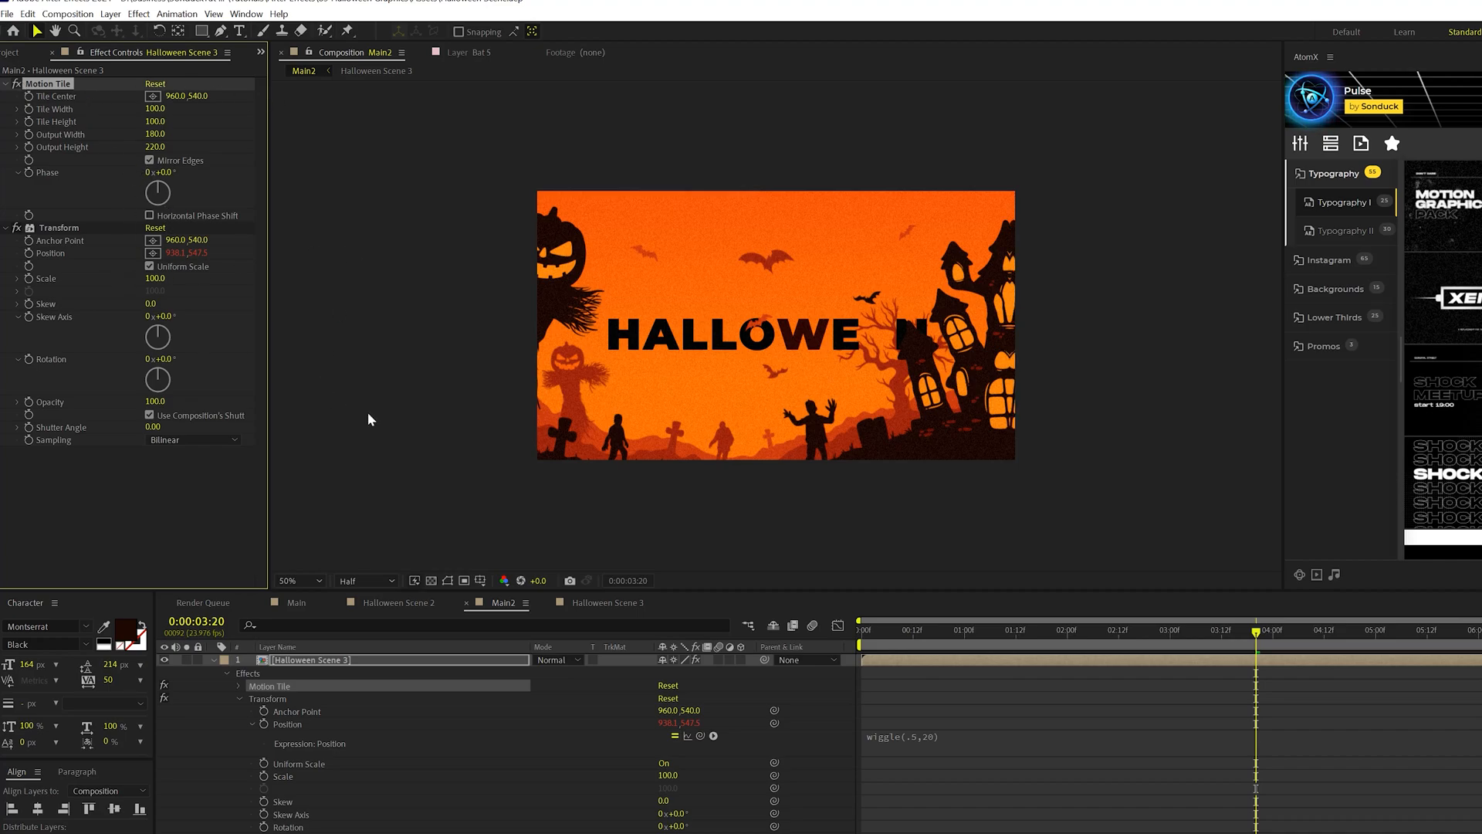
left_click(137, 14)
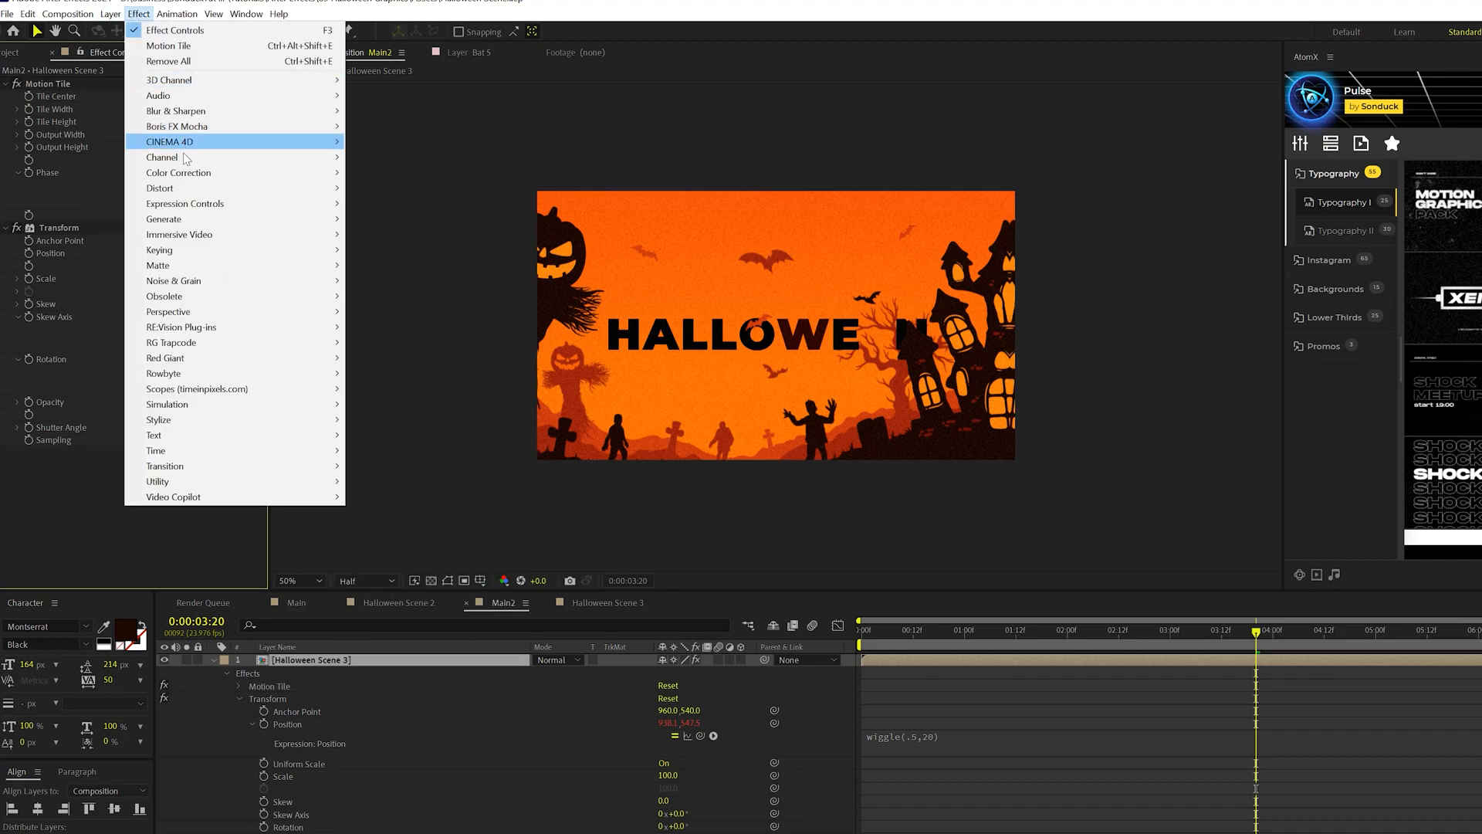